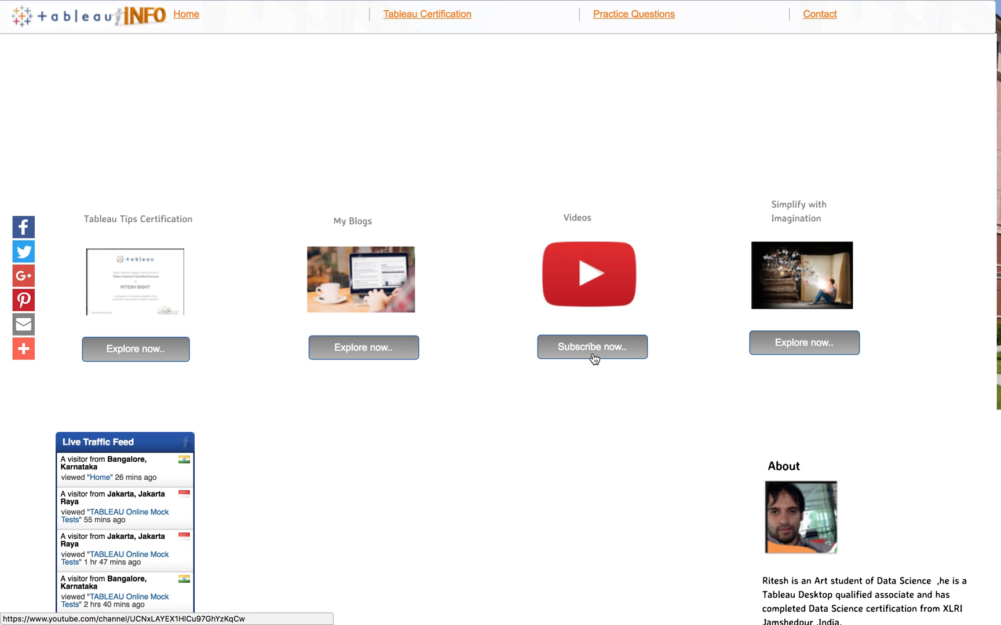
mouse_move(594, 361)
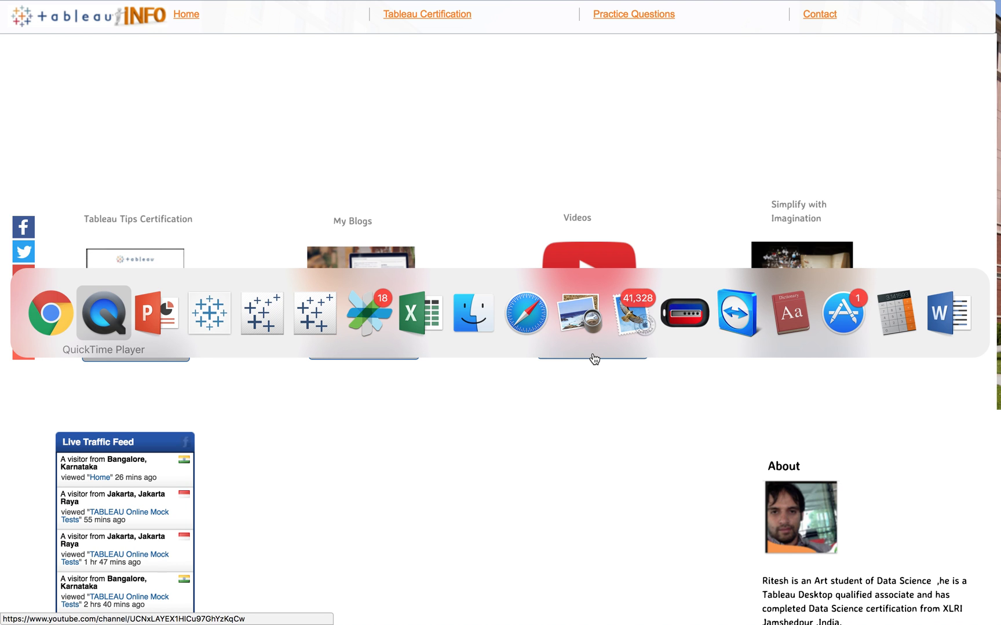
Step: Switch from the tableauINFO website to the LOD_Cricket Tableau workbook
click(156, 313)
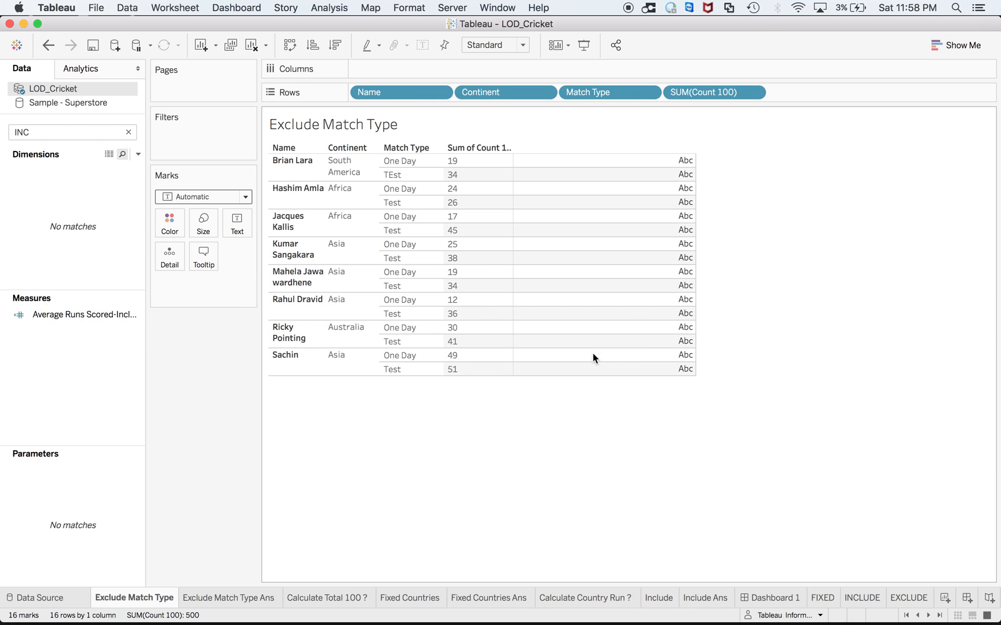
mouse_move(130, 88)
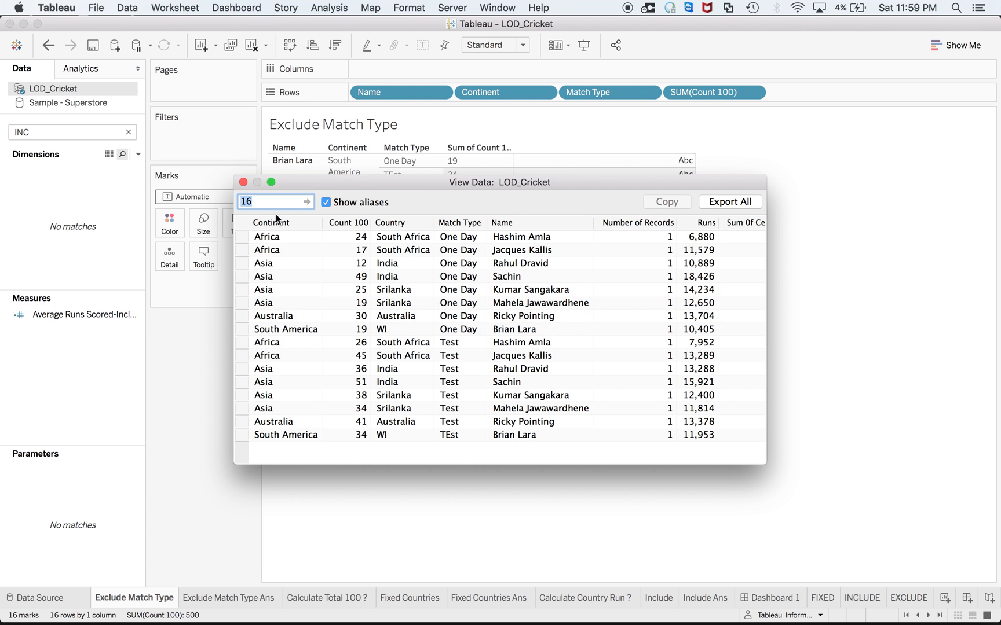
click(243, 182)
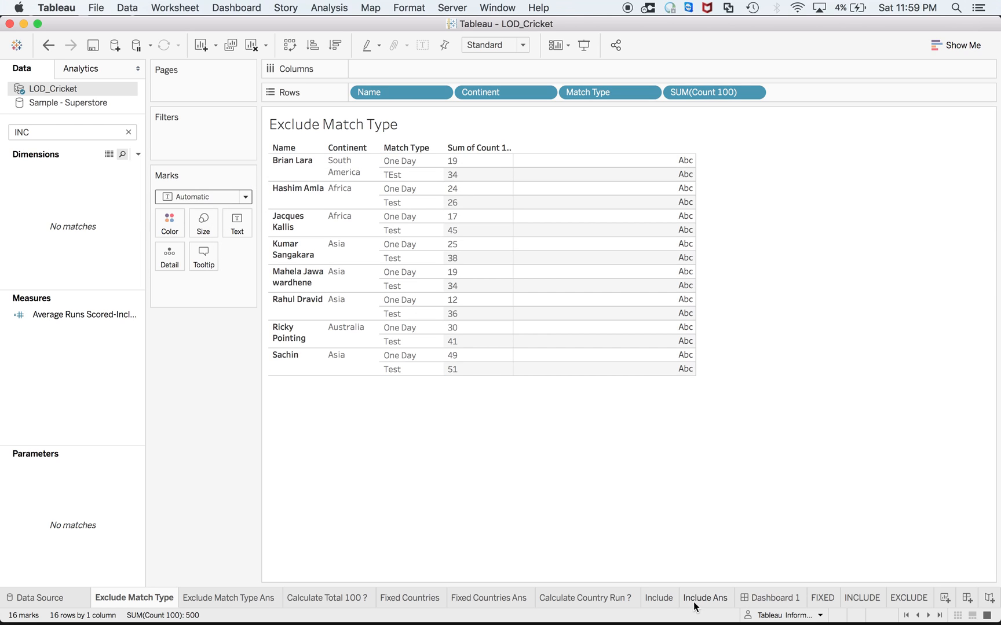
mouse_move(748, 607)
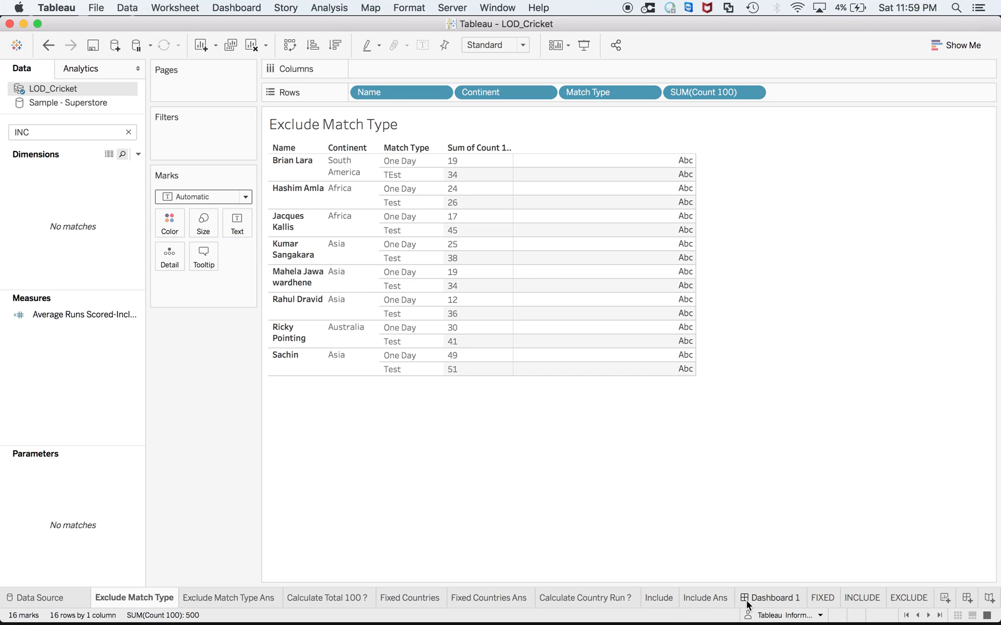
mouse_move(947, 598)
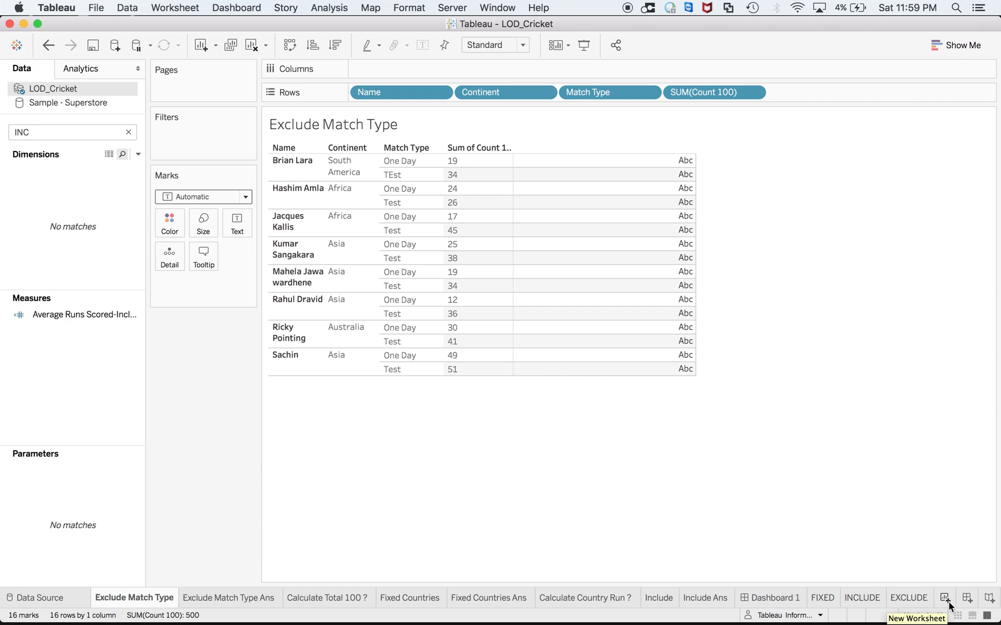
Step: Start a new worksheet on Sample - Superstore and confirm the Row Level calculation
click(944, 598)
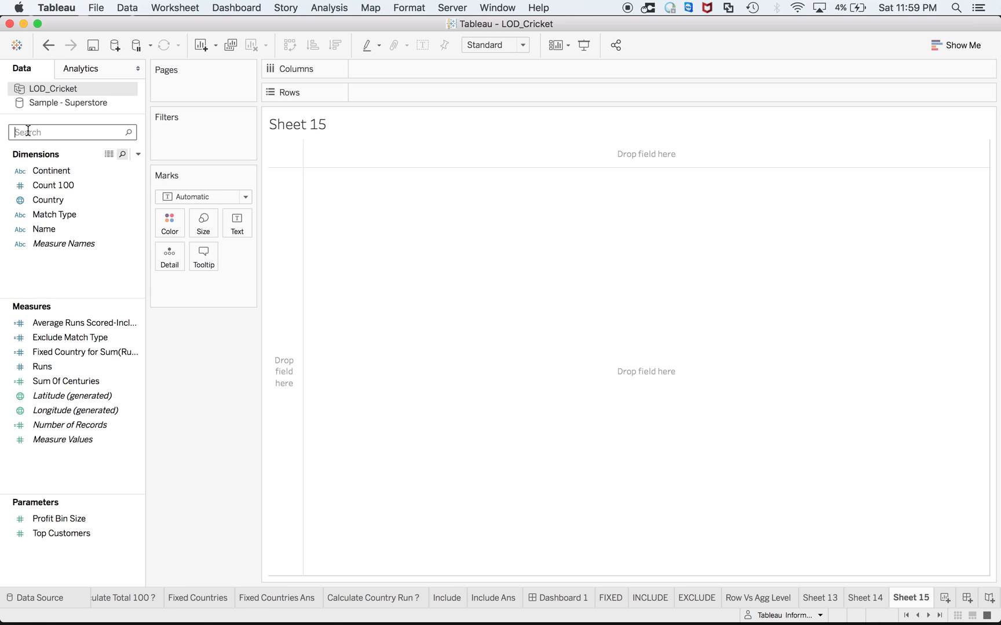
text(row)
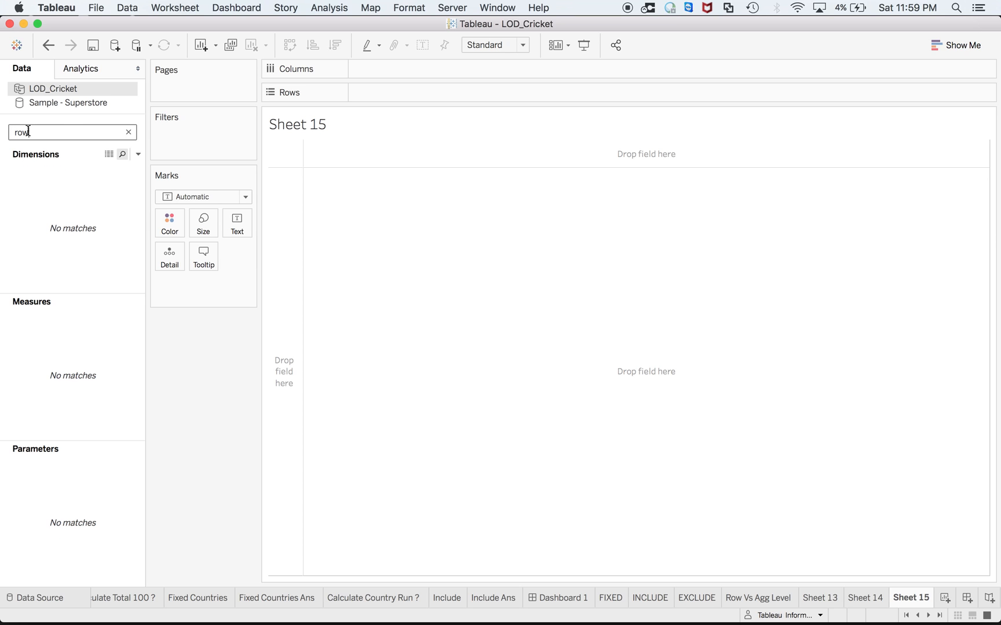
click(69, 102)
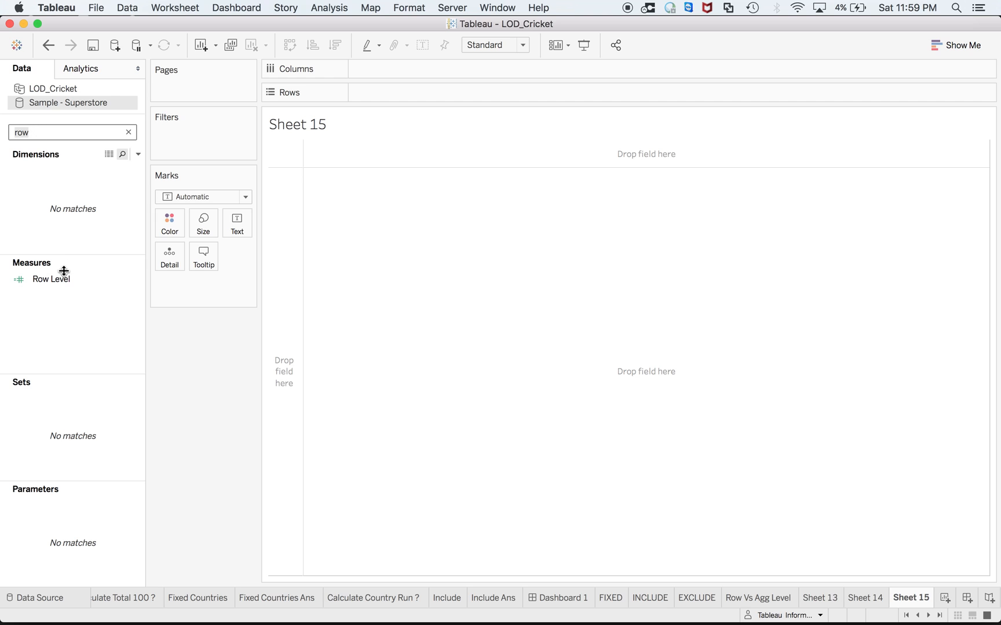
right_click(50, 279)
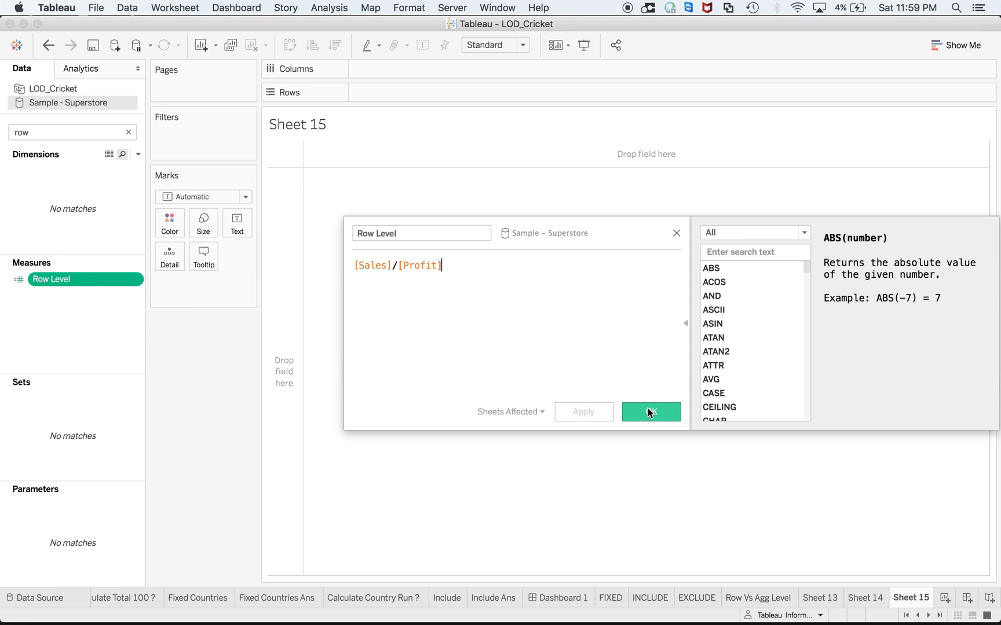
click(649, 412)
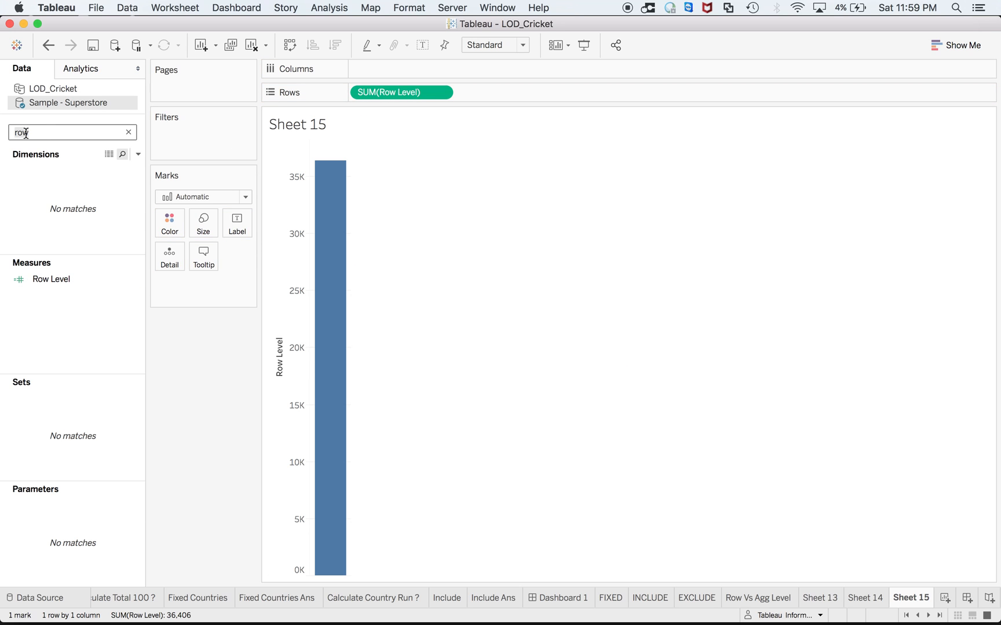
Step: Add AGG Level to Rows as a second bar below Row Level
text(agg)
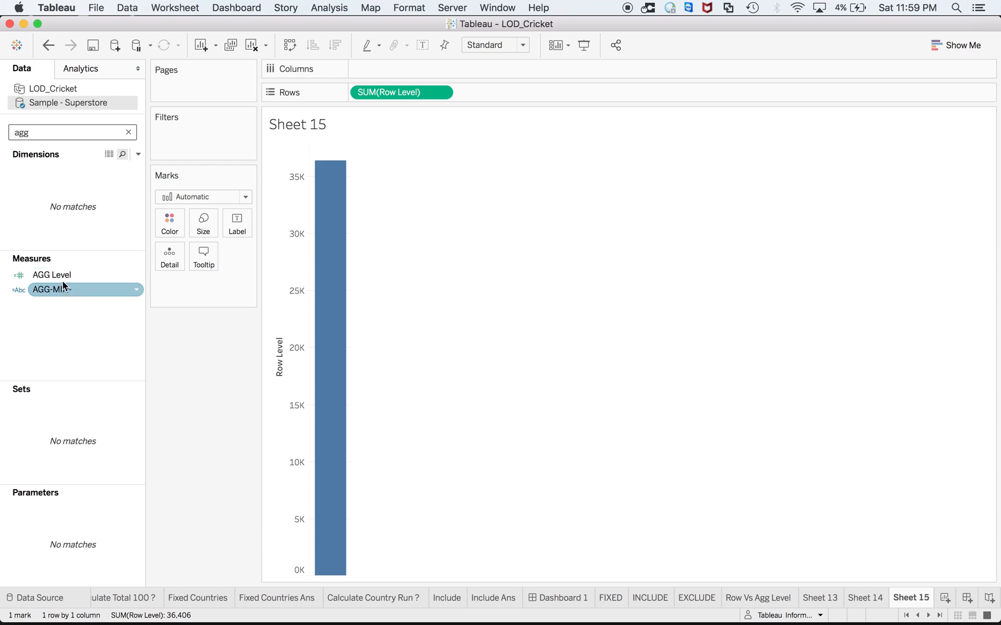
drag(52, 274, 539, 95)
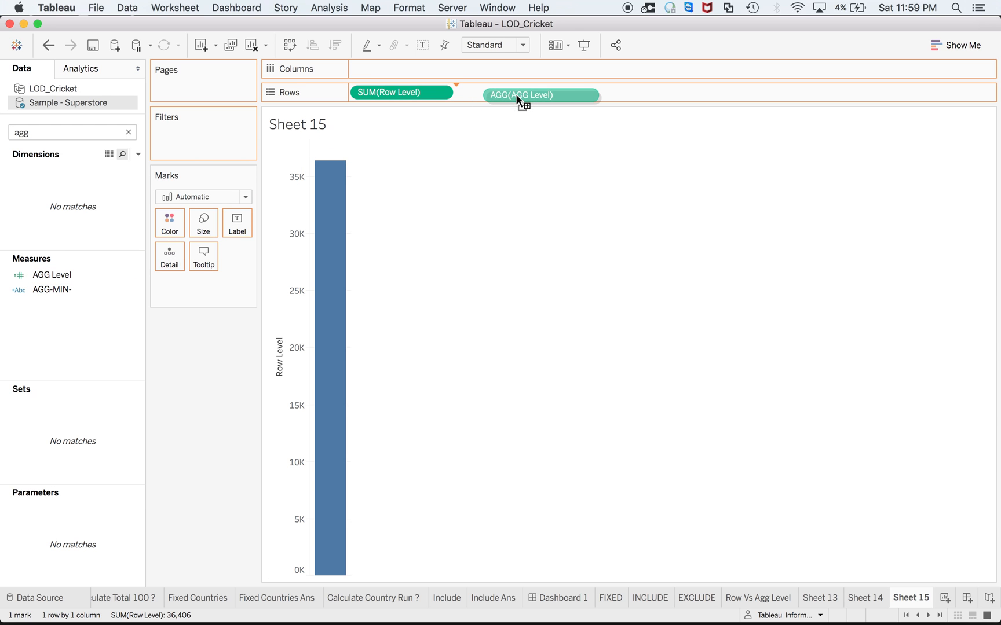
drag(540, 95, 504, 92)
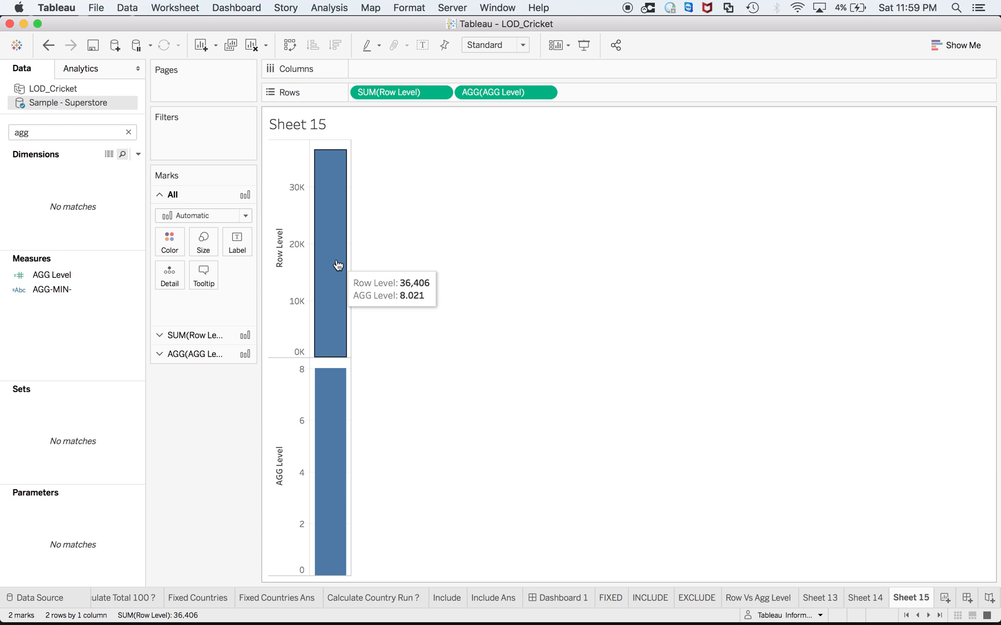
mouse_move(325, 191)
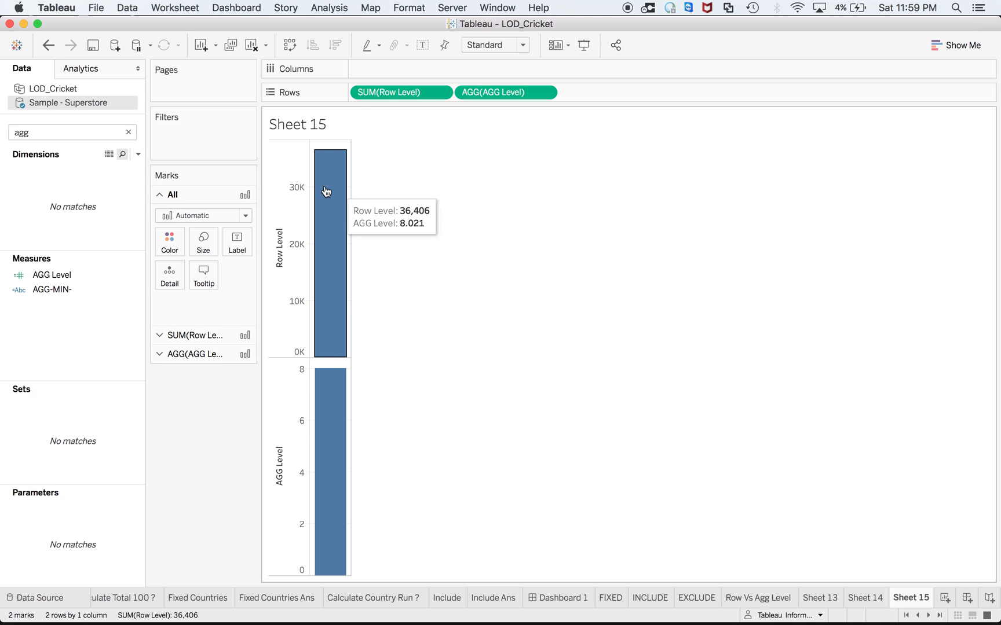
right_click(54, 275)
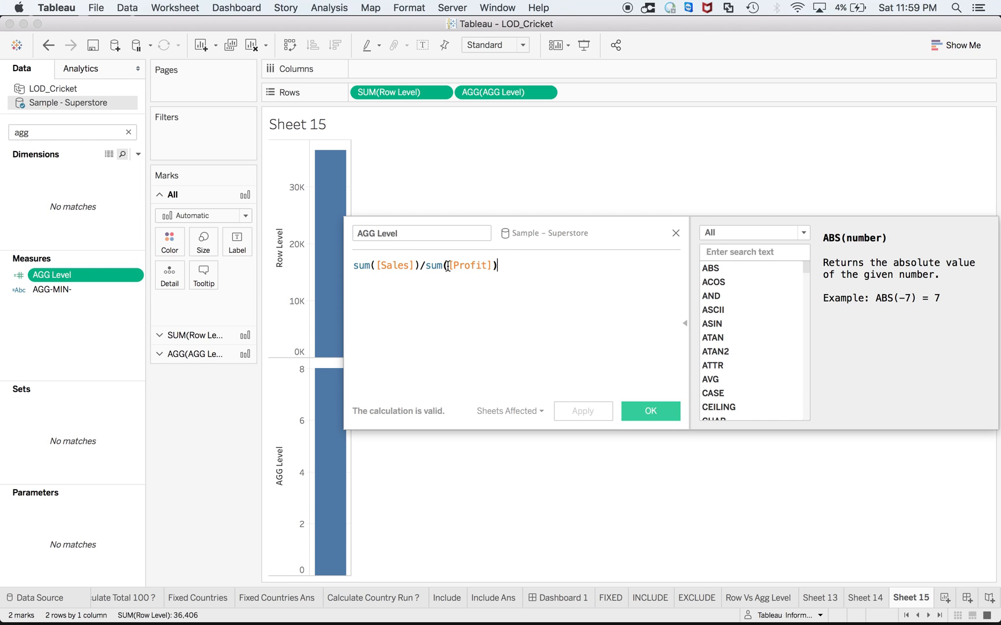
mouse_move(569, 334)
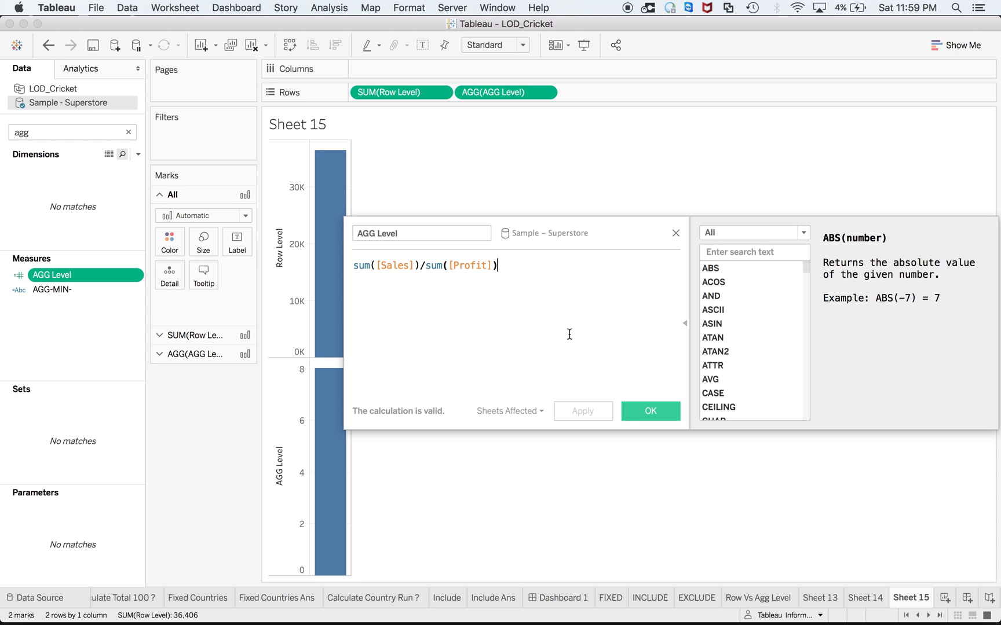
mouse_move(649, 411)
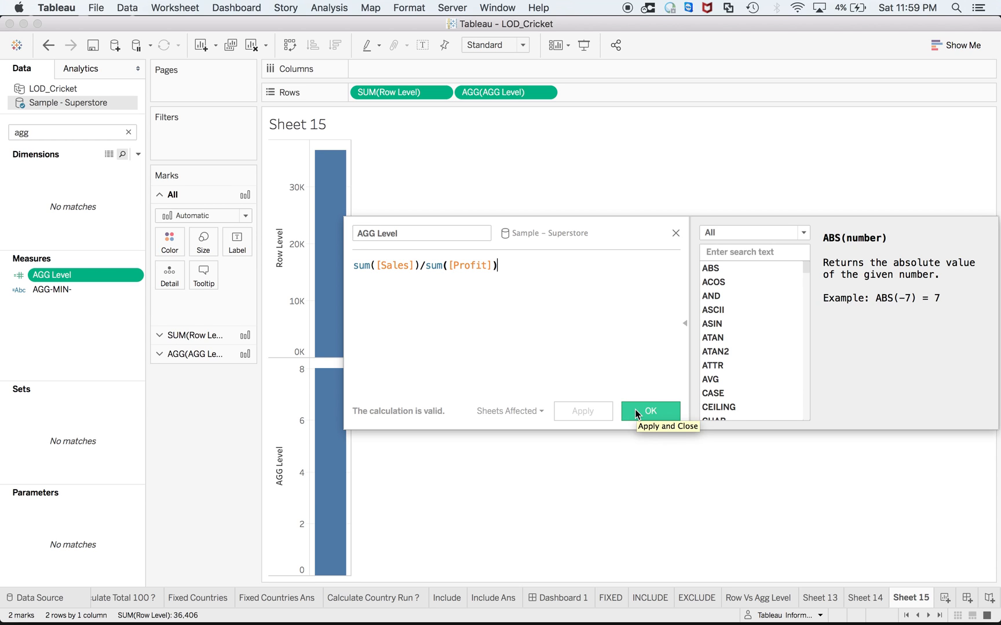
click(649, 410)
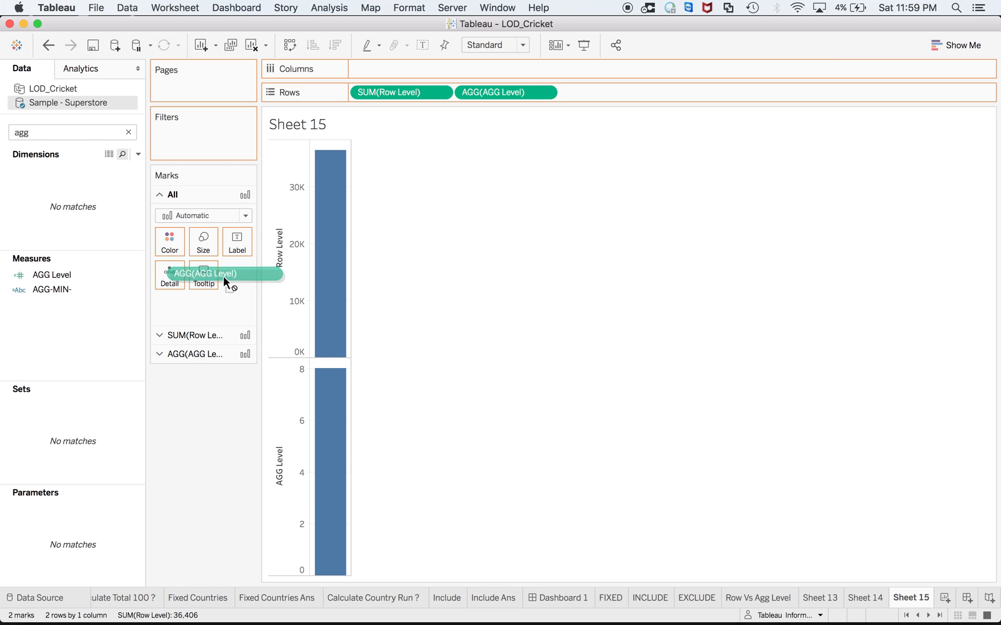
drag(223, 274, 616, 88)
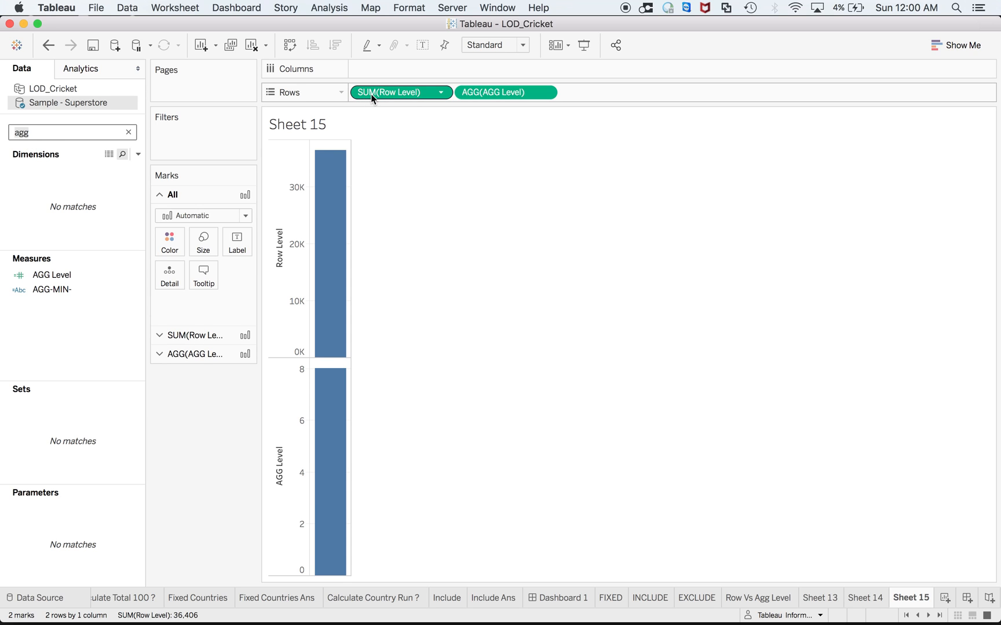
mouse_move(392, 92)
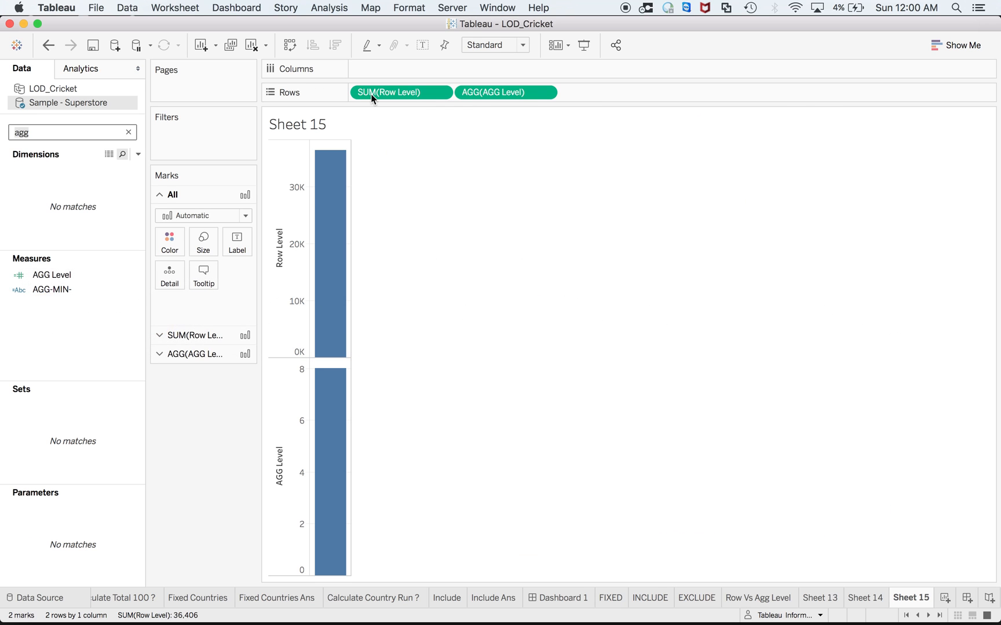
Step: Put Order Date on Columns so both measures become lines across 2014–2017
click(129, 132)
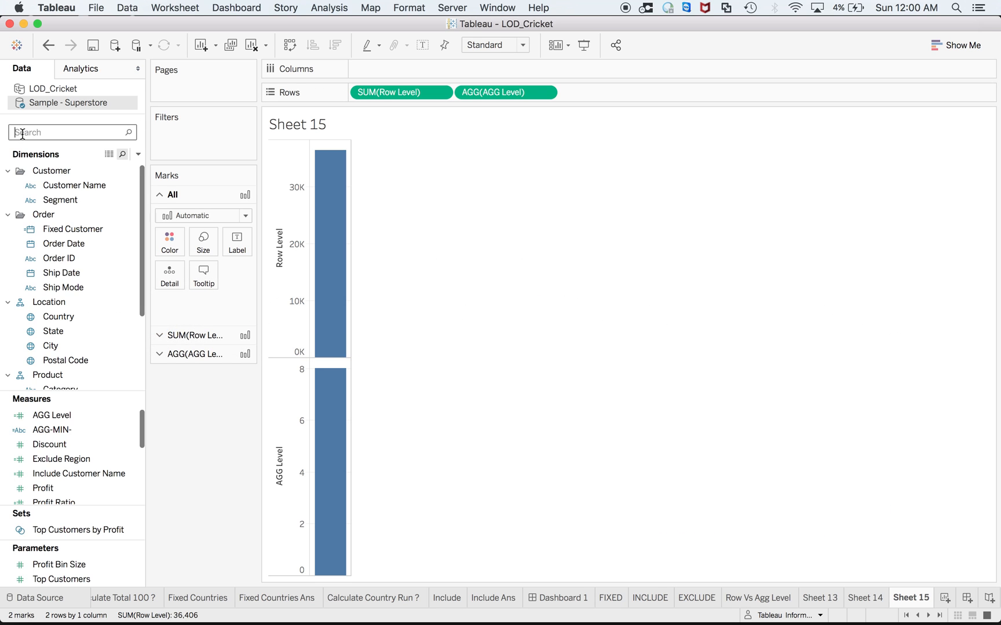
text(order)
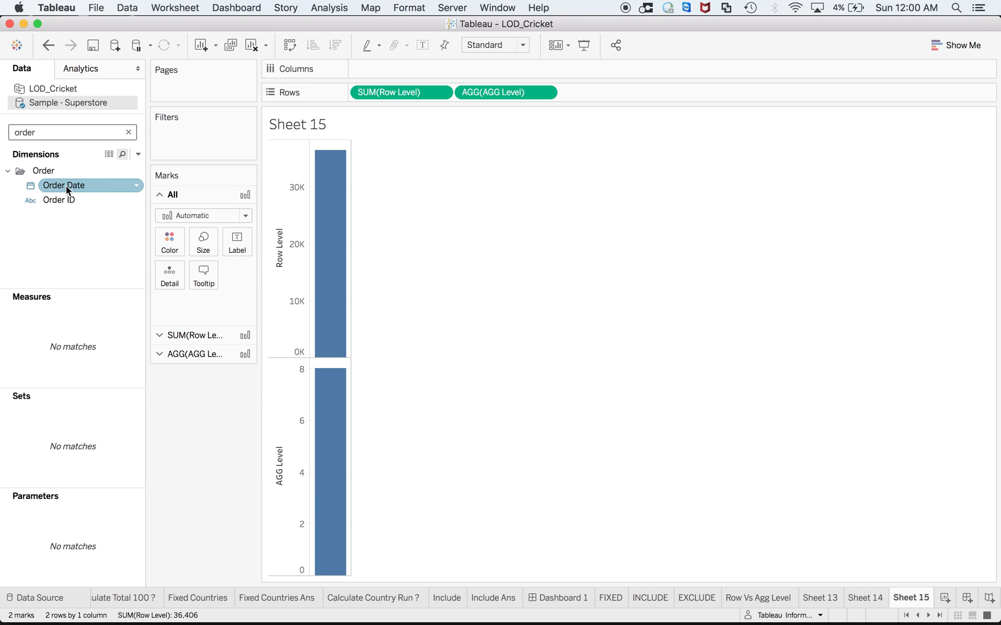
drag(64, 185, 401, 68)
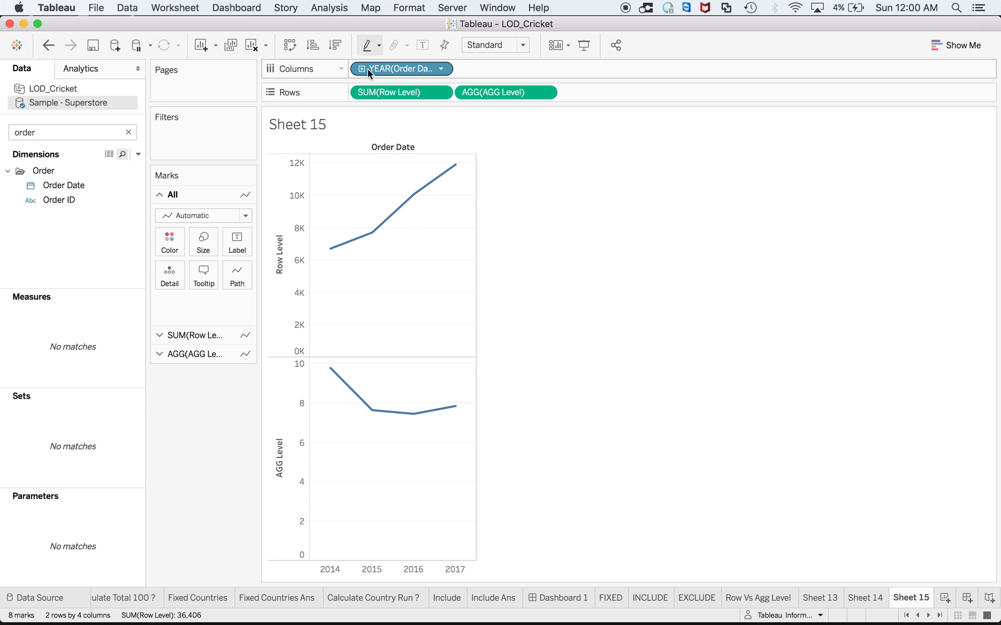
mouse_move(330, 249)
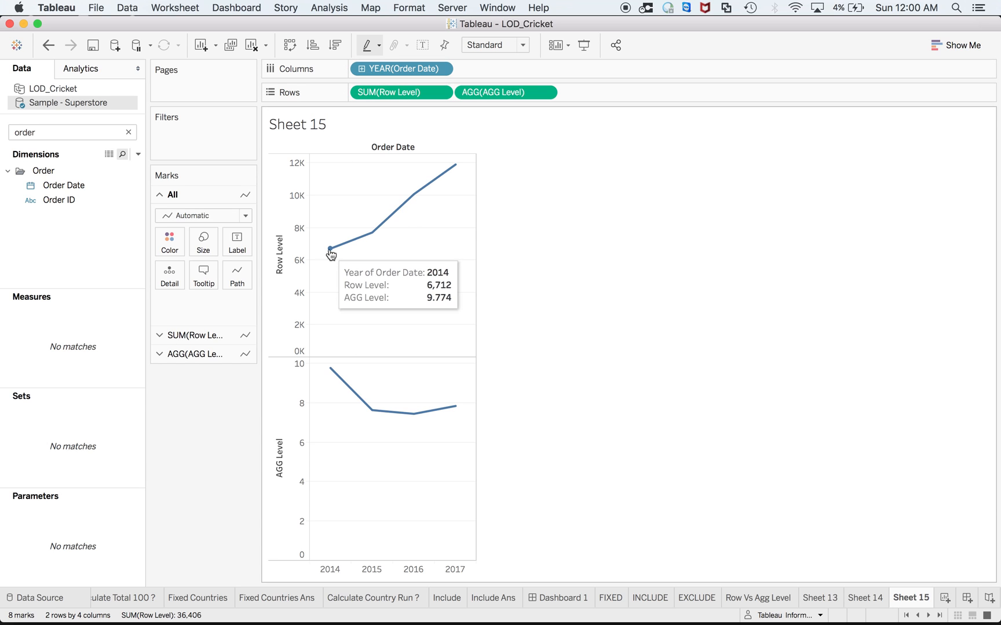
mouse_move(373, 230)
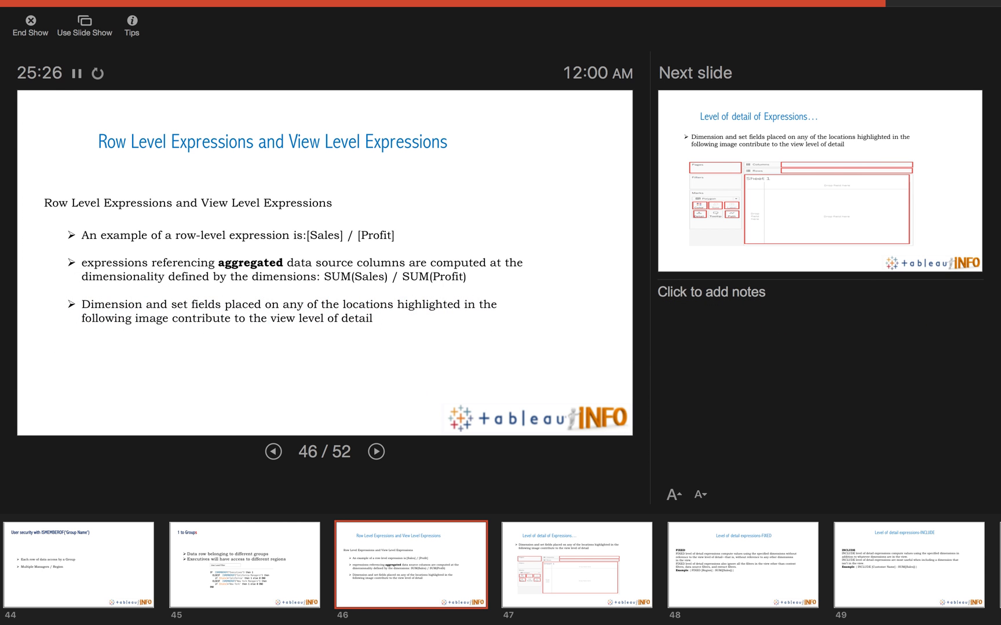
Step: Advance past PowerPoint slide 46 on row-level versus view-level expressions
click(375, 451)
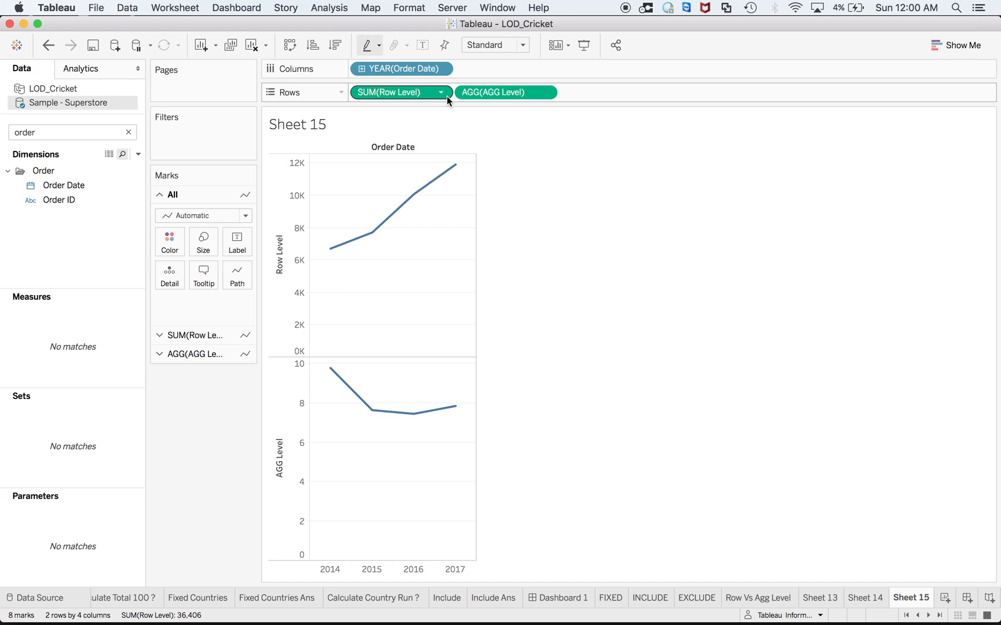
Step: Remove SUM(Row Level) from Rows, leaving only AGG Level by year
click(439, 92)
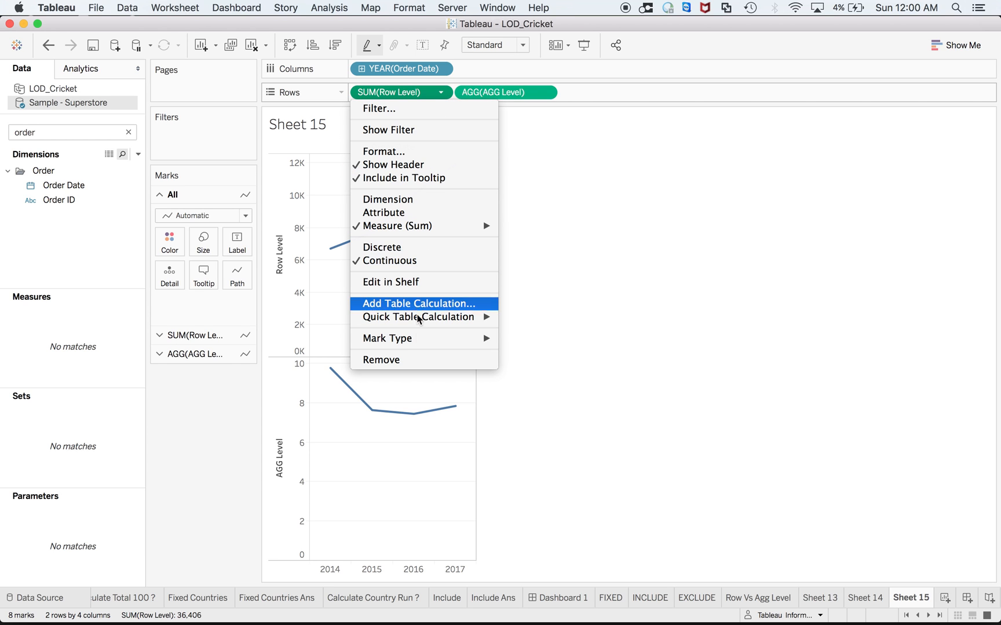
click(381, 359)
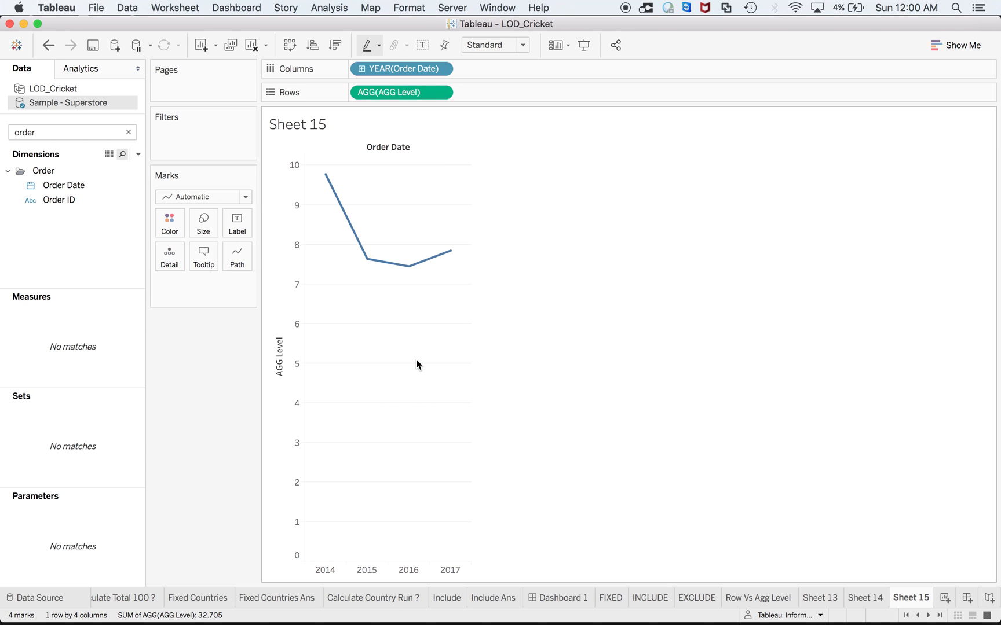
mouse_move(367, 233)
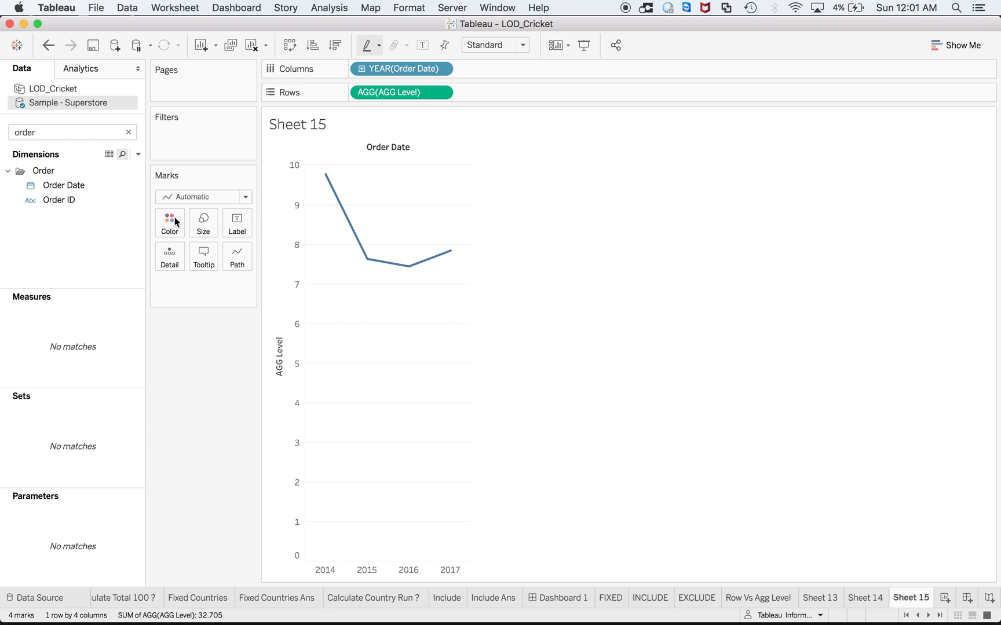
click(401, 68)
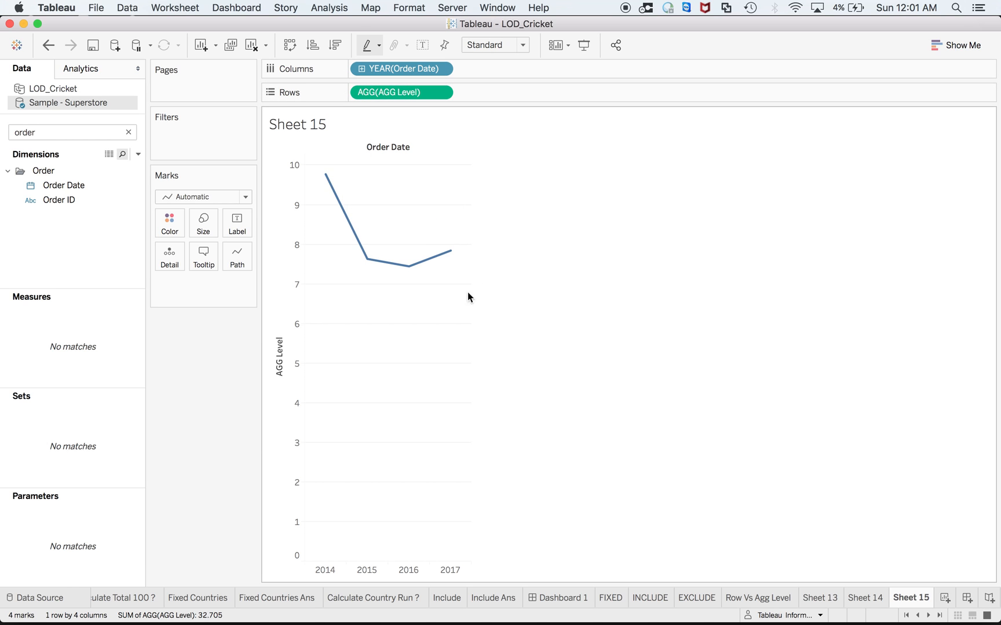
Step: Search fields for 'reg' and drag Region onto Color
click(64, 185)
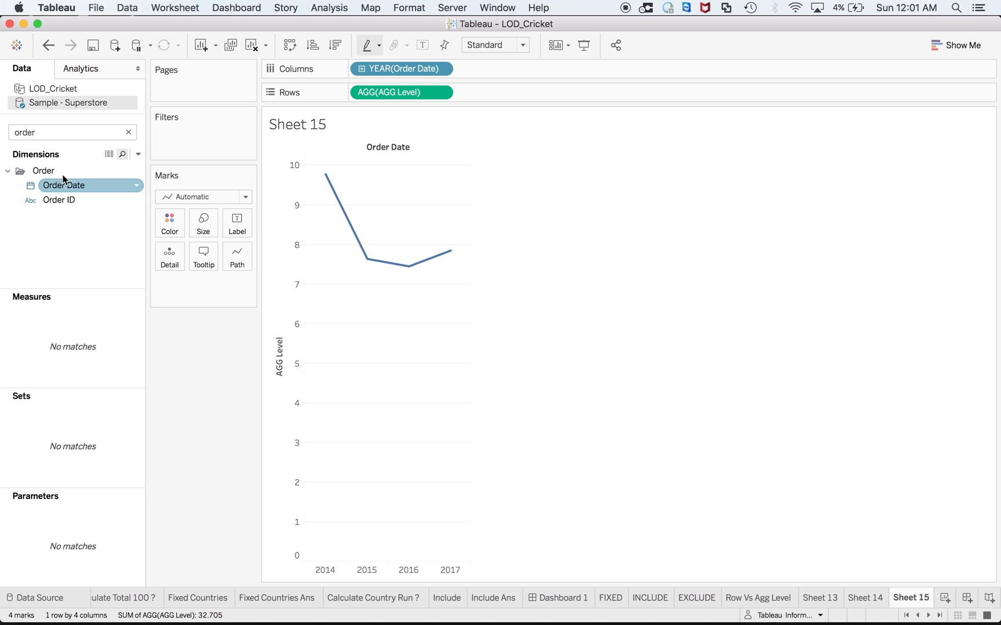
text(reg)
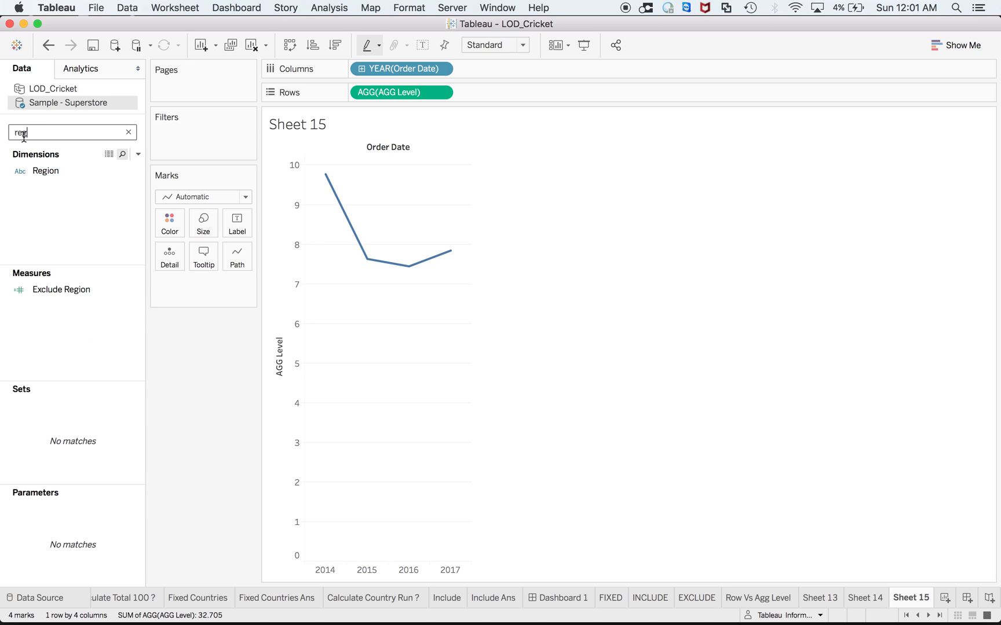
drag(45, 170, 169, 227)
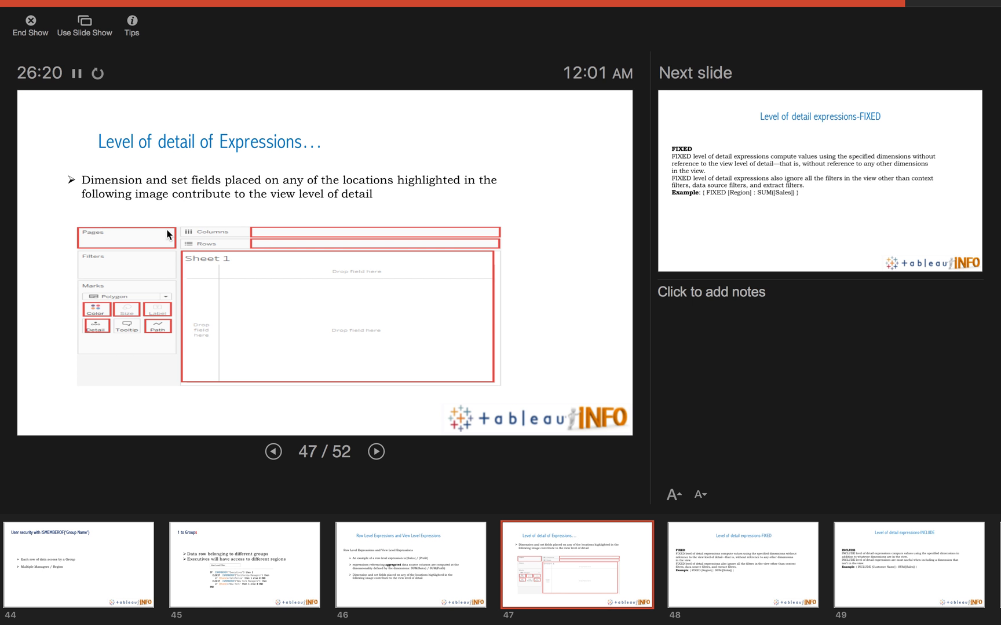
mouse_move(112, 236)
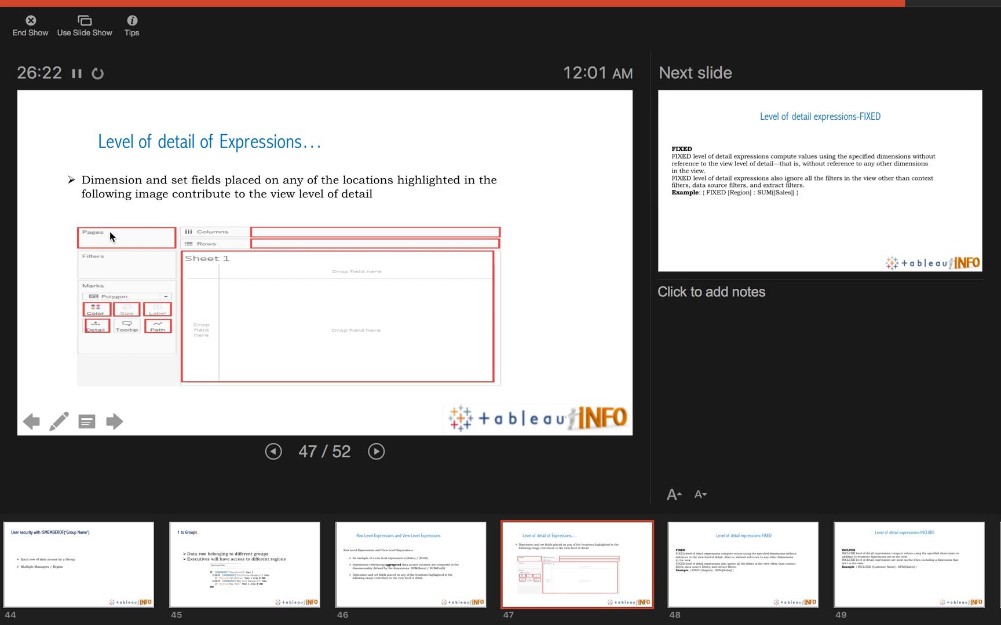
mouse_move(80, 293)
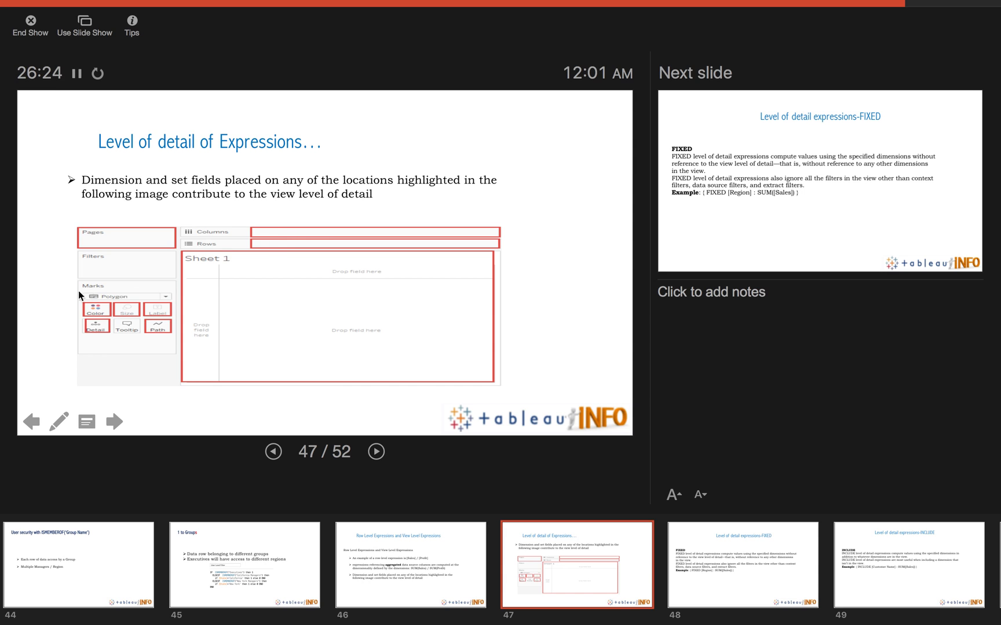
mouse_move(161, 336)
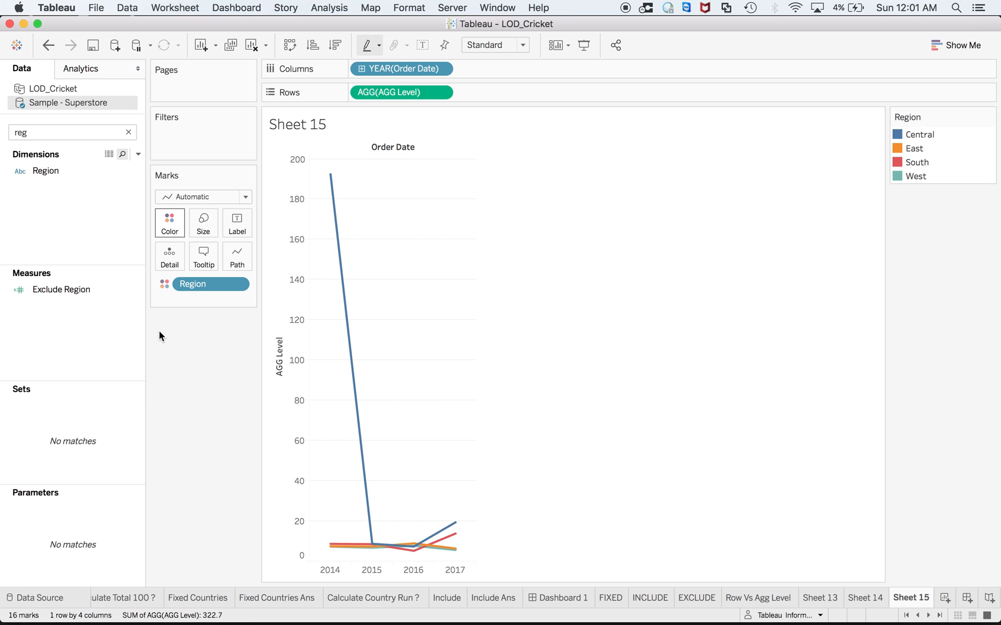
mouse_move(623, 538)
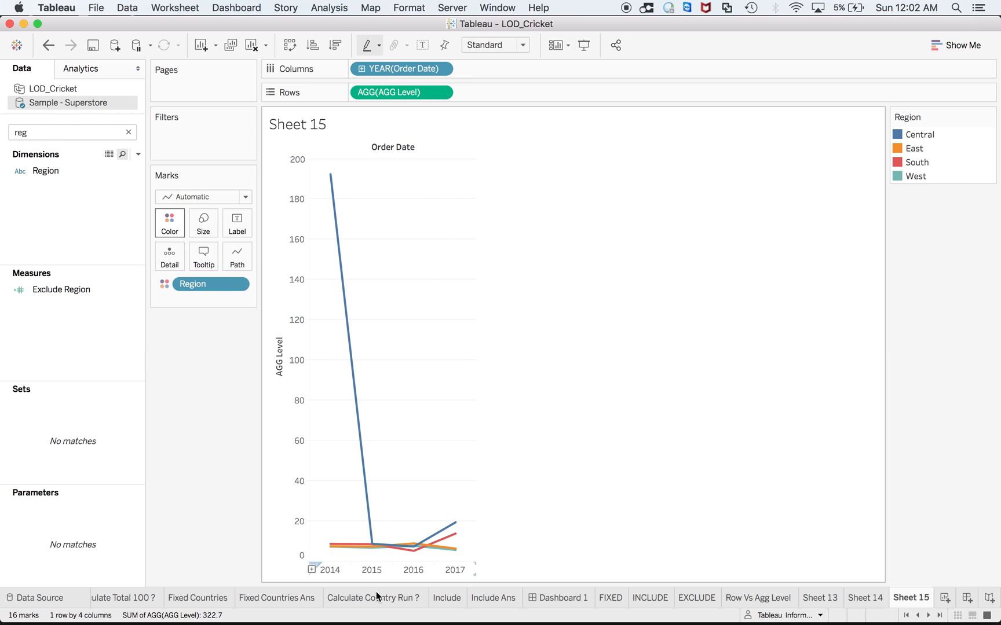
Step: Step through the Calculate Total 100 ? and Exclude Match Type tabs to Fixed Countries
click(136, 598)
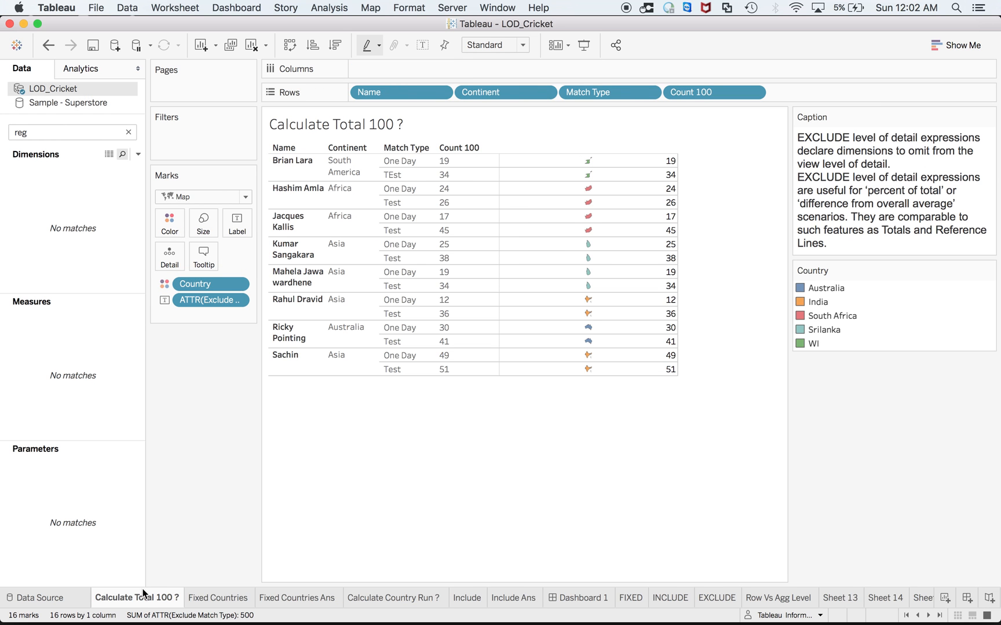
click(133, 599)
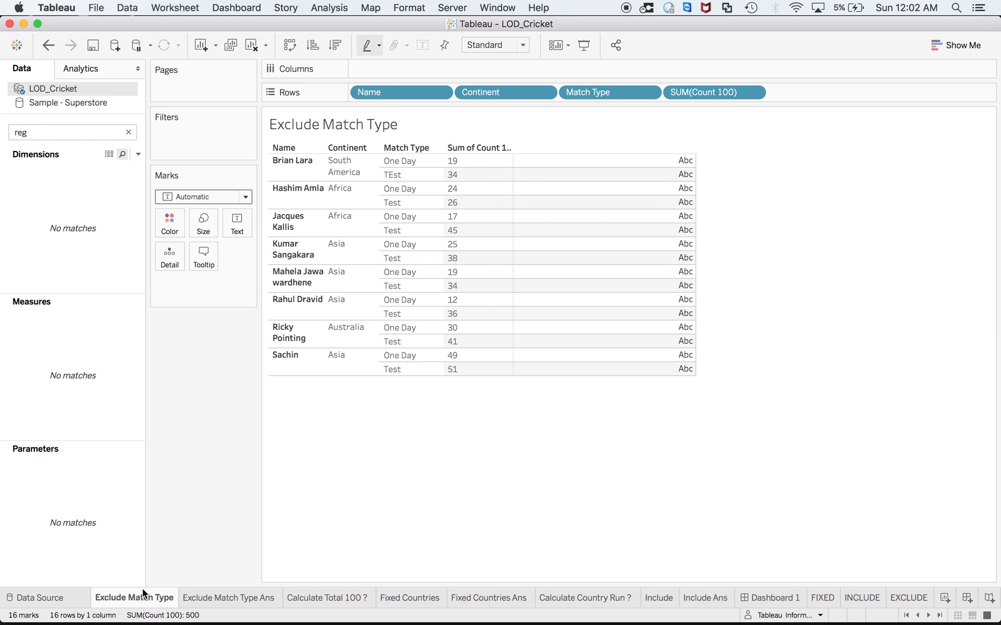
click(411, 598)
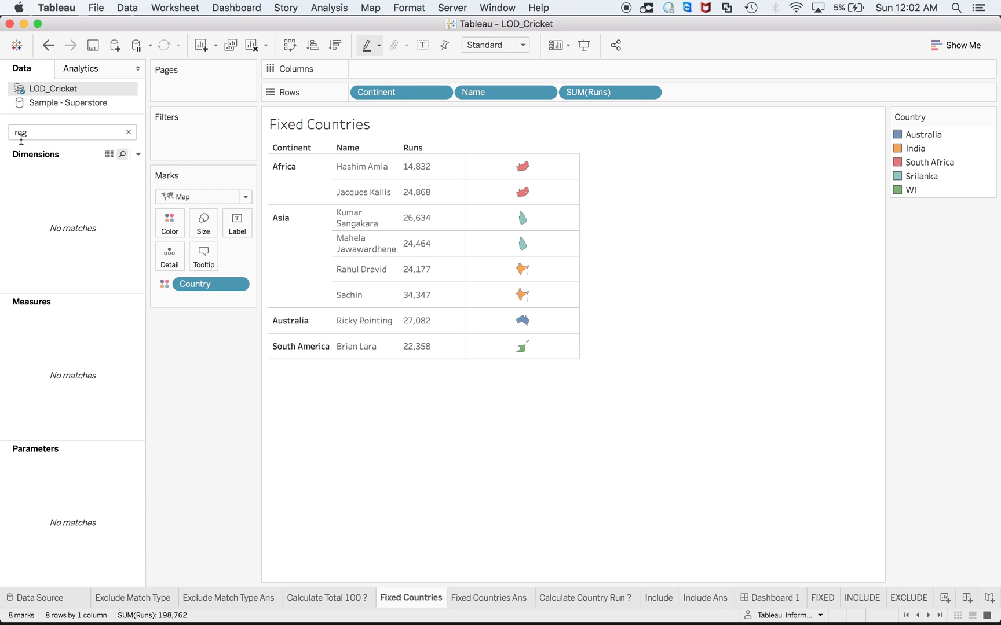
Step: Search 'fi' and review the { FIXED [Country]:SUM([Runs])} formula without changes
text(fix)
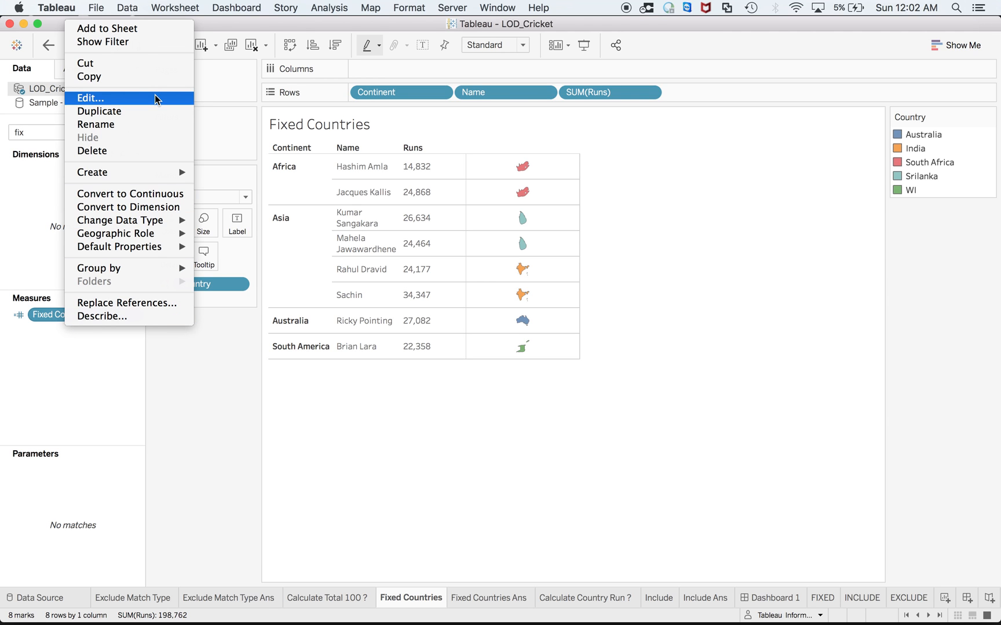
click(89, 98)
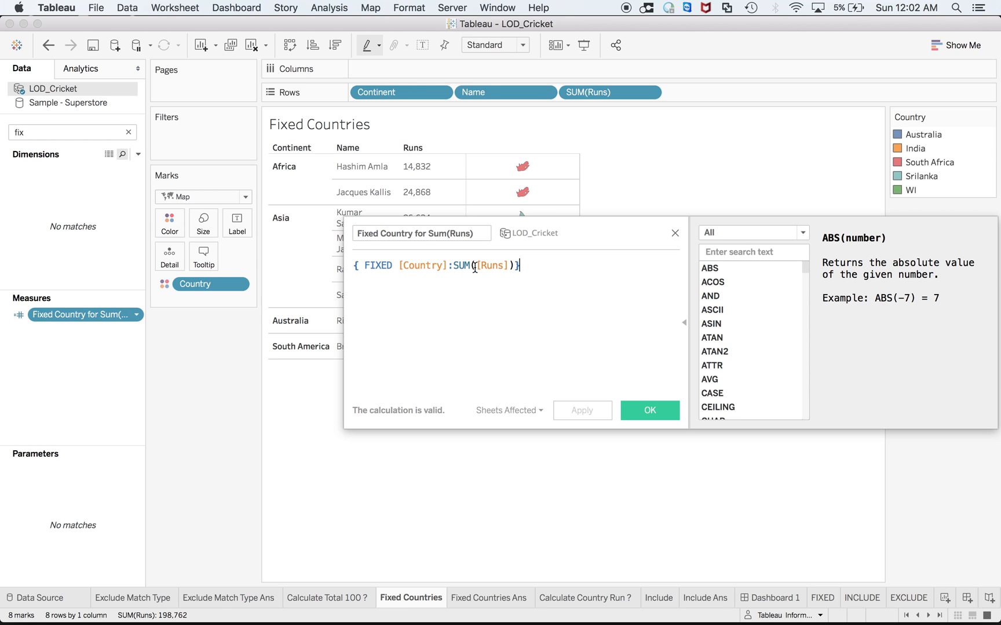
mouse_move(614, 402)
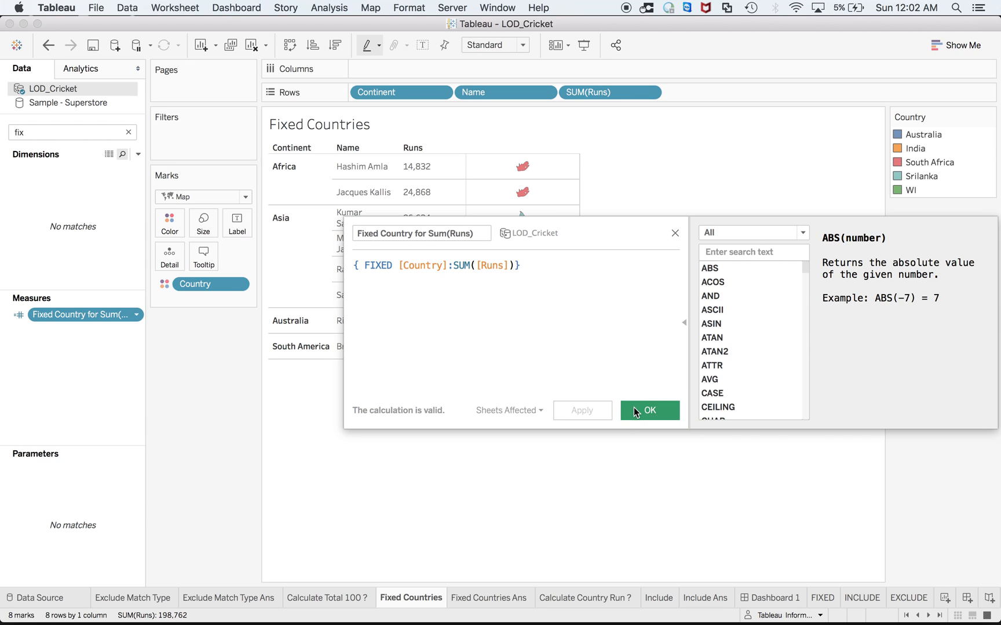
click(648, 411)
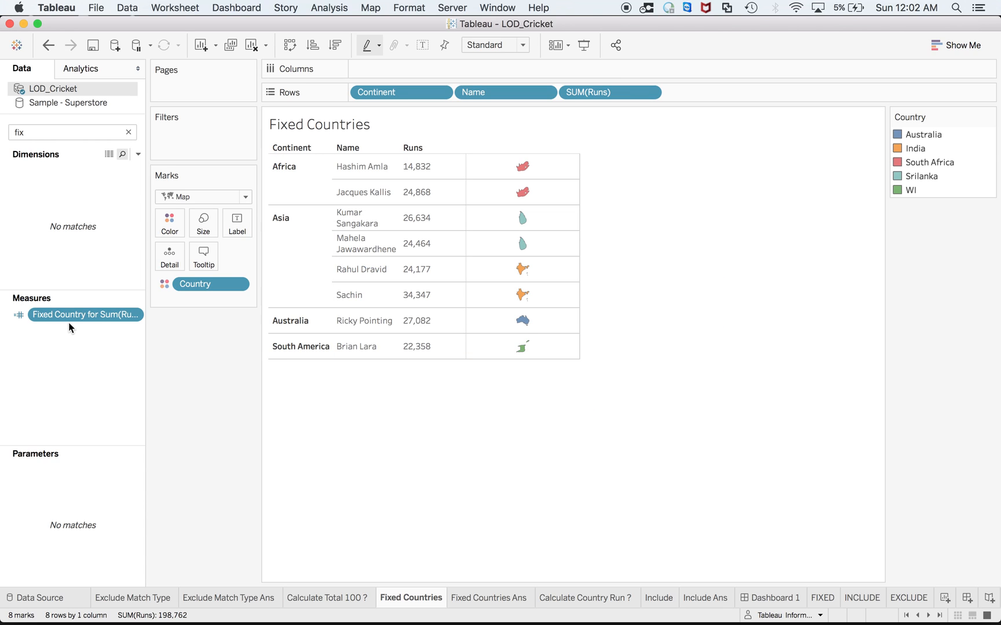
Step: Place Fixed Country for Sum(Runs) on Rows after SUM(Runs), showing 39,700 for Africa
drag(84, 314, 662, 135)
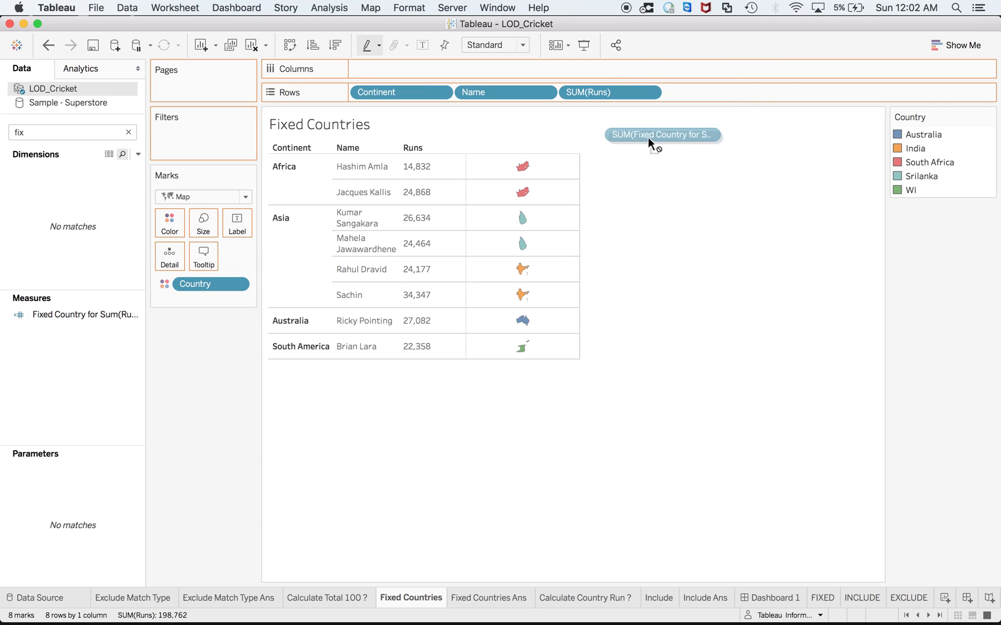
drag(662, 134, 713, 92)
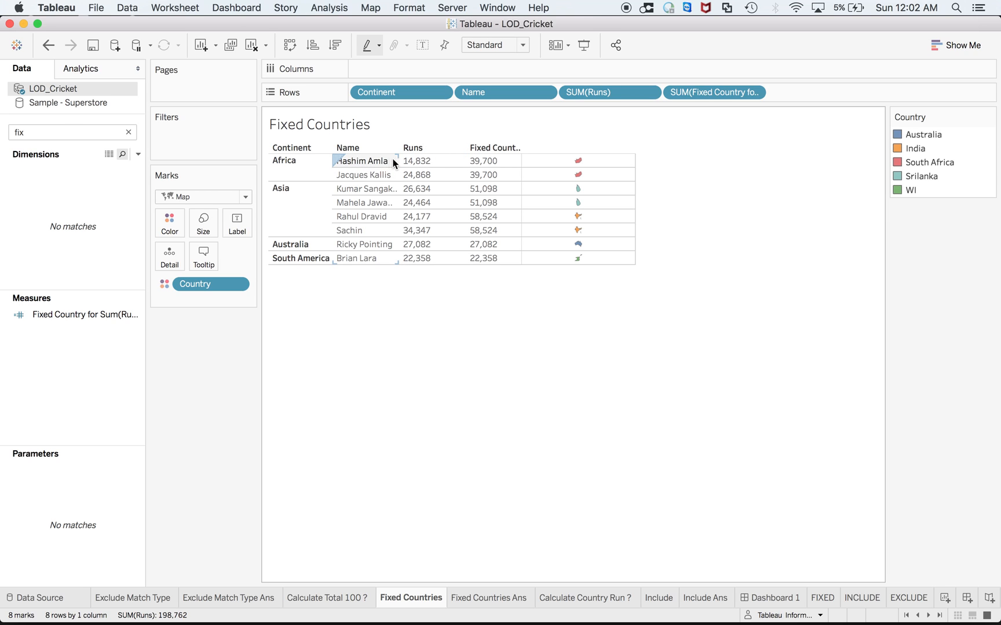
mouse_move(368, 175)
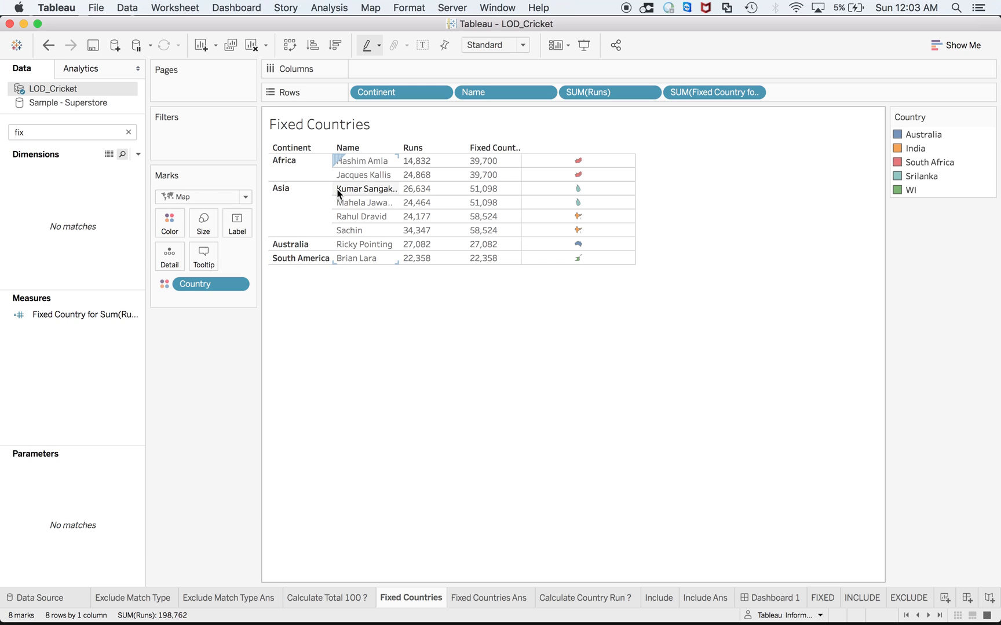
mouse_move(340, 231)
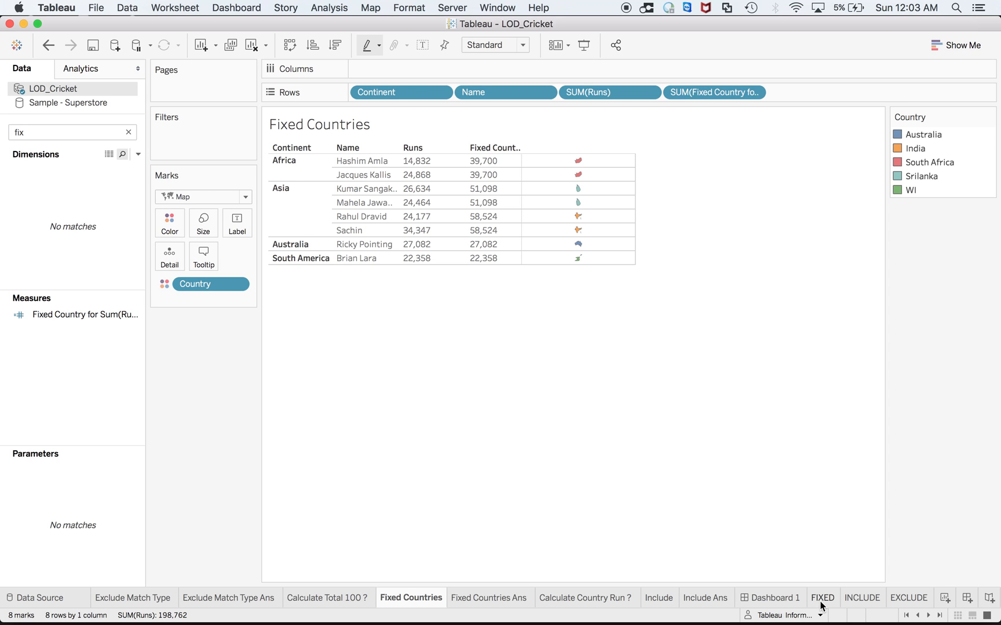
click(823, 598)
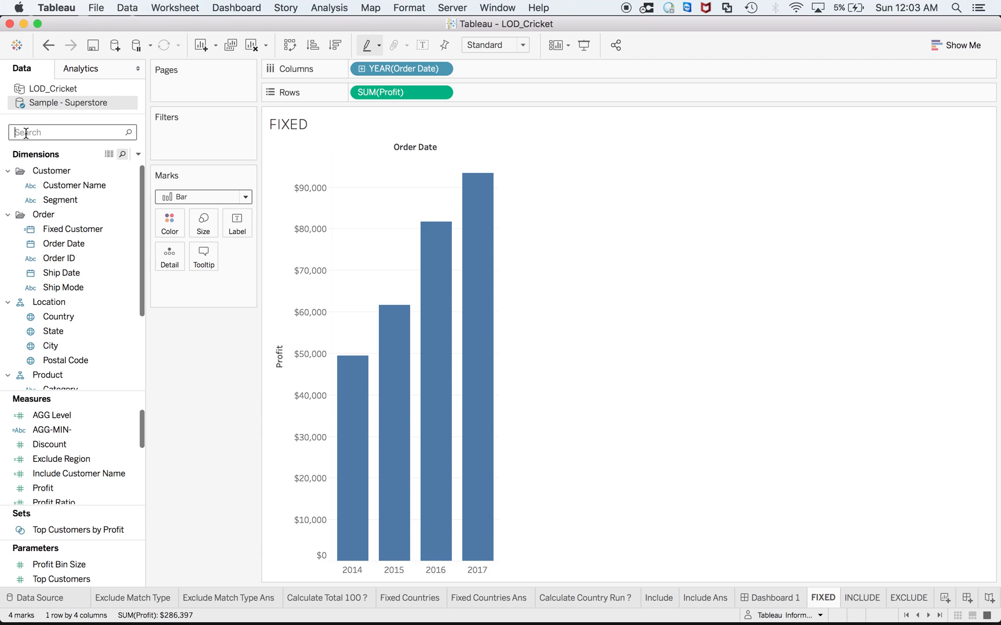
click(401, 92)
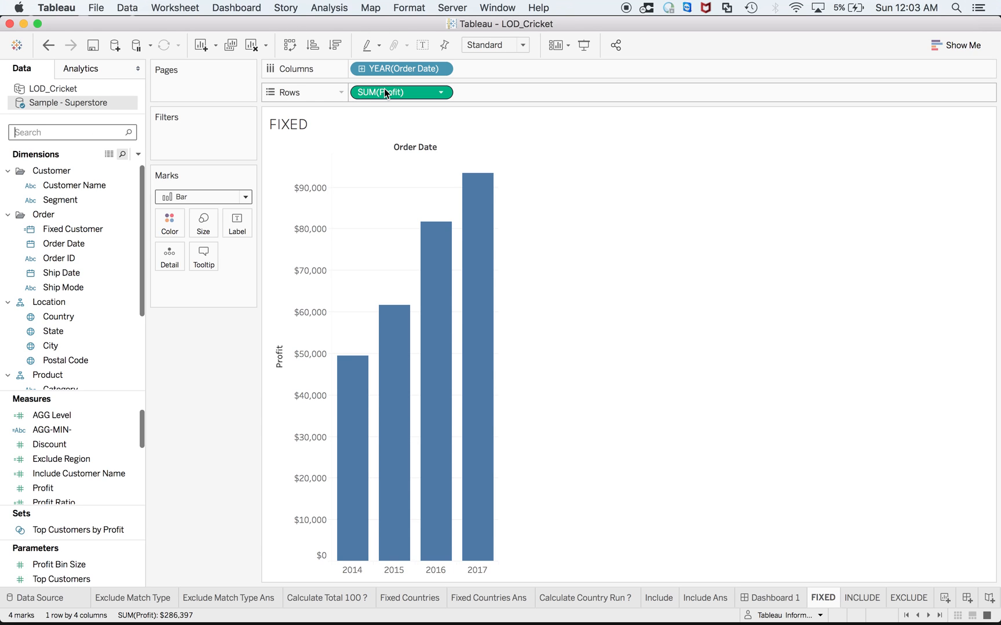
mouse_move(379, 101)
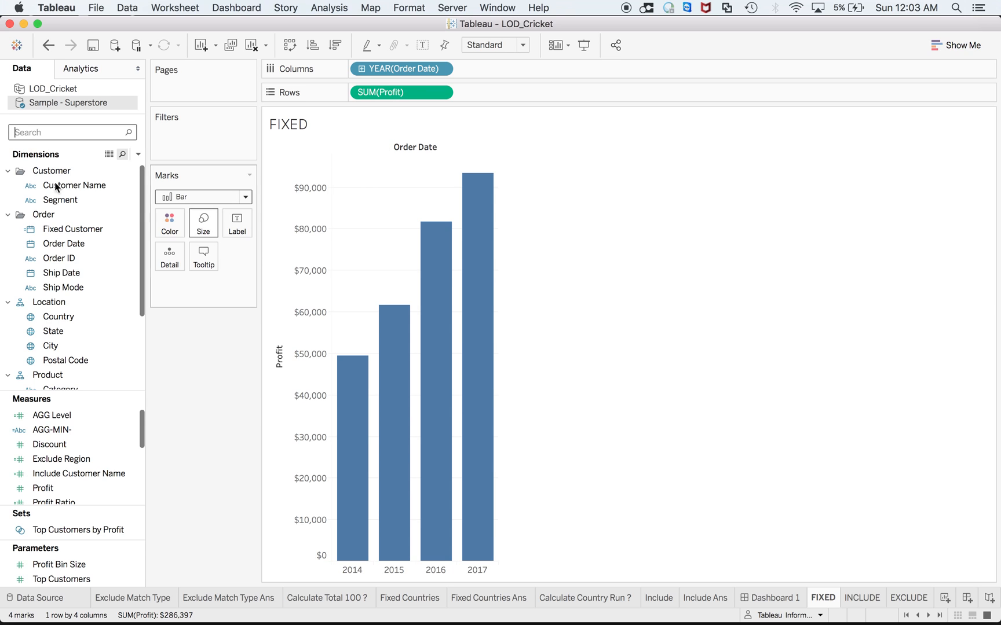
text(fix)
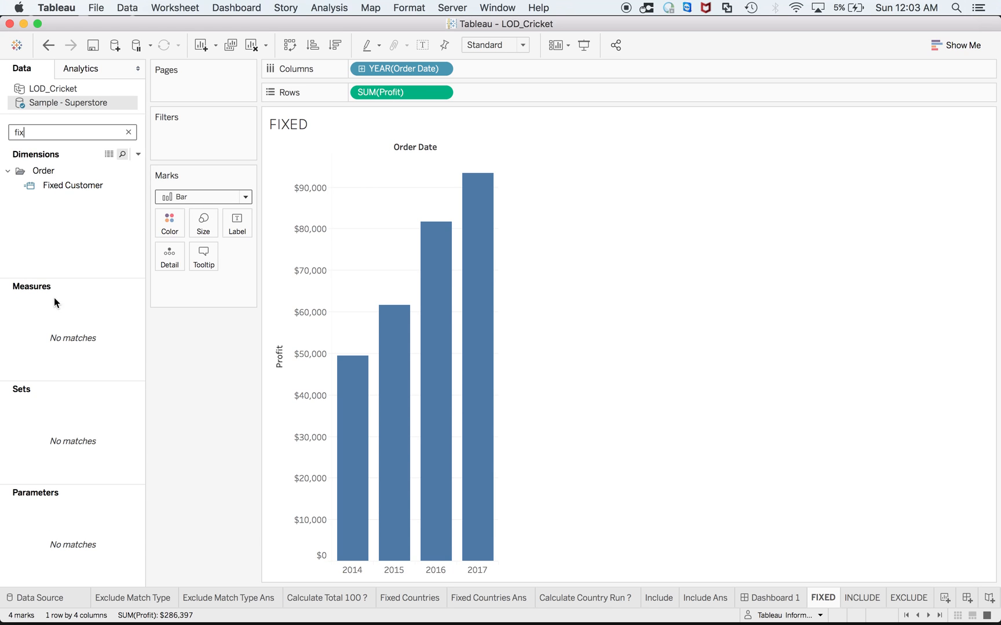
right_click(71, 185)
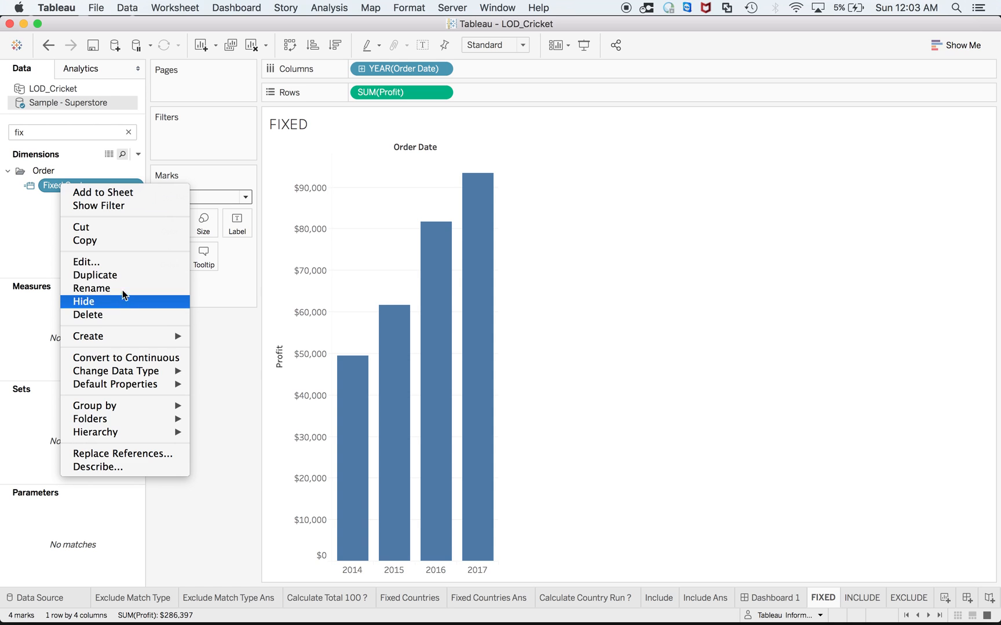
click(86, 262)
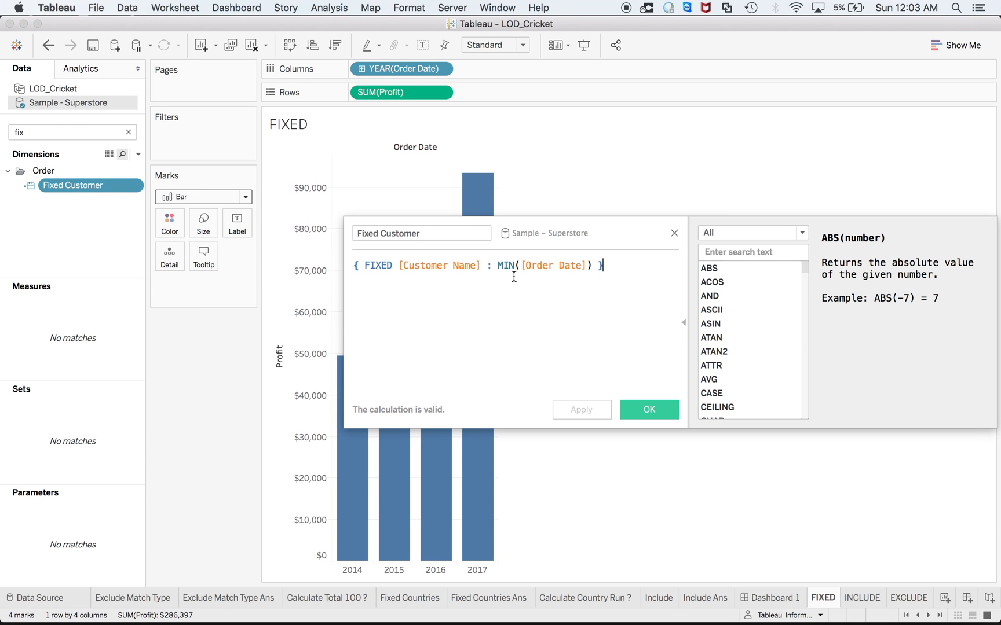
mouse_move(557, 237)
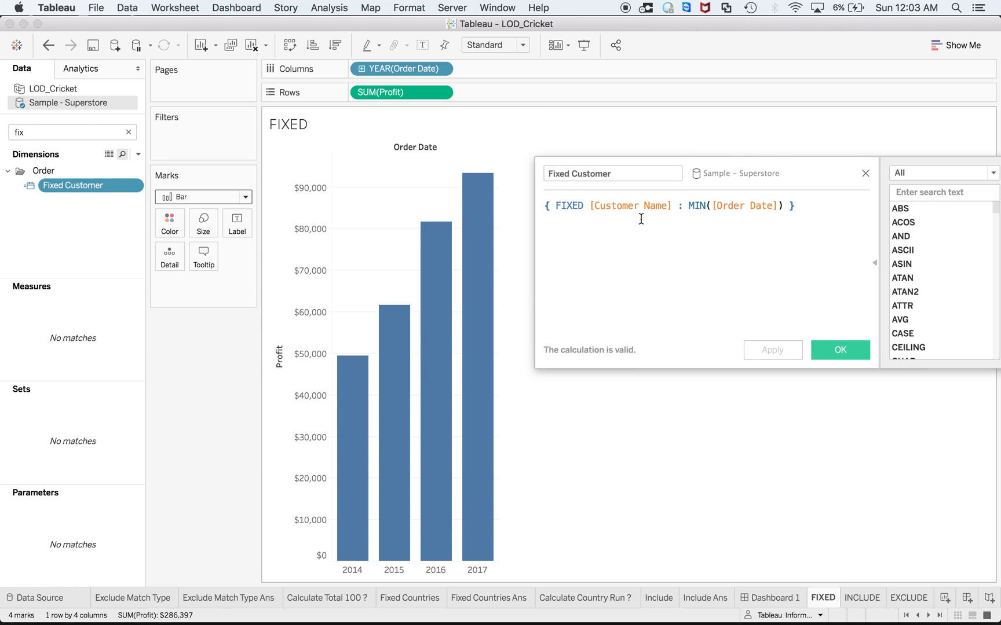
mouse_move(712, 220)
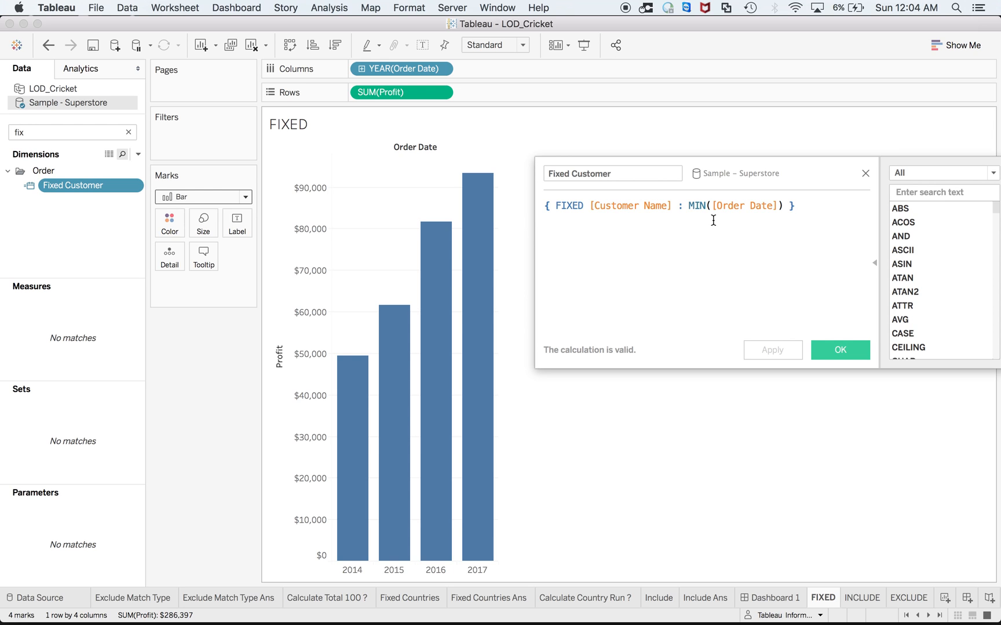
mouse_move(749, 327)
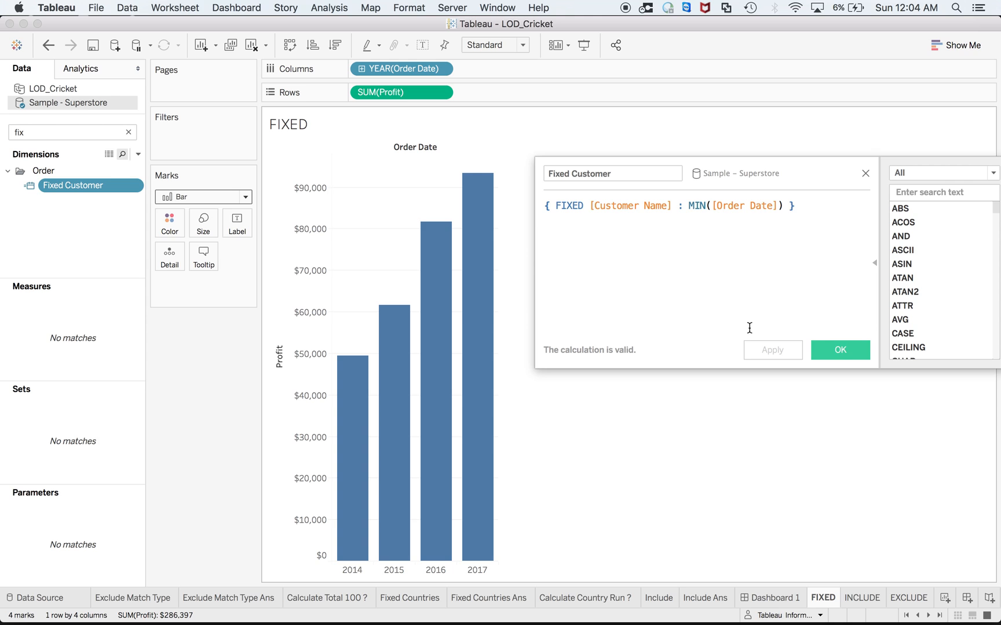
click(838, 350)
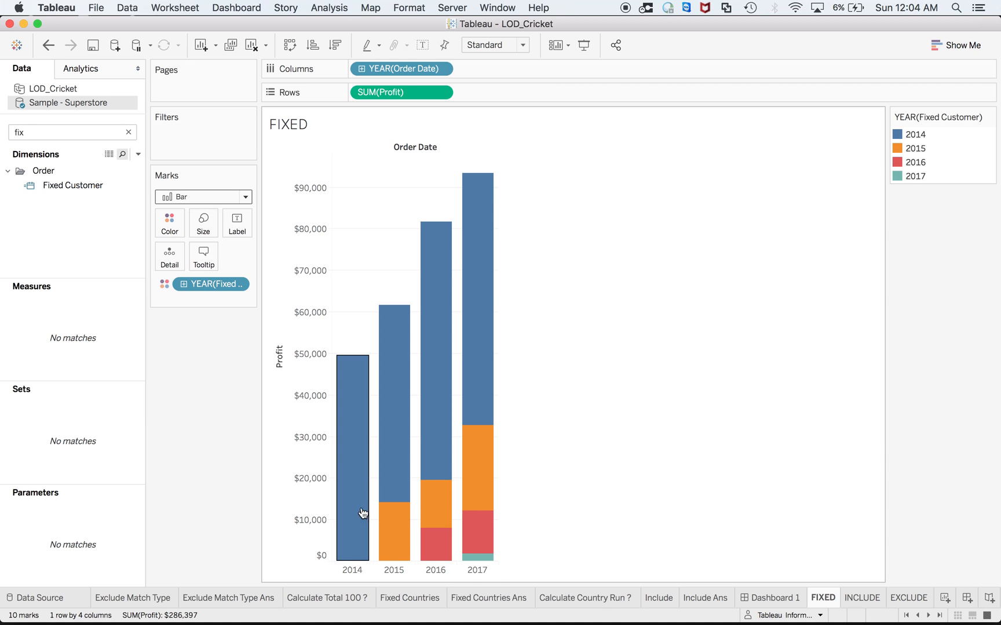
mouse_move(394, 426)
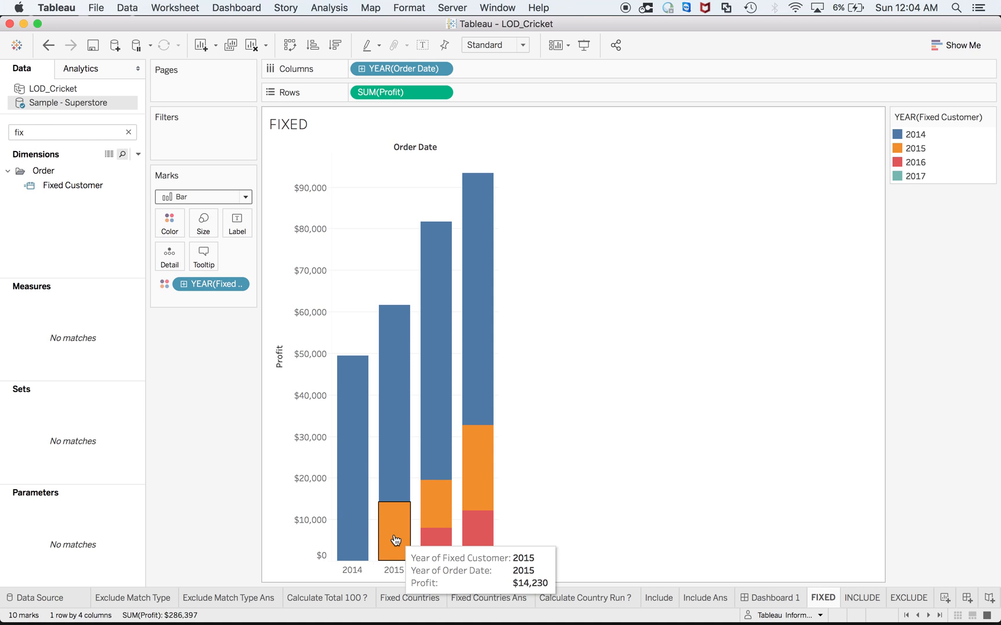
mouse_move(436, 545)
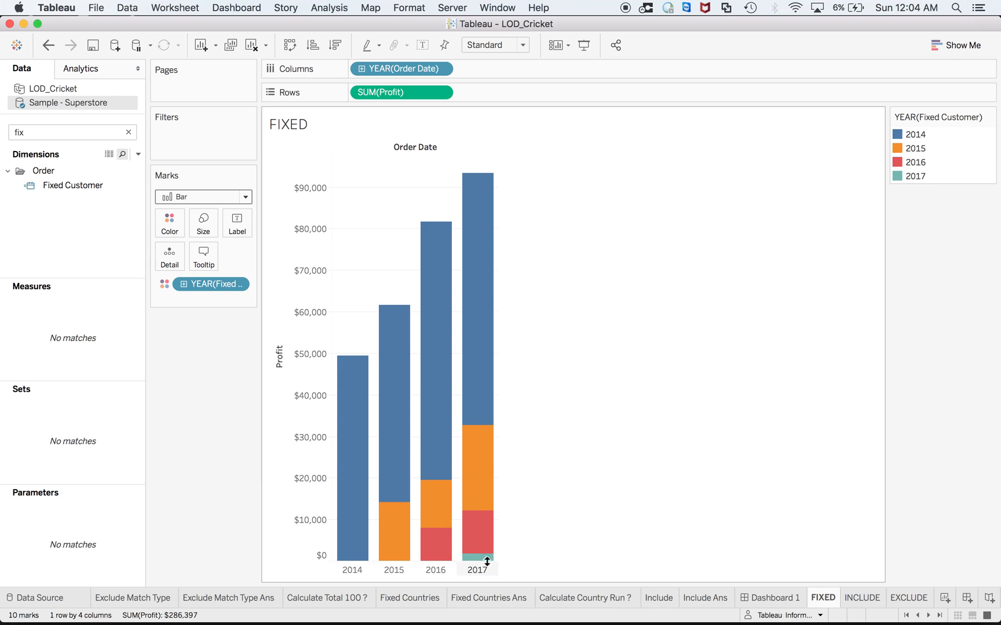
mouse_move(514, 461)
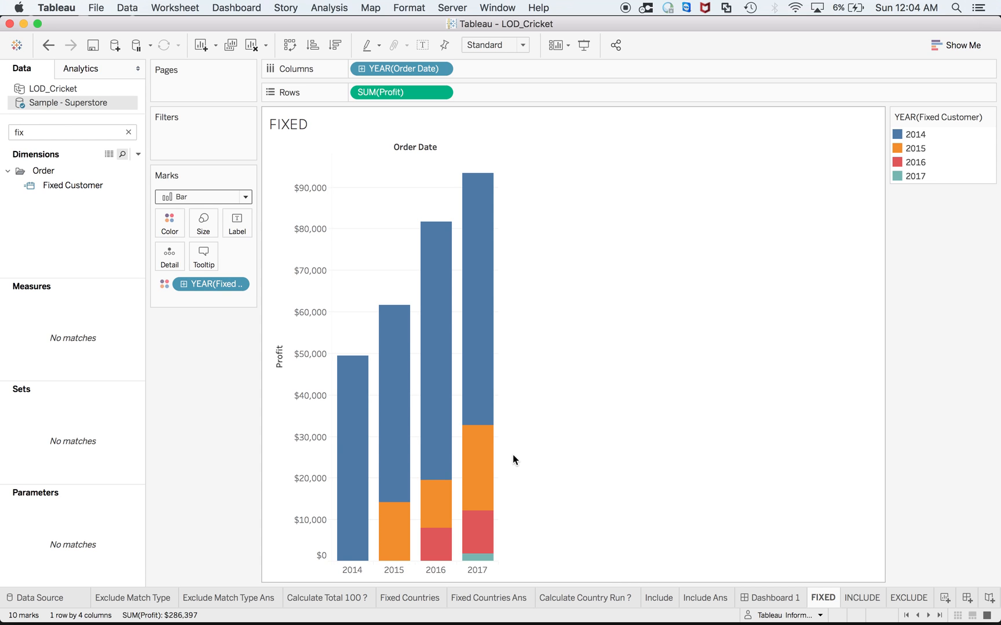
mouse_move(523, 461)
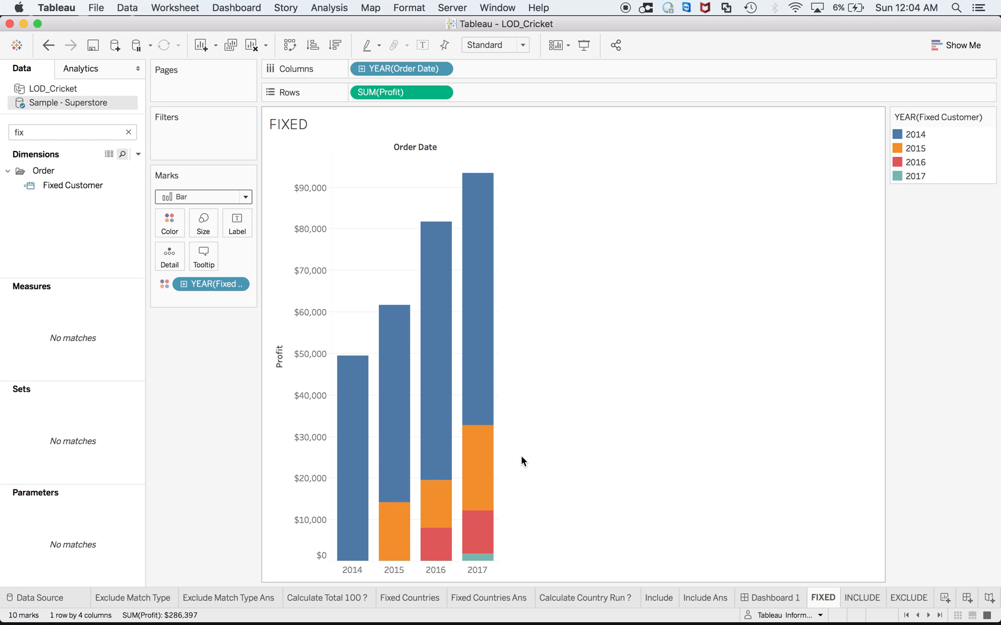
mouse_move(480, 557)
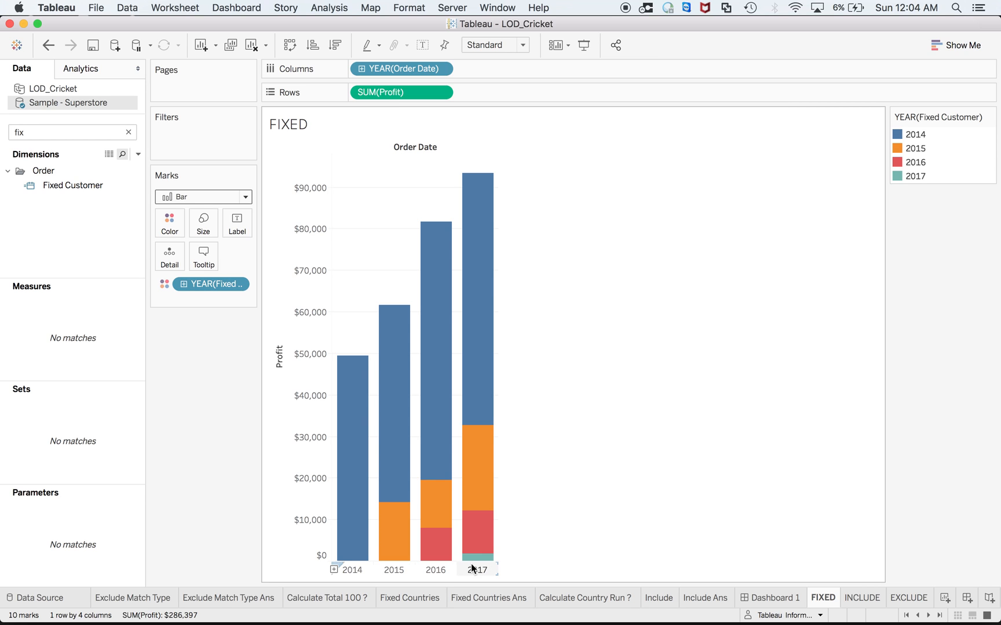
mouse_move(477, 557)
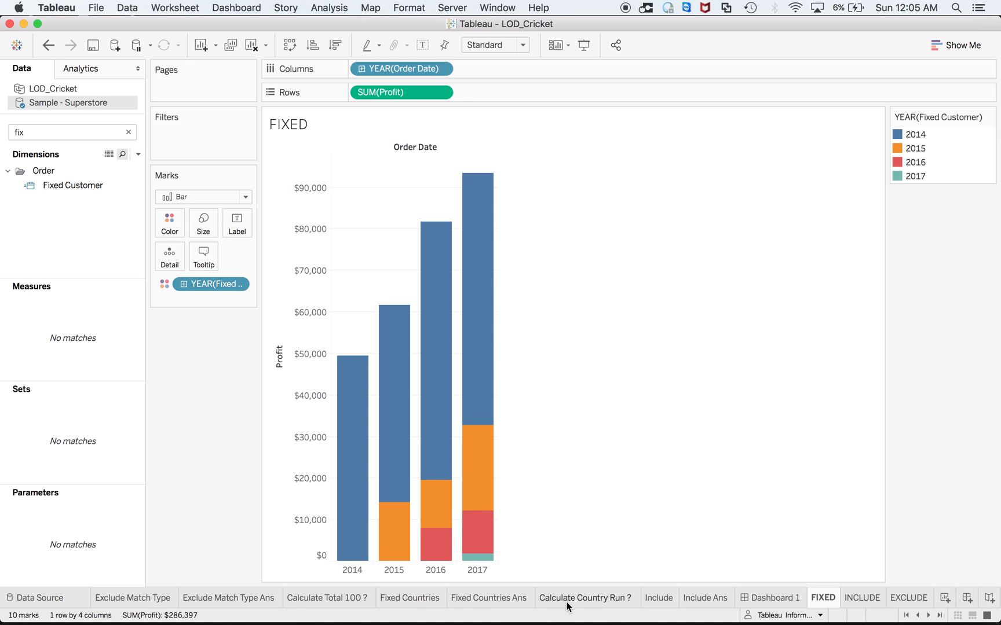
Step: Switch to the Include sheet and filter the Data pane with 'inc'
click(658, 599)
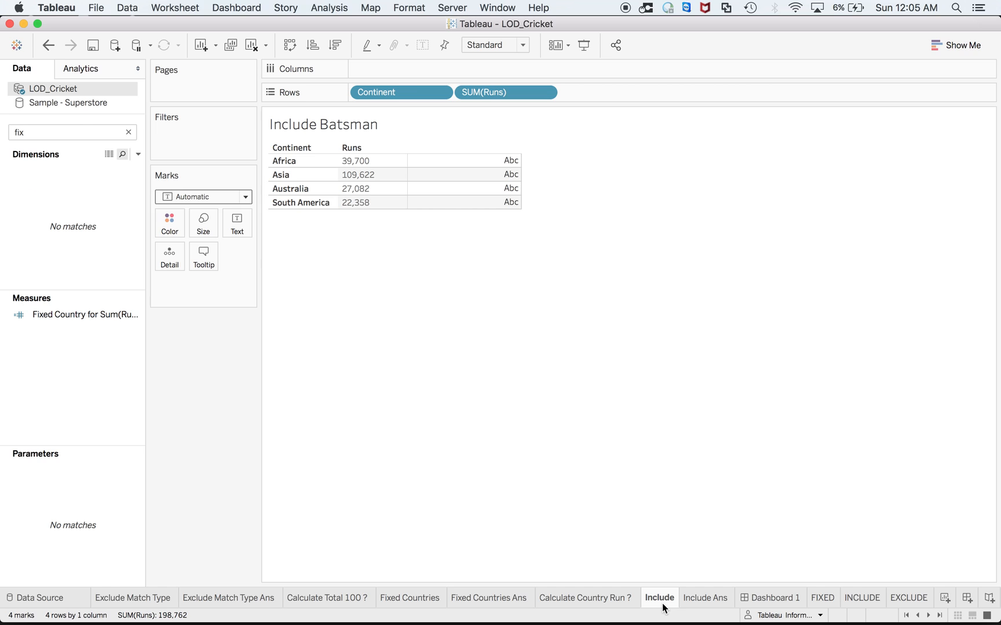
mouse_move(600, 433)
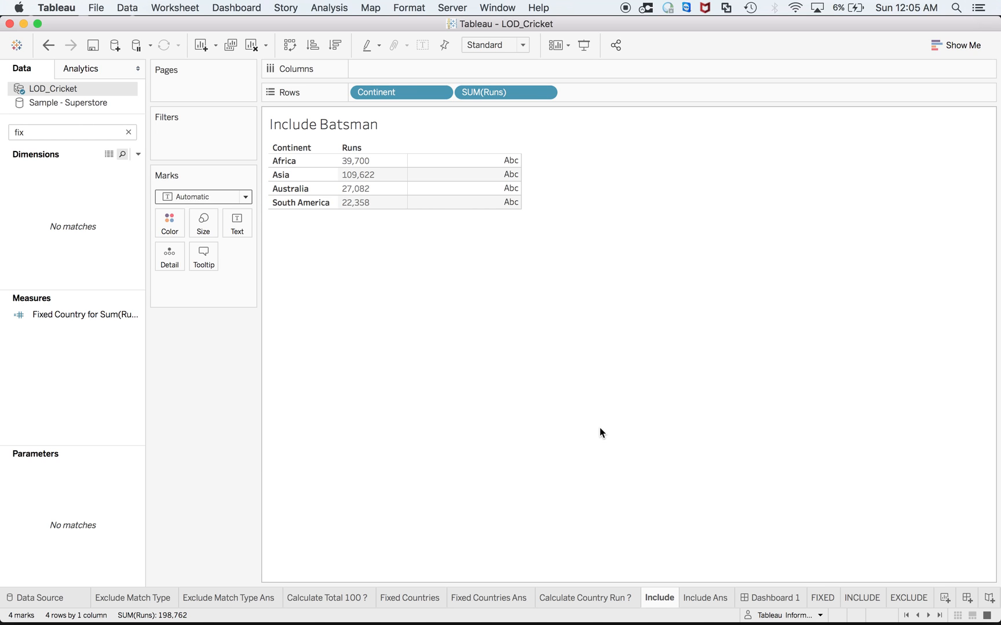
click(357, 174)
text(inc)
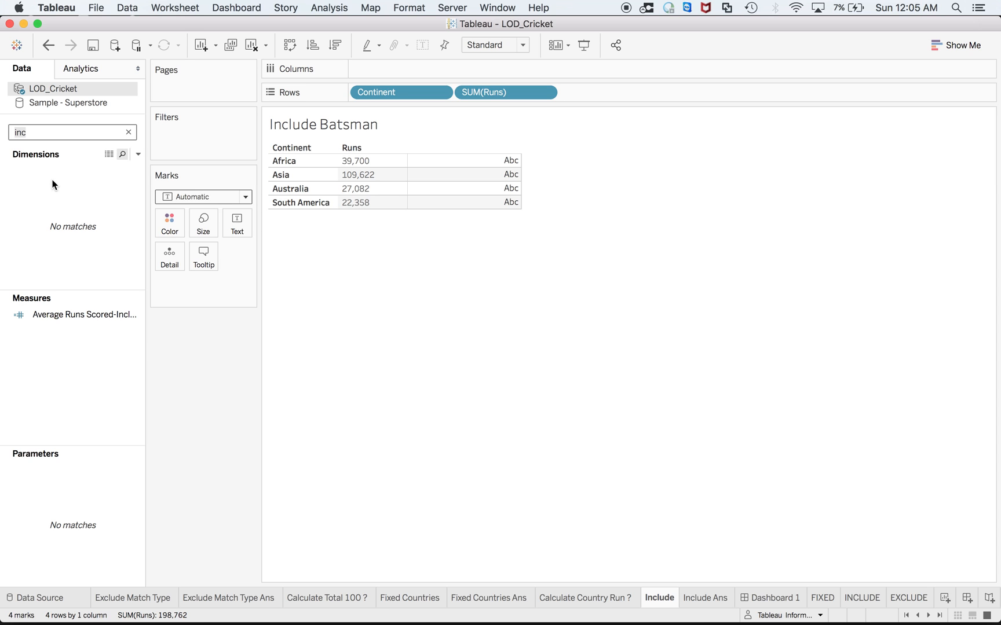
mouse_move(50, 304)
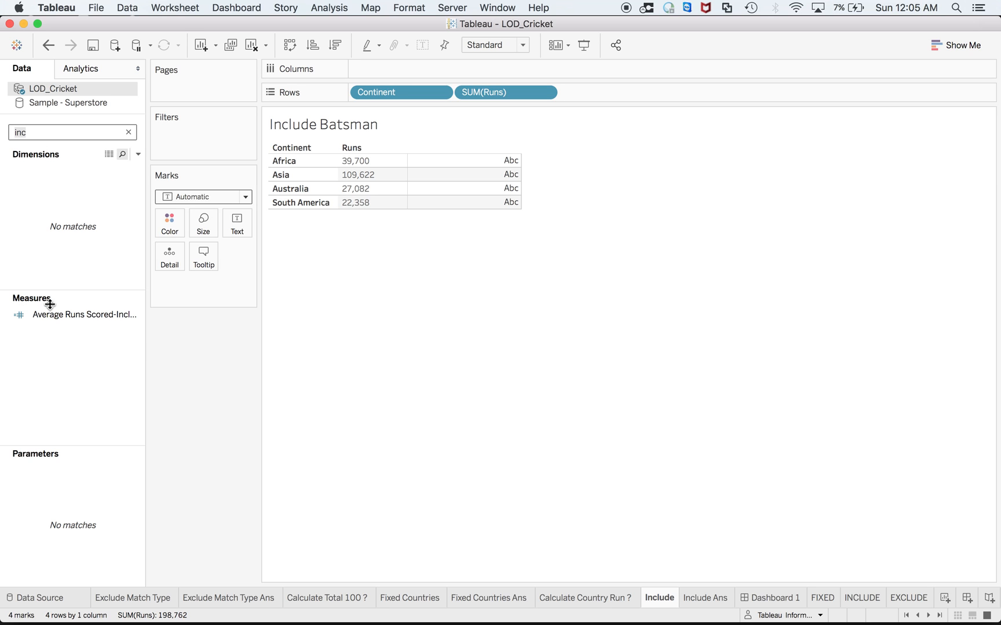
right_click(84, 314)
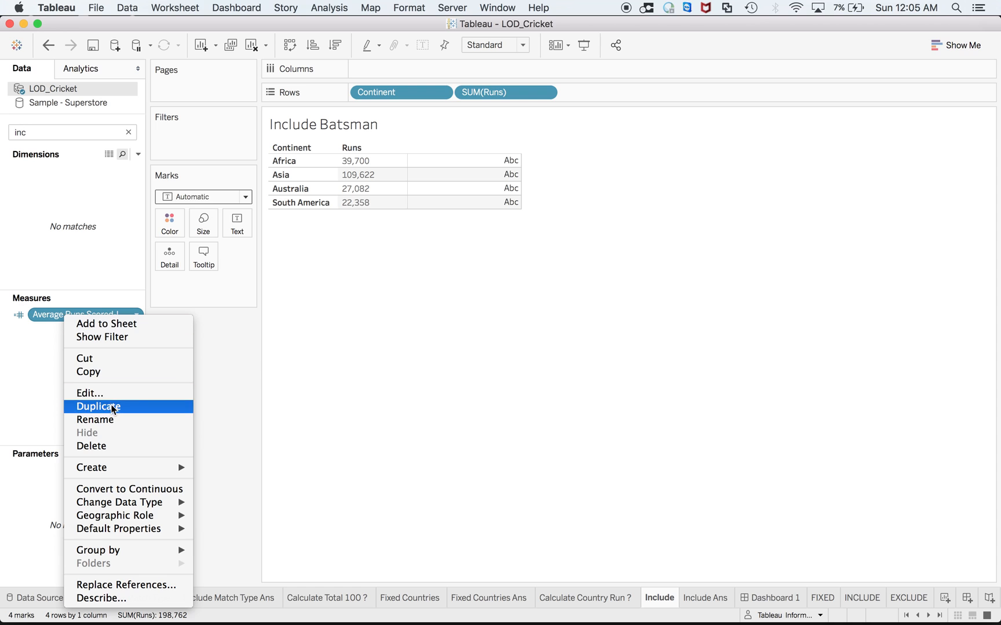
click(89, 393)
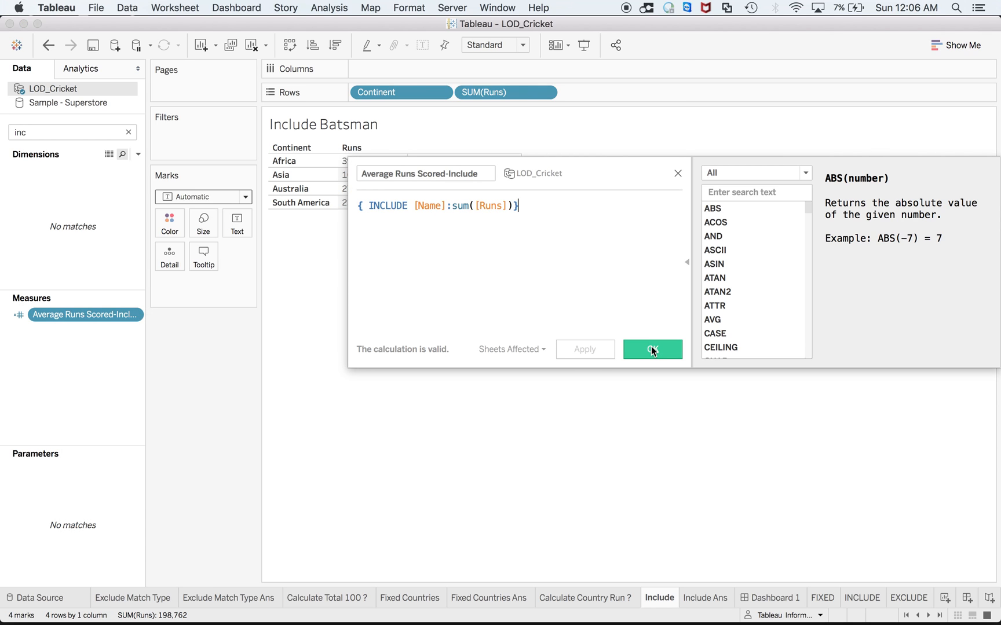
click(652, 349)
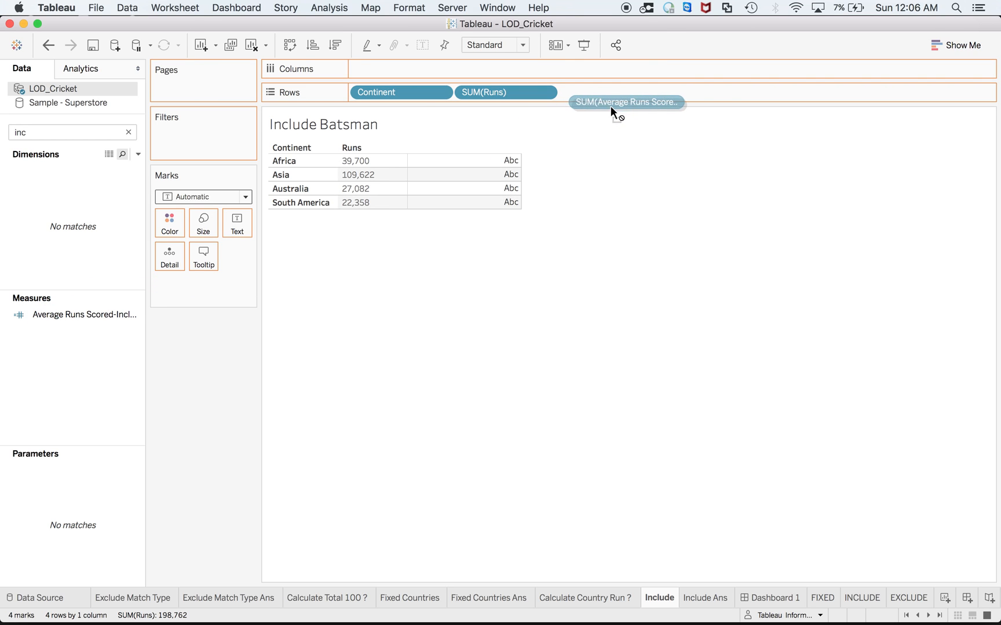
Step: Add Average Runs Scored-Include to Rows as Average, e.g. Africa 19,850, Asia 27,405.5
drag(627, 101, 609, 92)
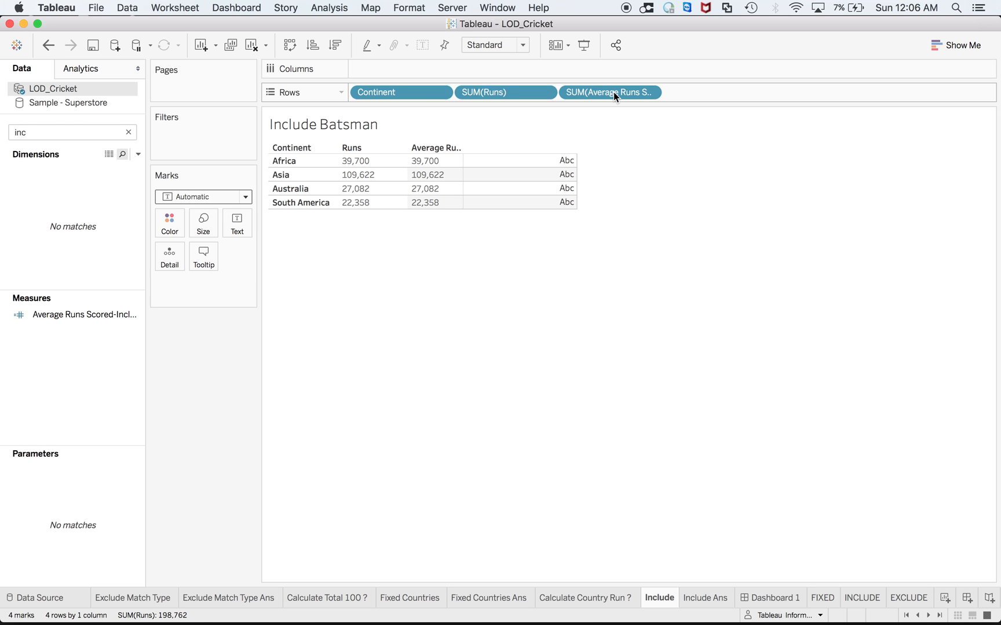
click(653, 92)
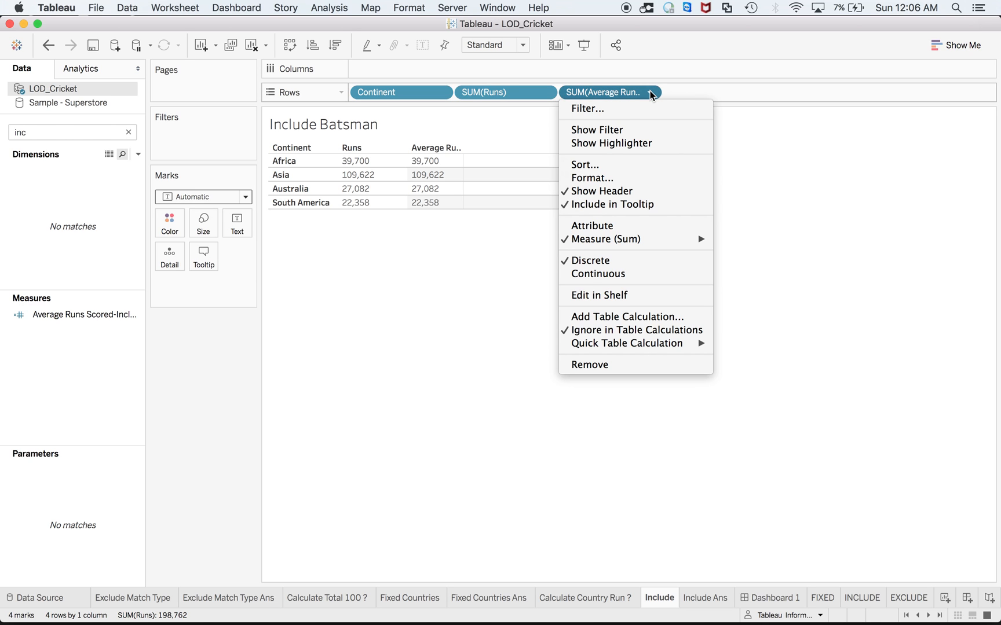
mouse_move(616, 239)
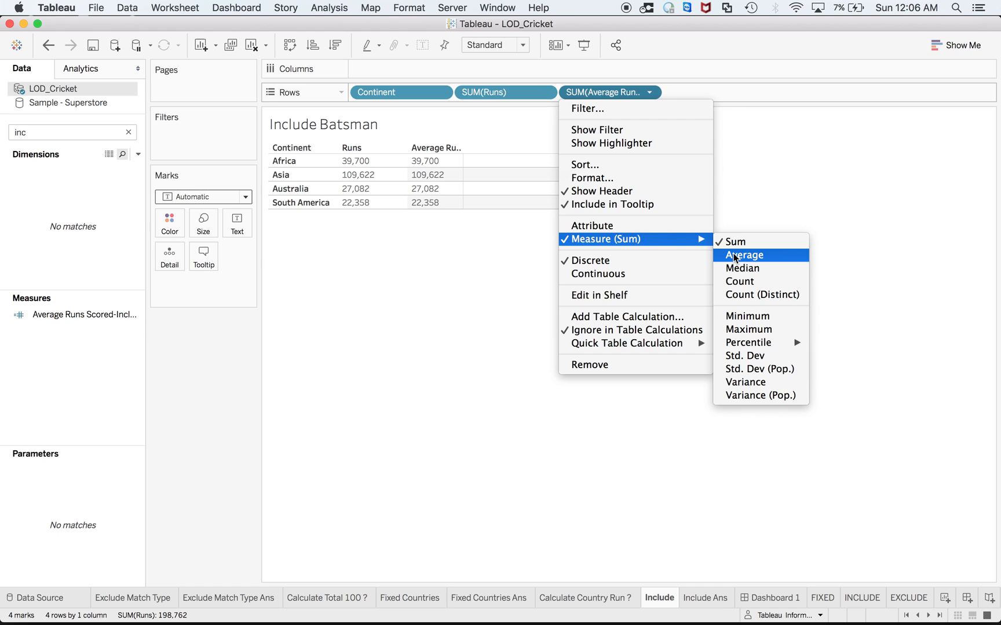
click(742, 255)
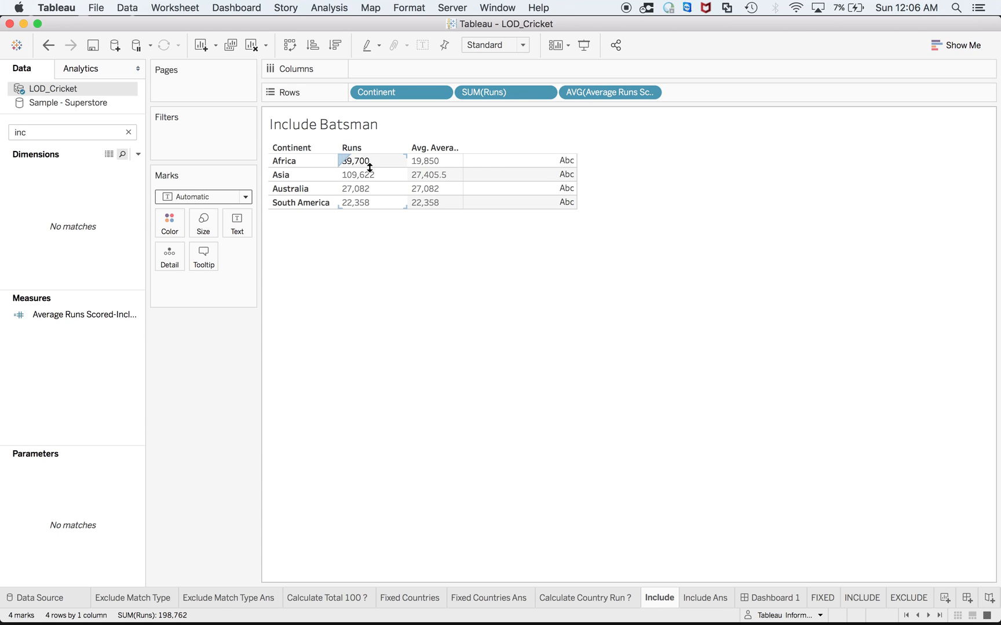
mouse_move(109, 154)
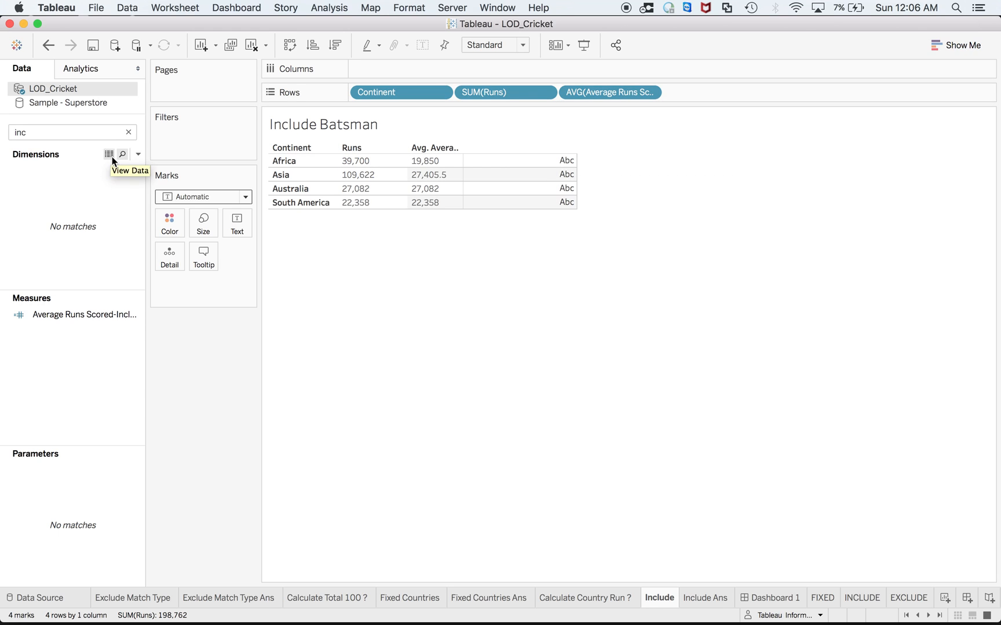
Step: Inspect the 16 underlying LOD_Cricket records, including Ricky Ponting, then close View Data
click(122, 154)
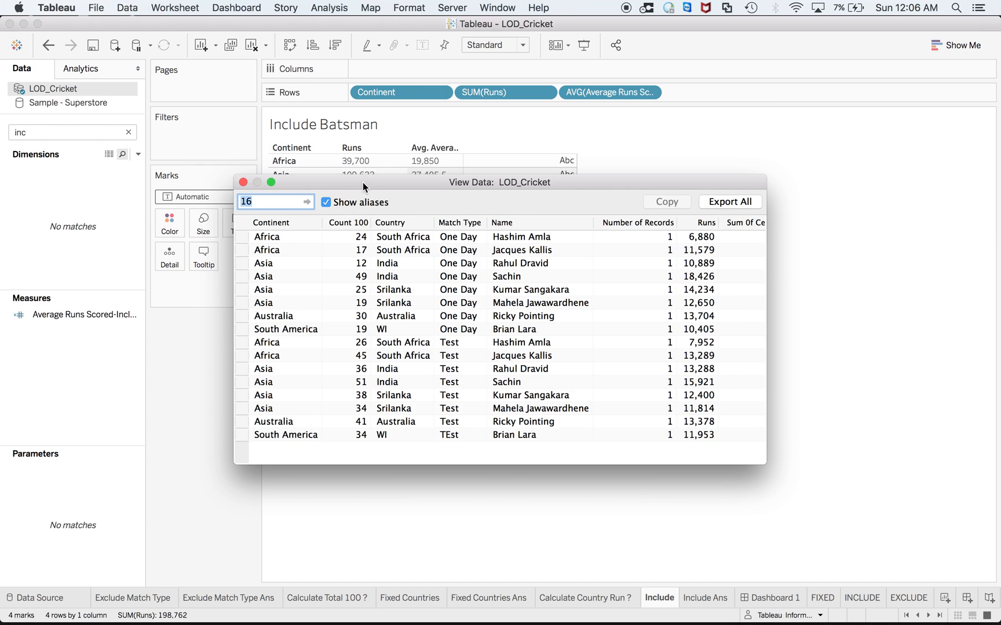
mouse_move(414, 219)
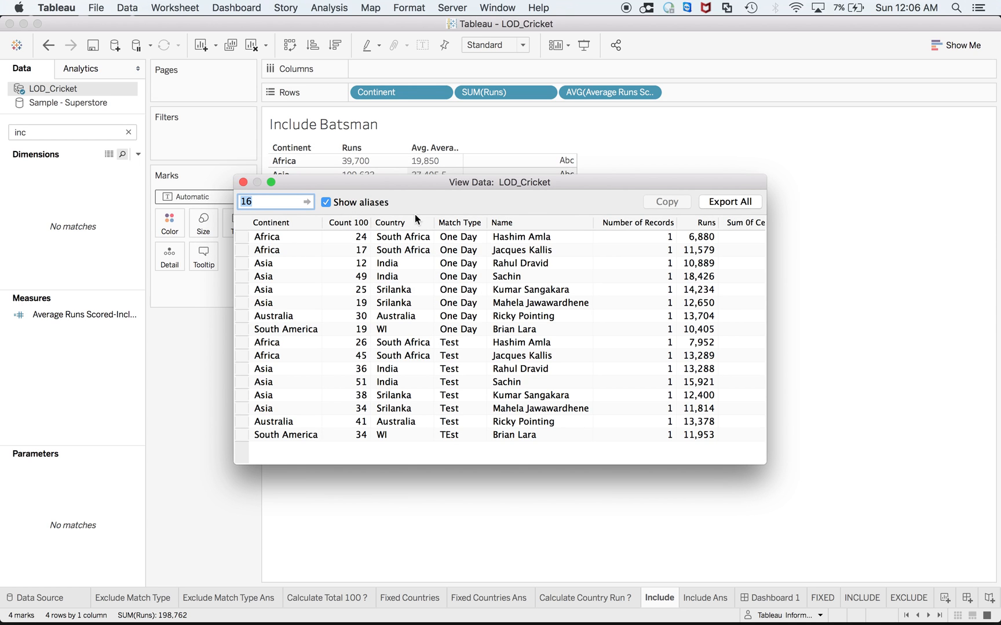
drag(500, 182, 500, 258)
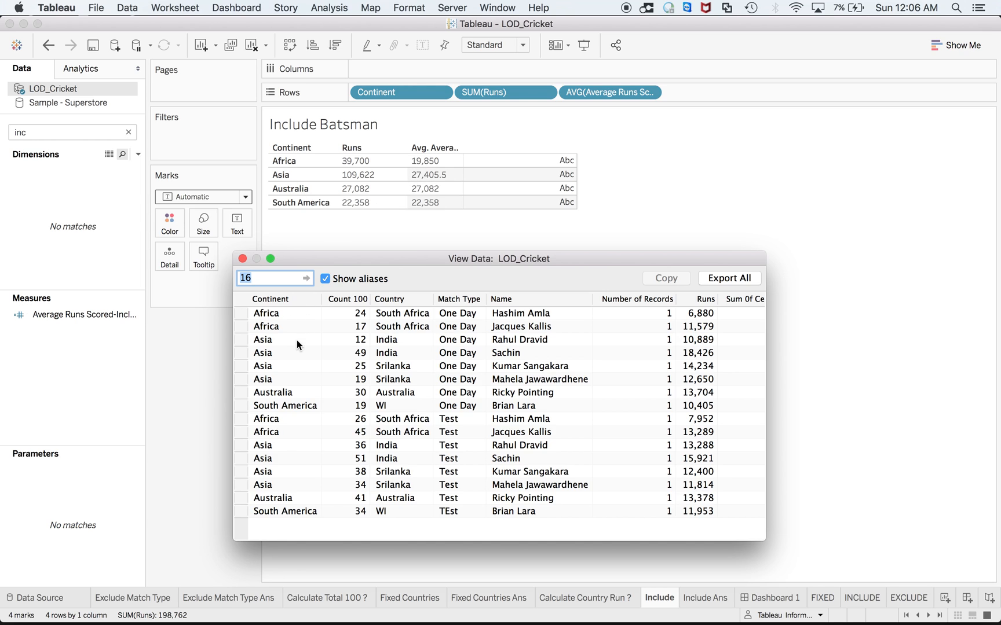
mouse_move(511, 372)
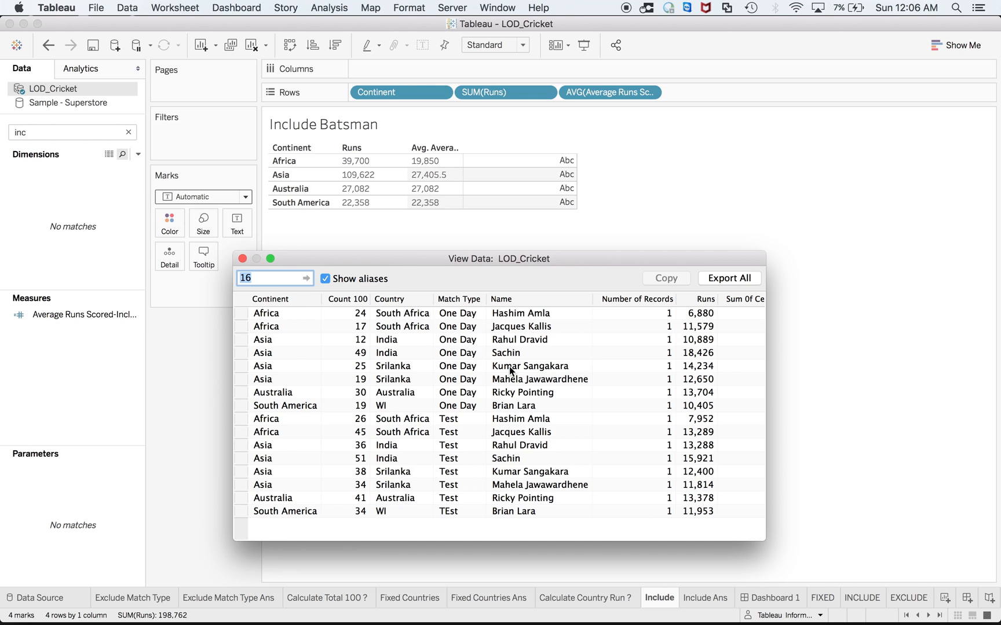
mouse_move(381, 185)
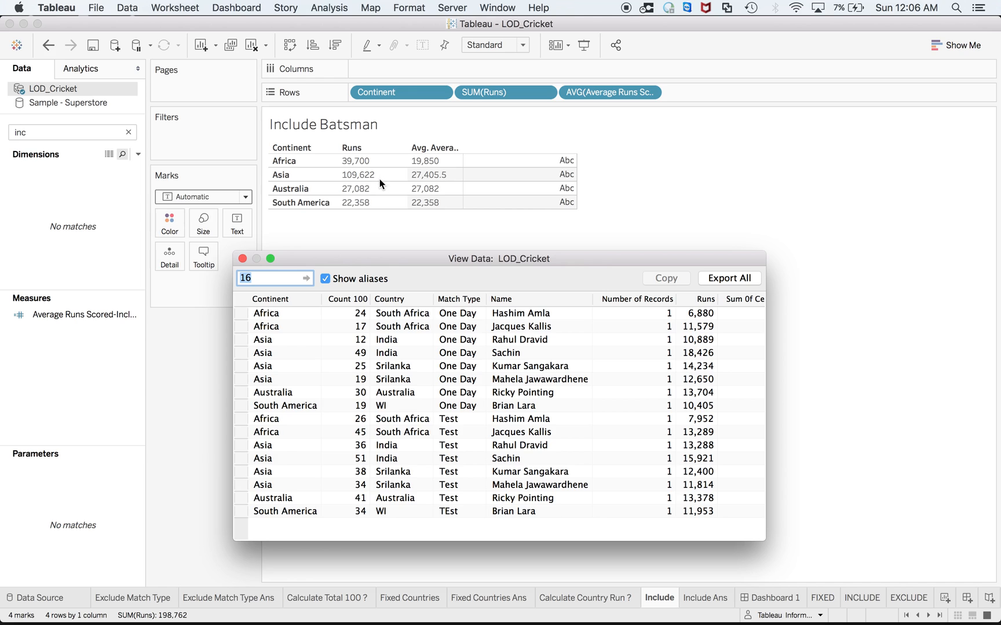
mouse_move(327, 455)
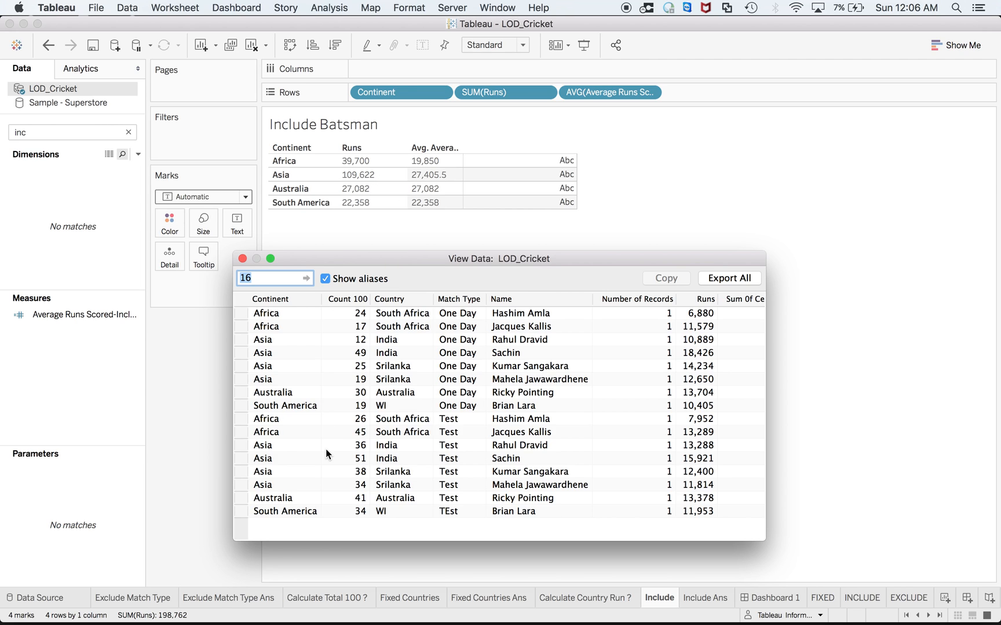
mouse_move(511, 400)
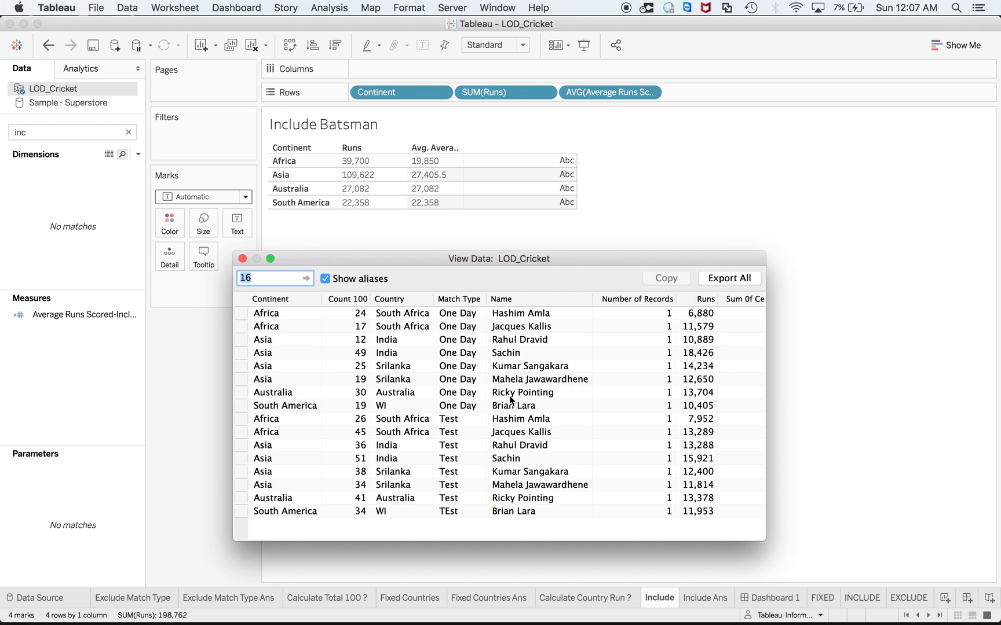
click(521, 392)
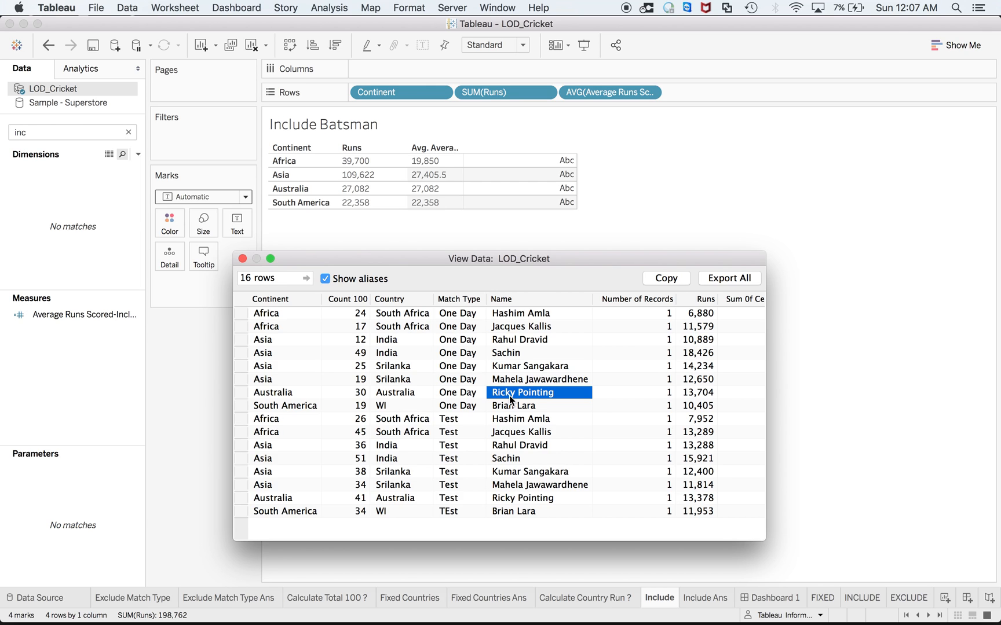
mouse_move(386, 192)
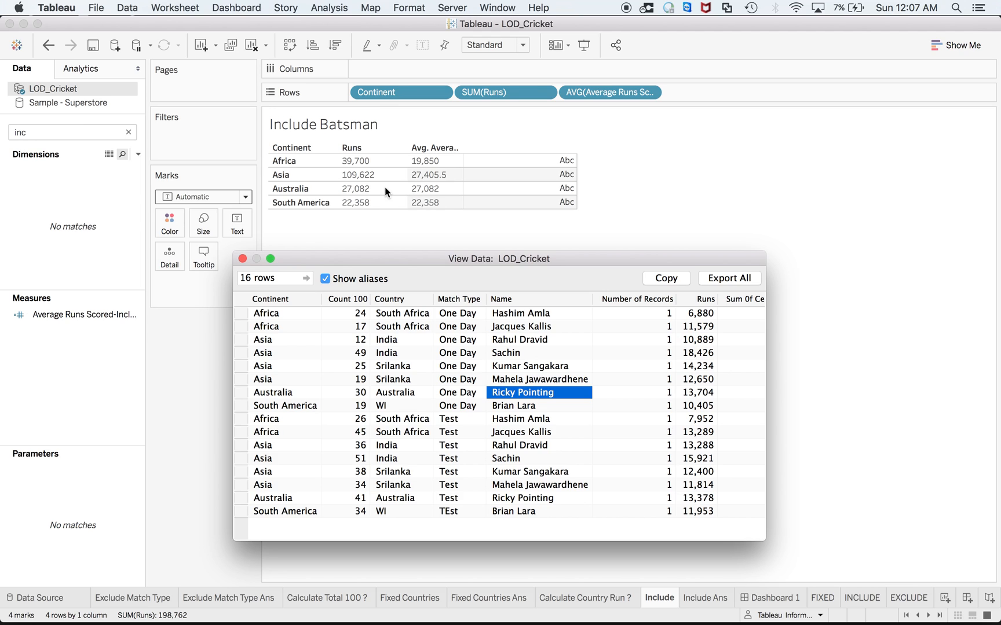
mouse_move(429, 195)
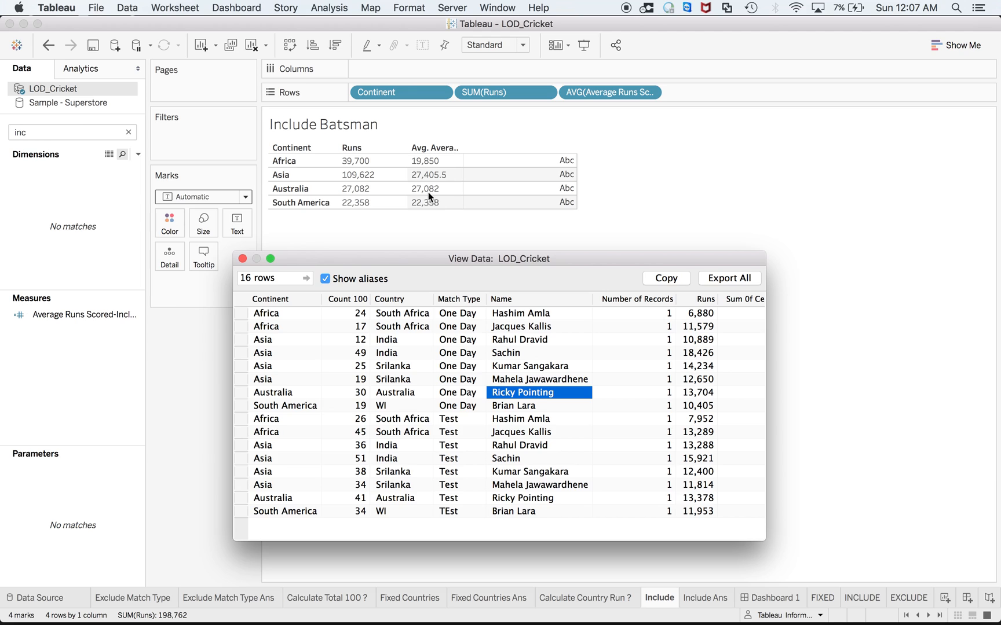
mouse_move(371, 193)
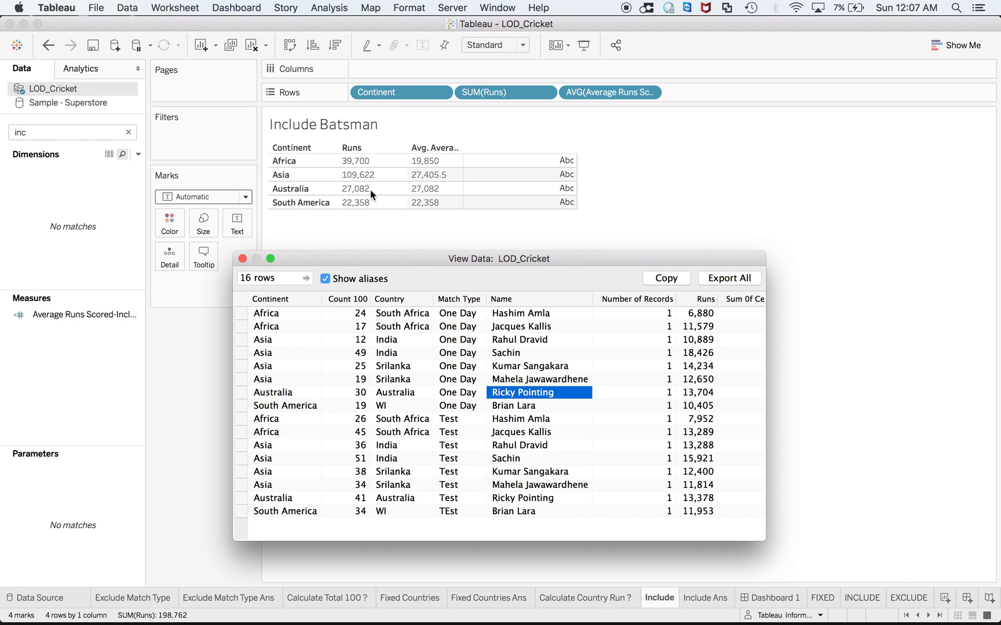
mouse_move(360, 213)
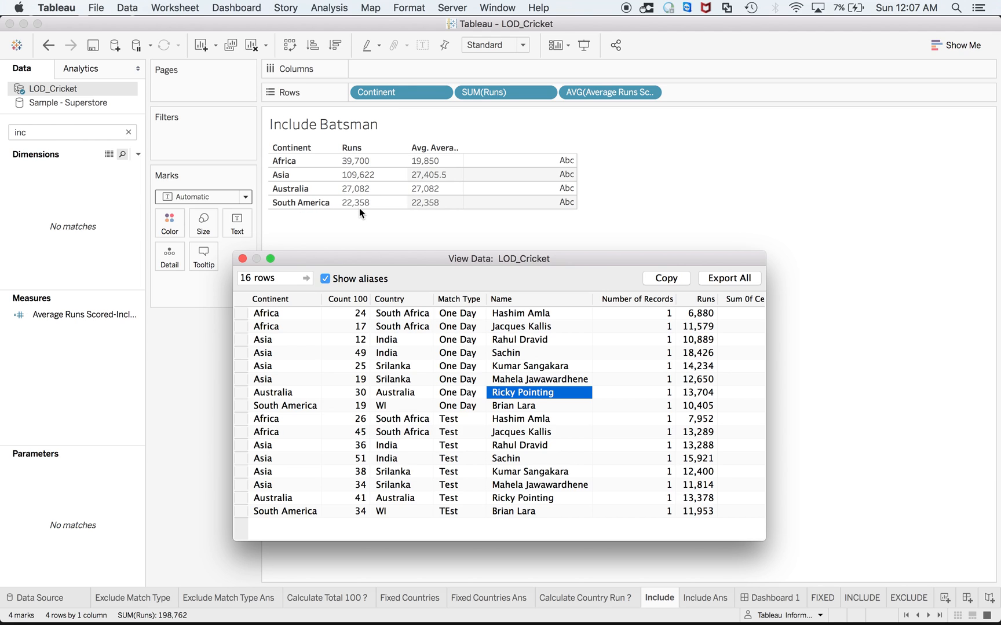
mouse_move(337, 208)
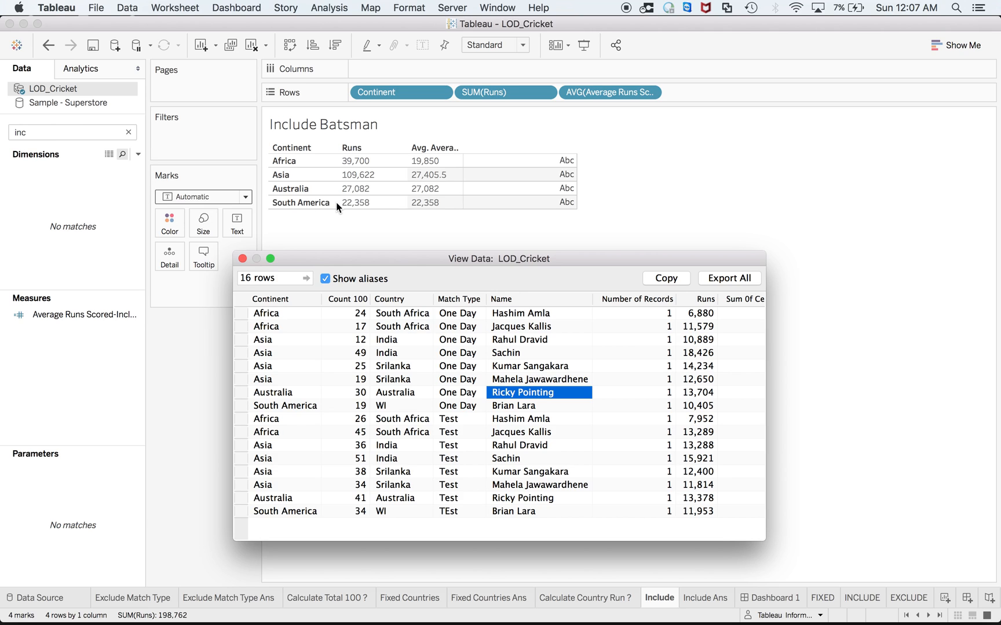
mouse_move(327, 216)
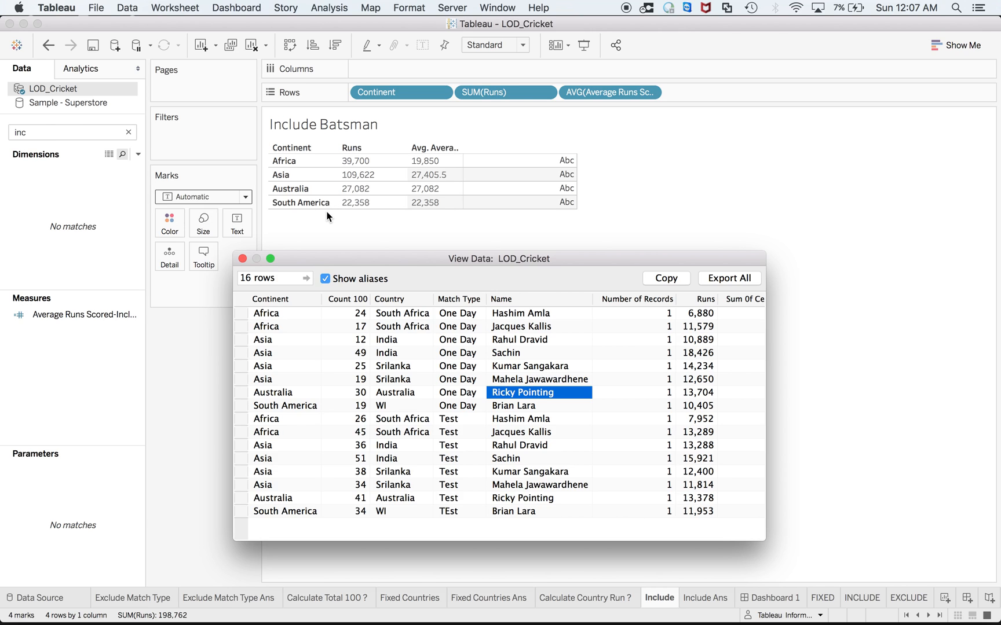
mouse_move(528, 521)
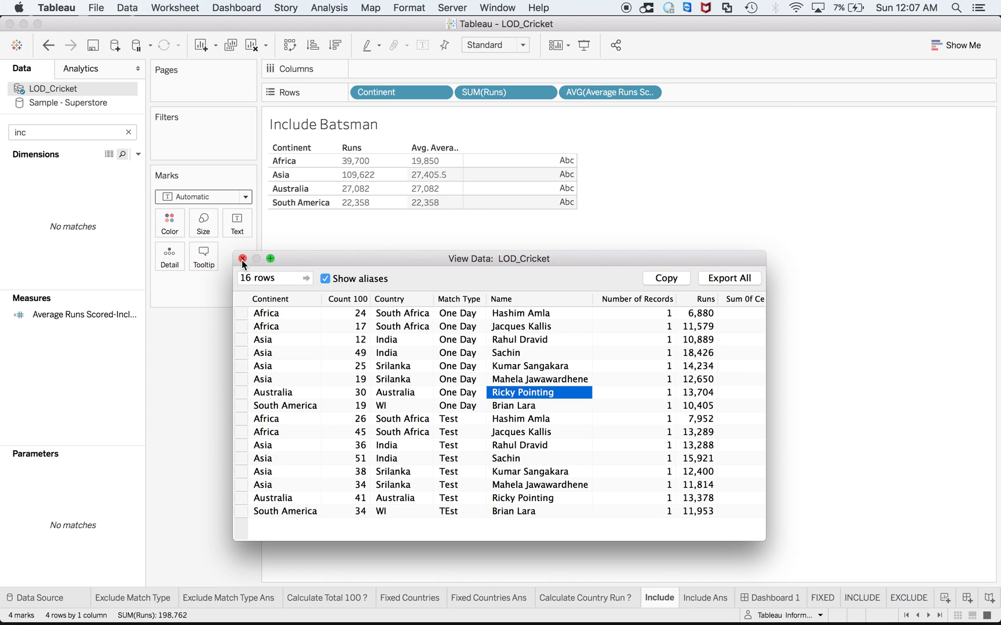
click(243, 259)
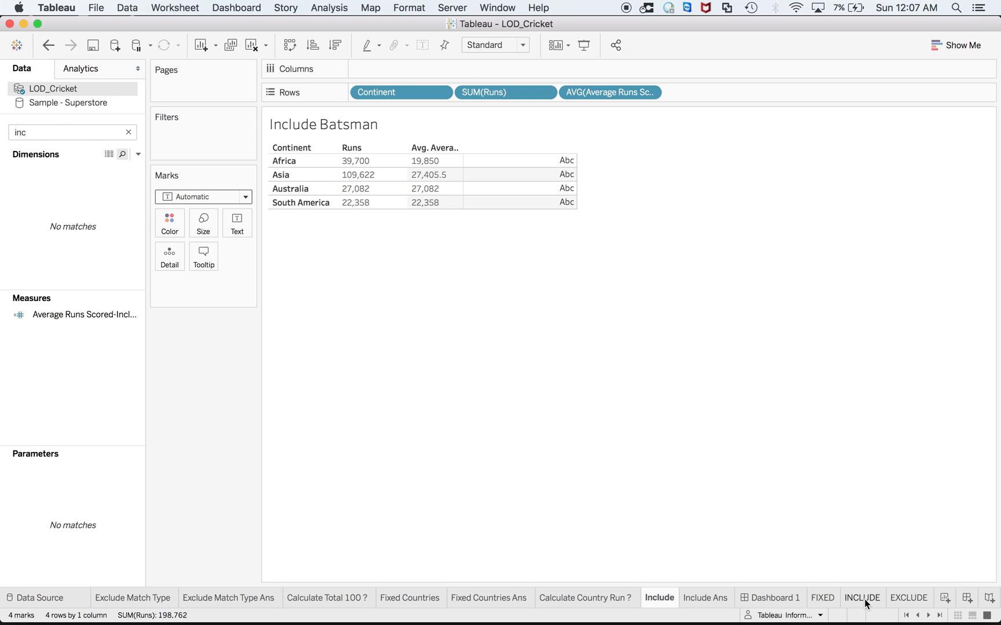
Step: On the INCLUDE sheet, review Include Customer Name and show it as Average (128.21 in 2016)
click(862, 598)
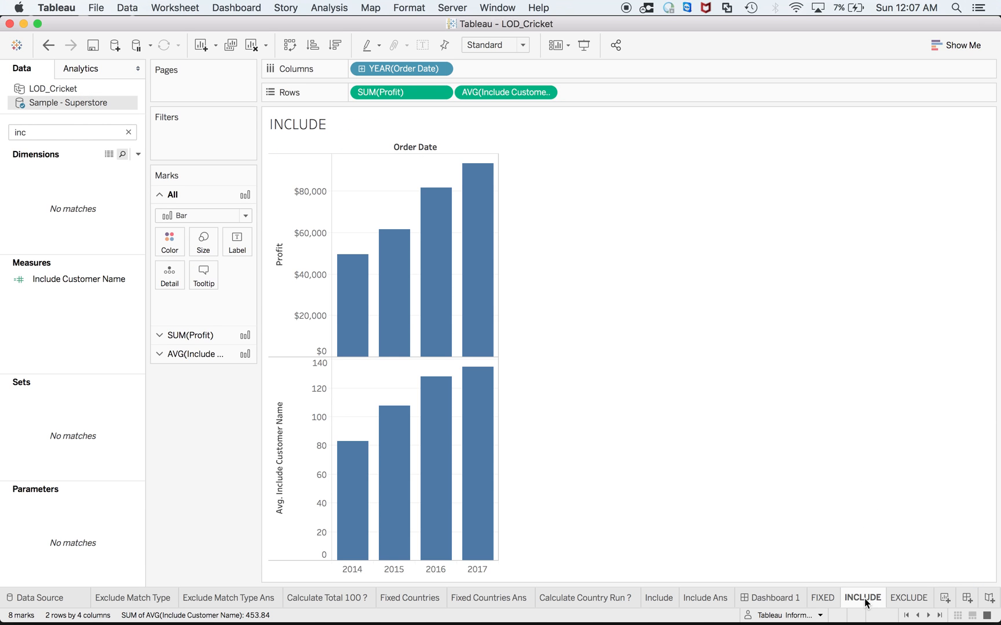
mouse_move(606, 214)
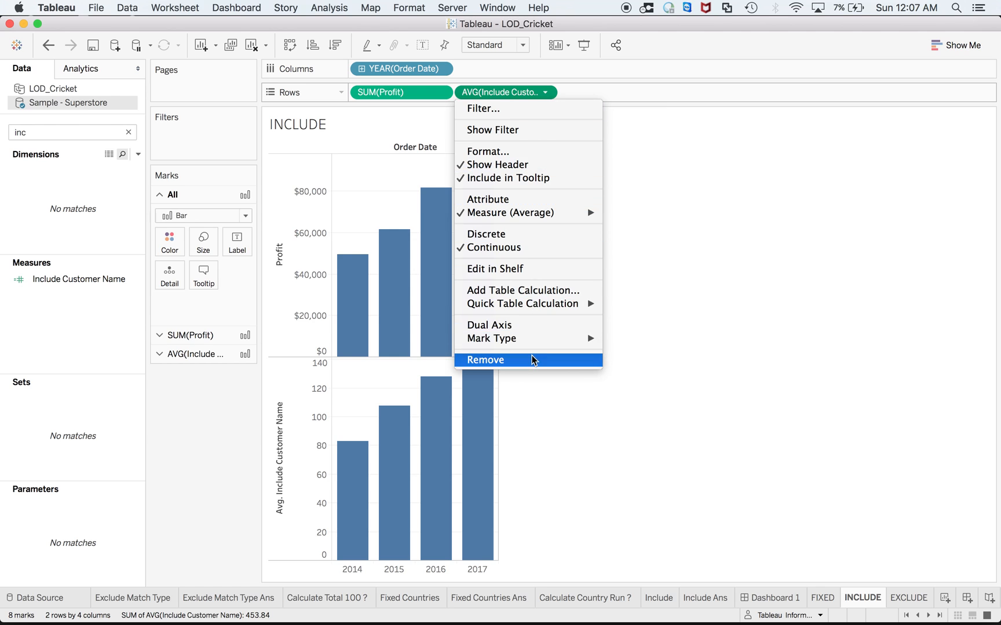
click(486, 361)
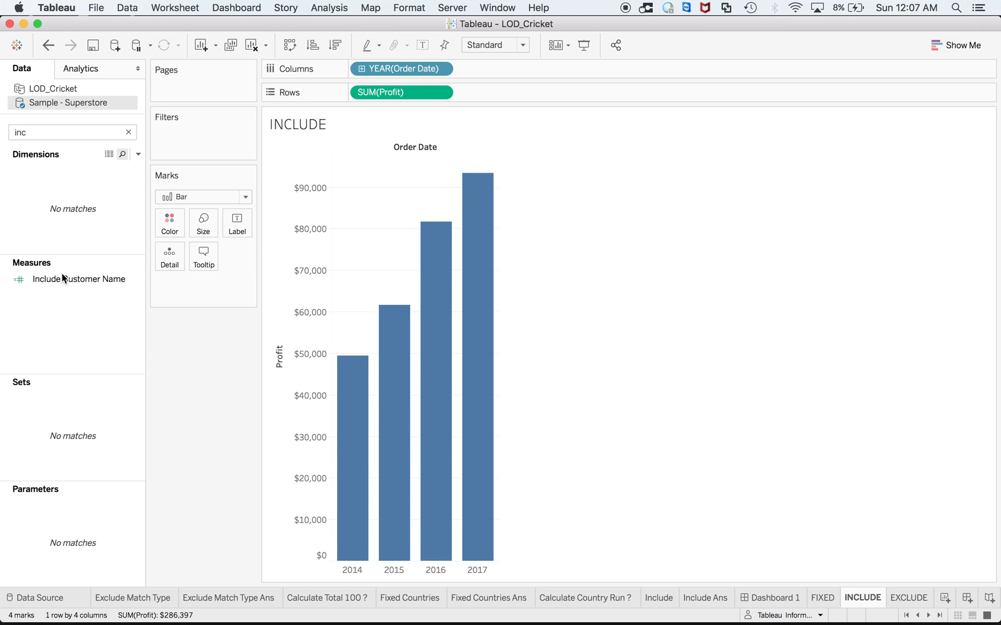
right_click(78, 279)
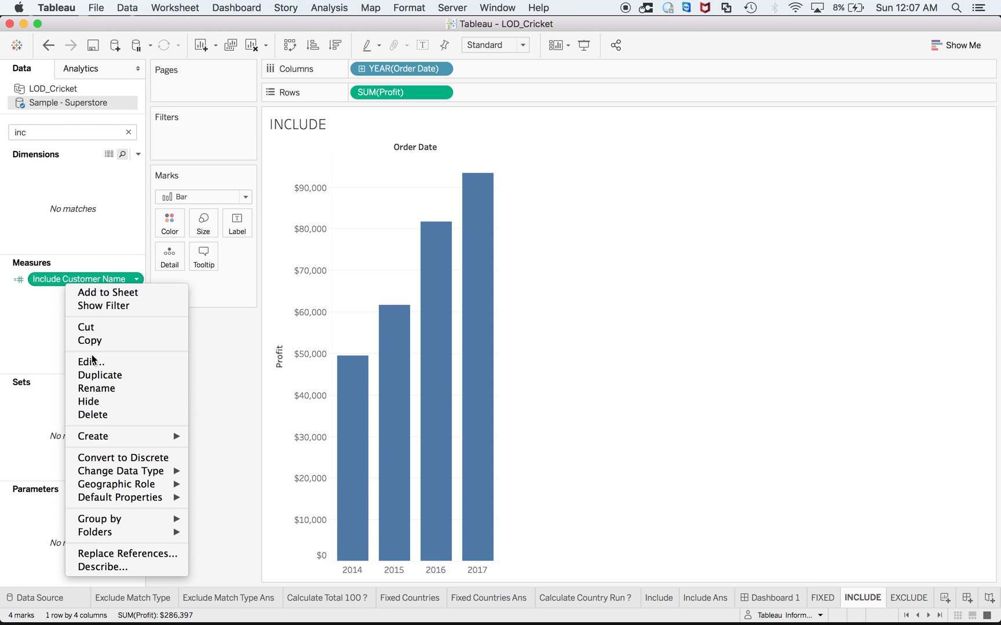
click(91, 362)
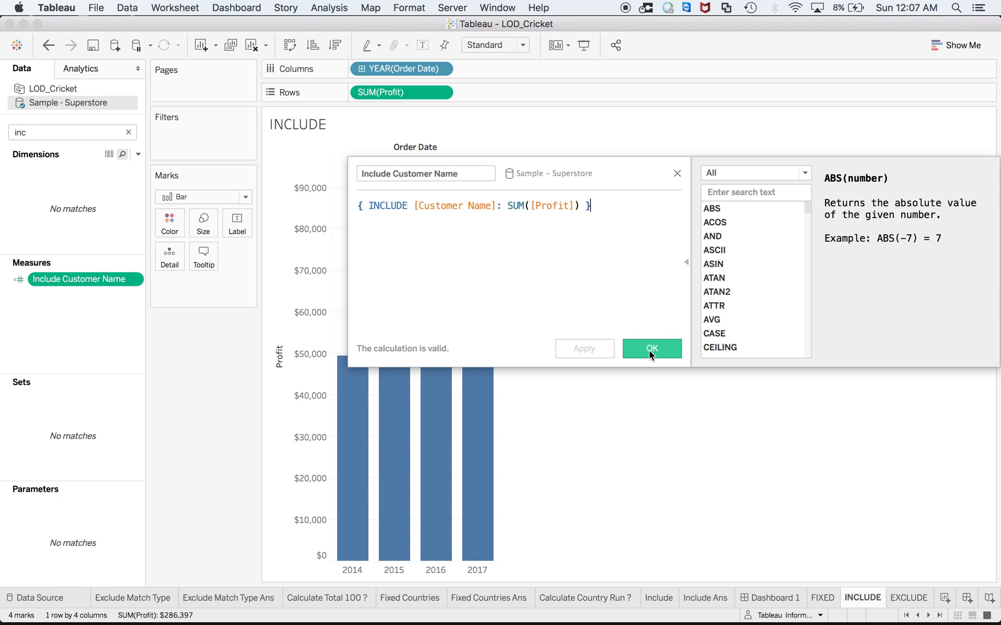
click(650, 348)
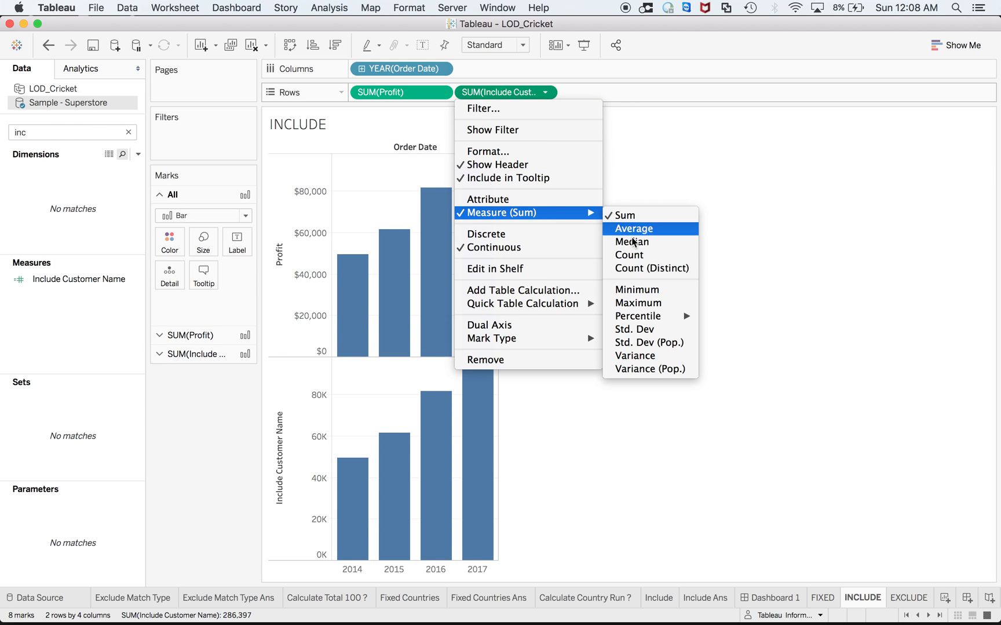
click(633, 228)
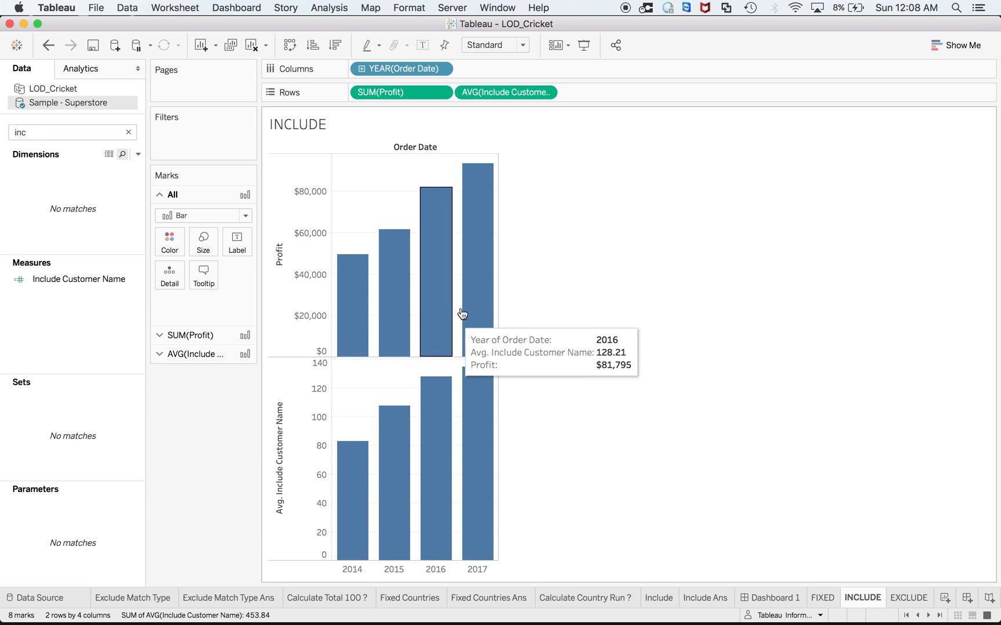
mouse_move(570, 564)
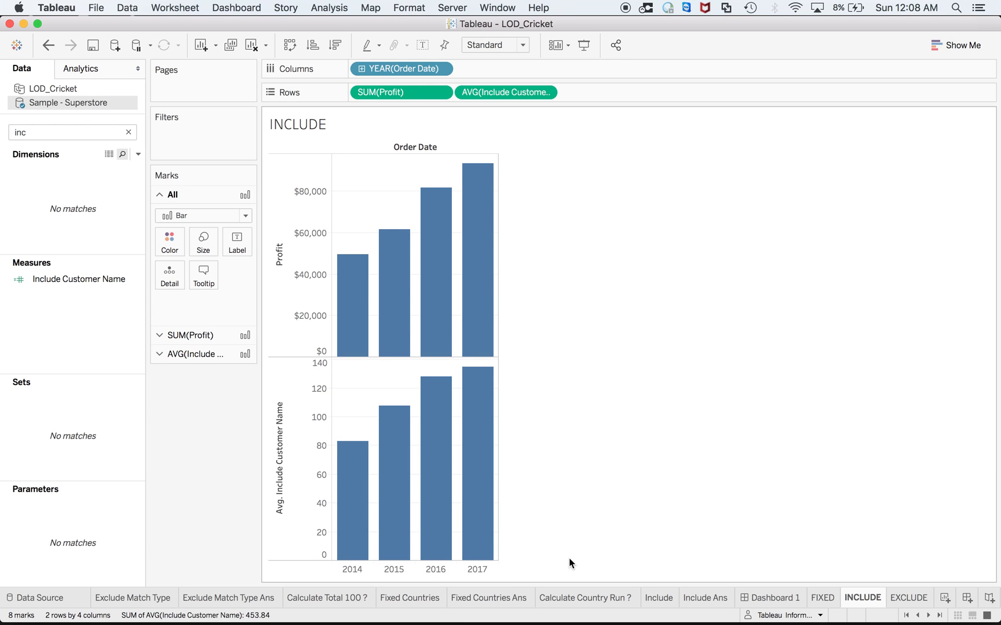
click(133, 599)
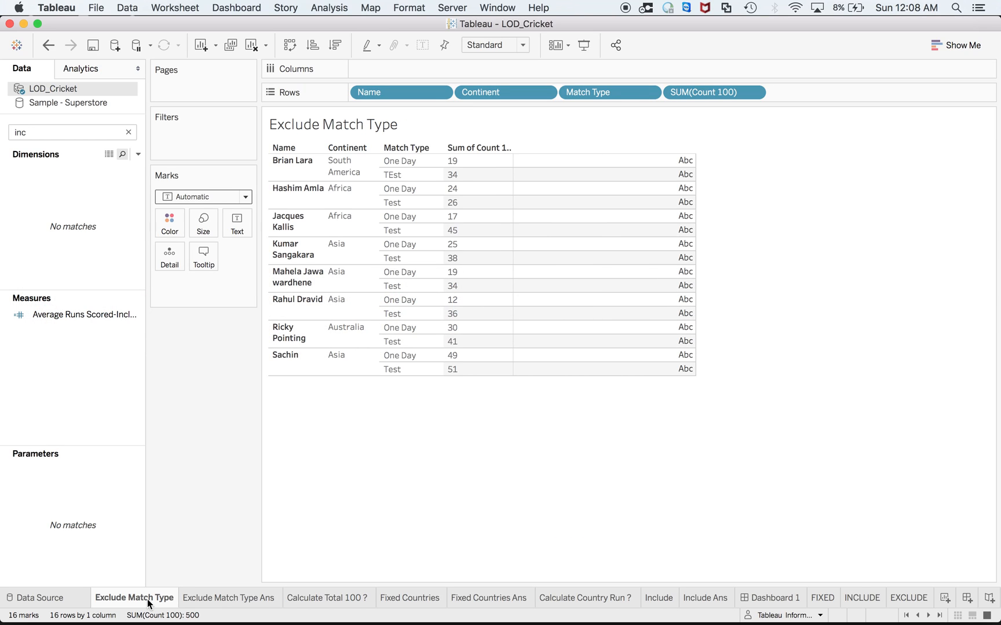
Step: Put Name, Continent, Match Type and SUM(Count 100) on Rows of Exclude Match Type
click(293, 160)
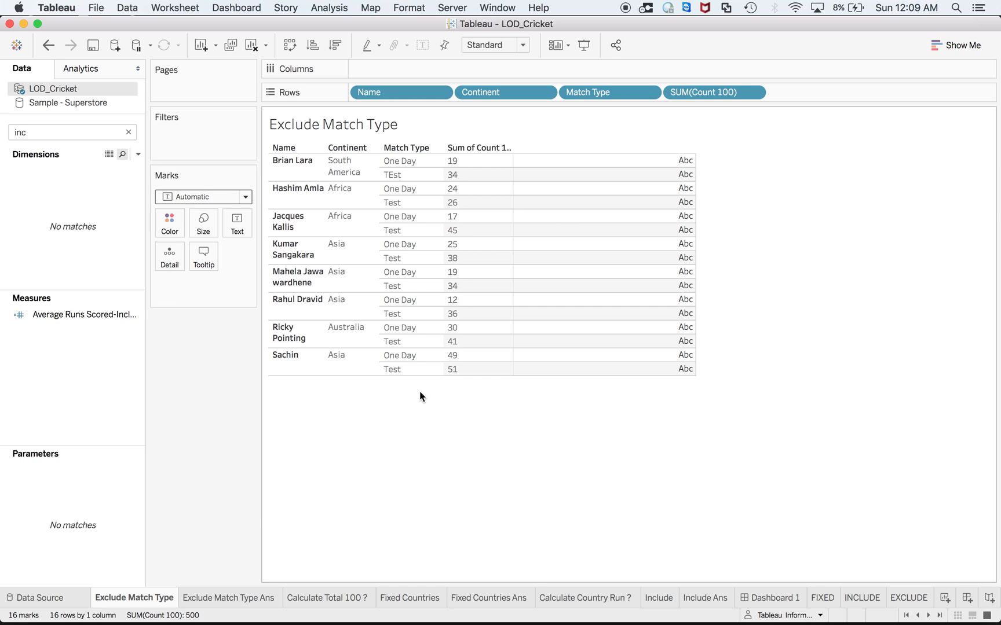
mouse_move(424, 419)
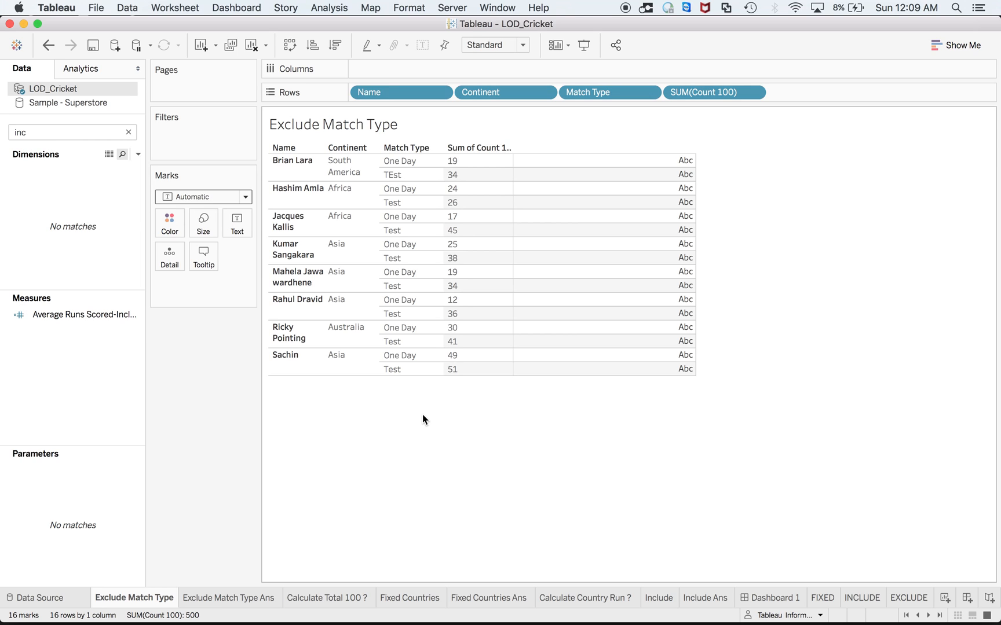
click(453, 355)
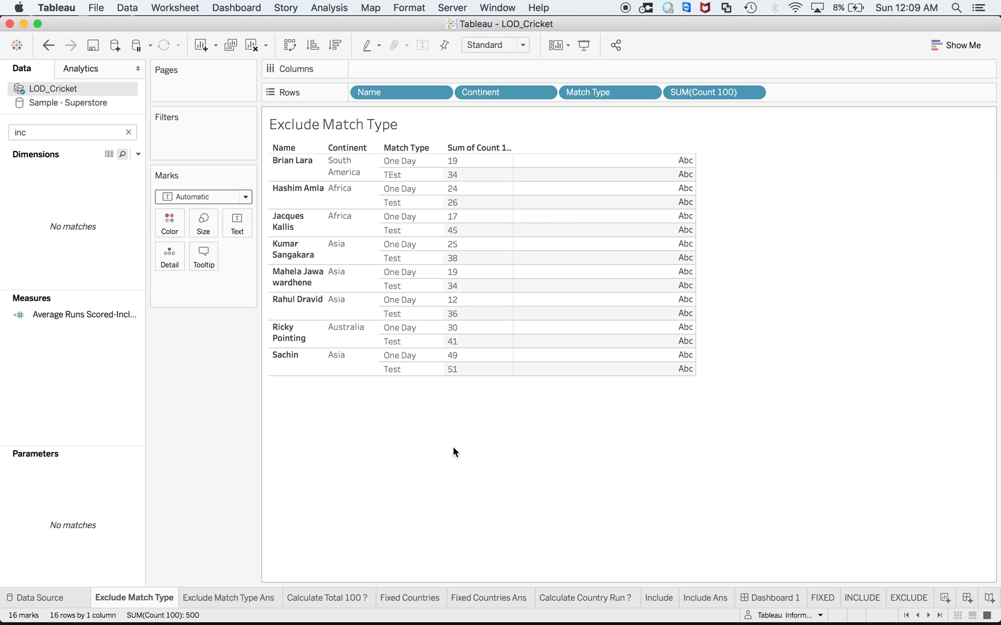
mouse_move(453, 430)
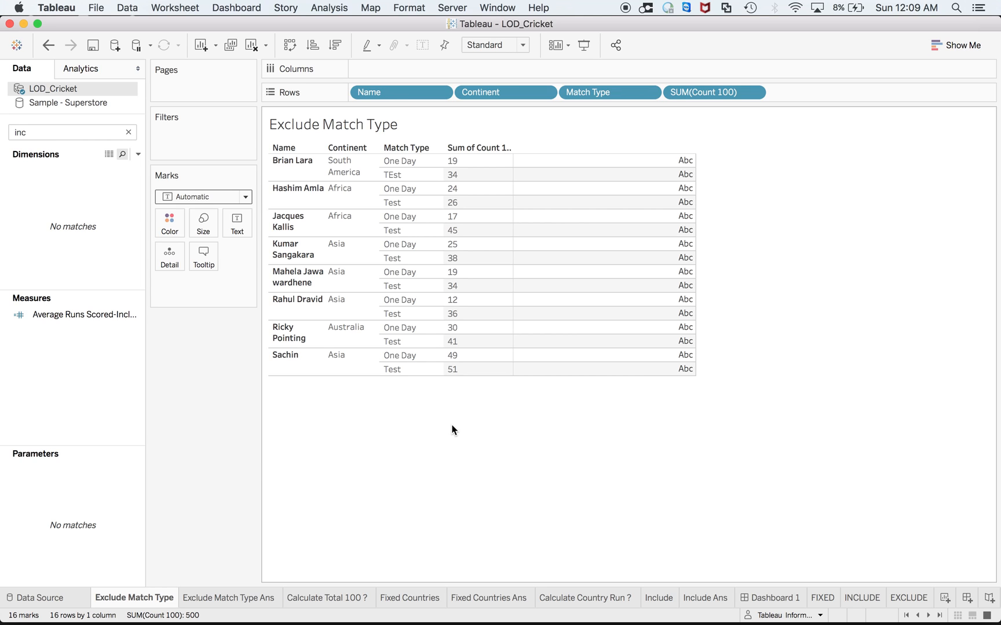
mouse_move(482, 402)
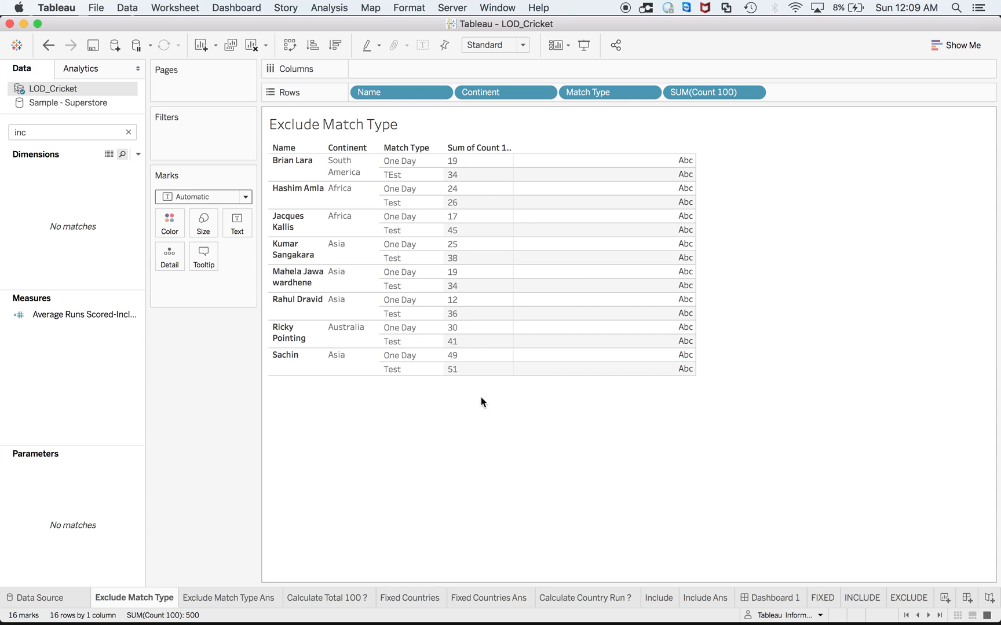
click(607, 92)
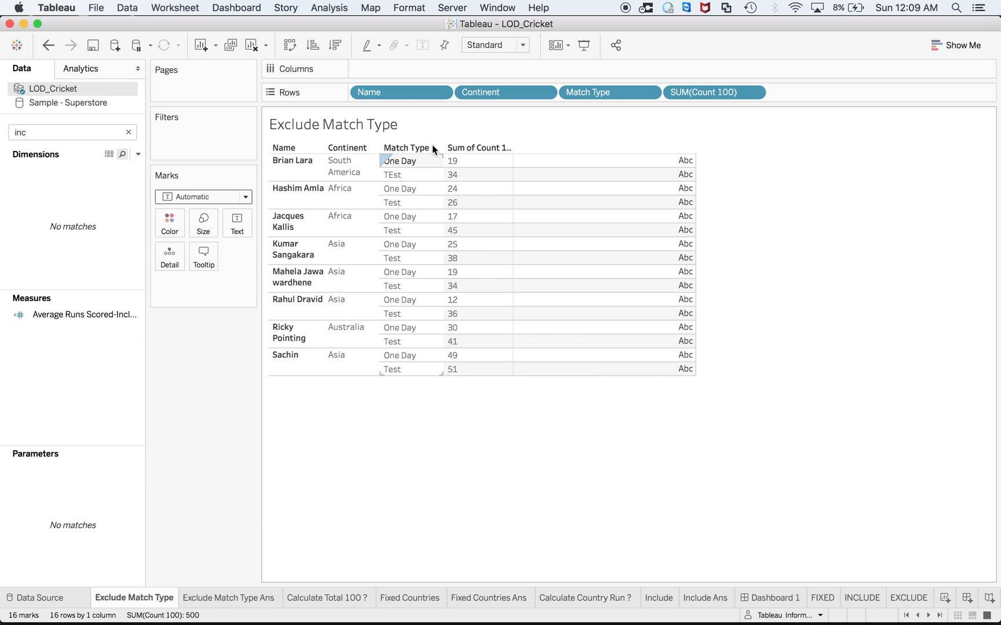
mouse_move(424, 167)
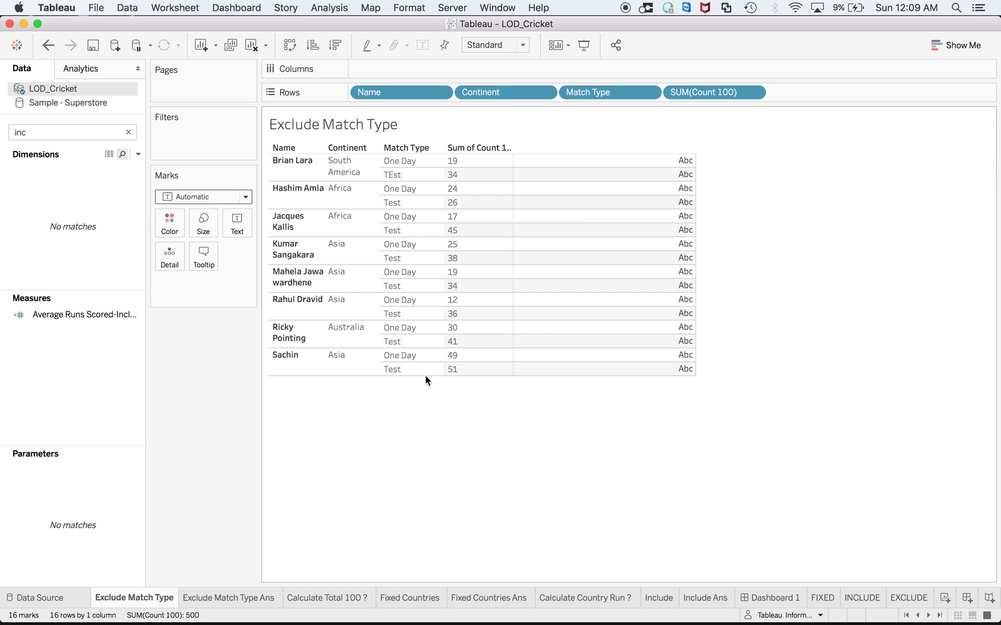
click(400, 355)
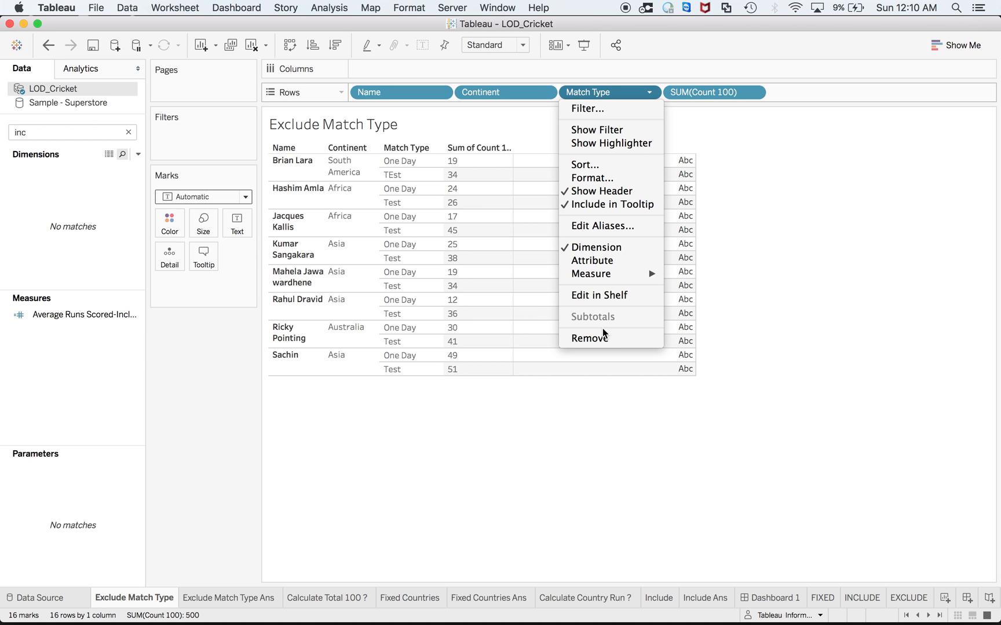
Step: Check the Exclude Match Type formula and add it as Text, showing totals like 100 for Sachin
click(588, 338)
text(ex)
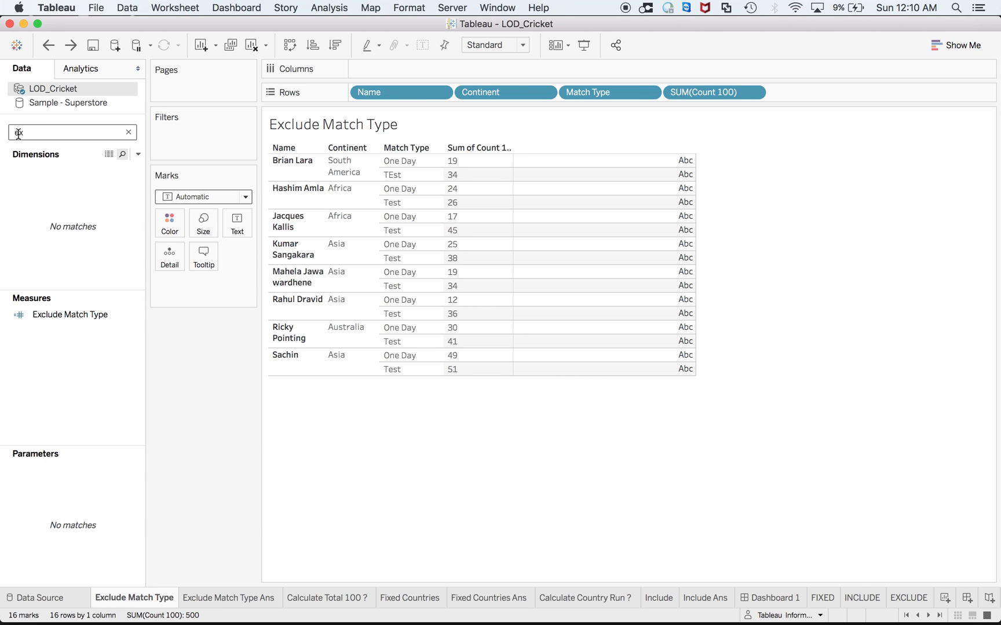
right_click(71, 313)
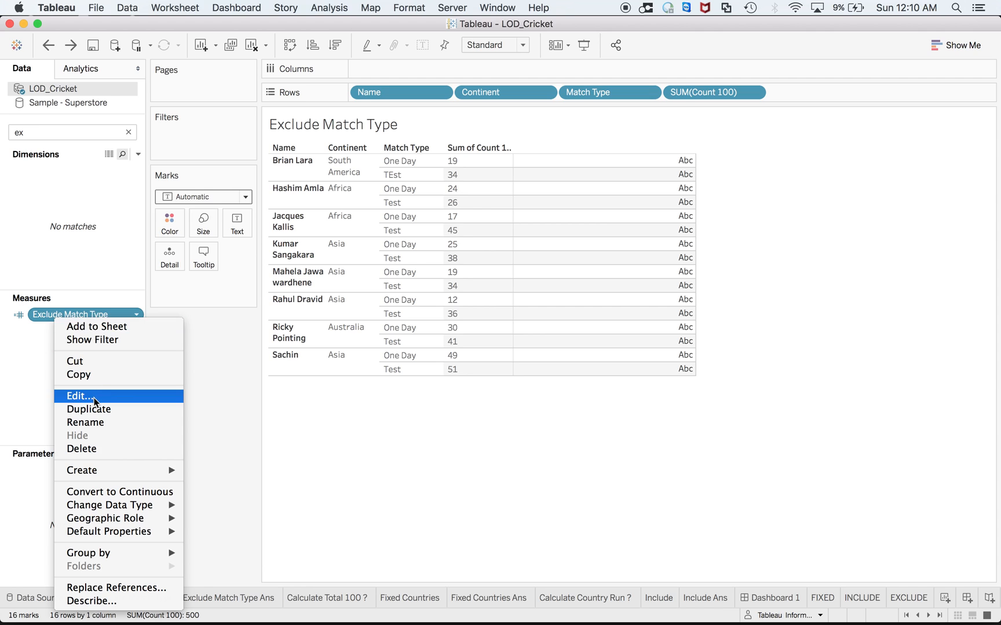
click(80, 395)
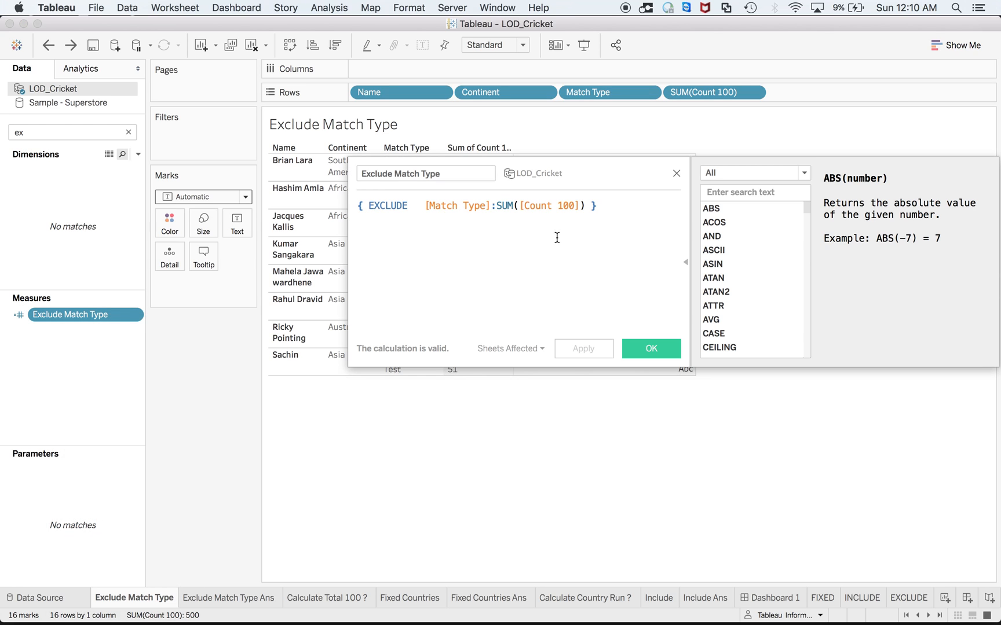
click(650, 349)
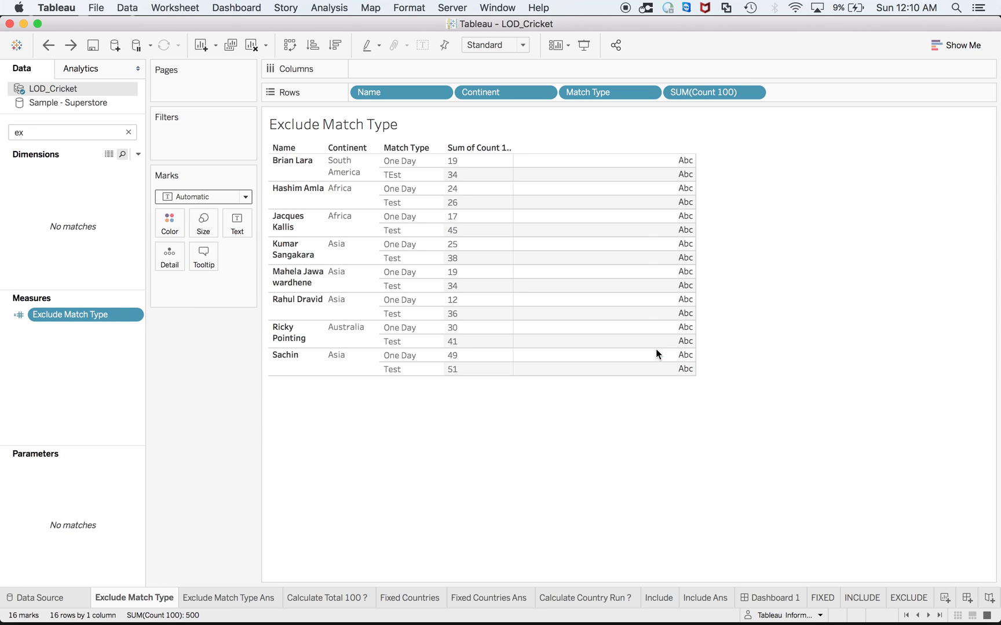
drag(69, 314, 255, 230)
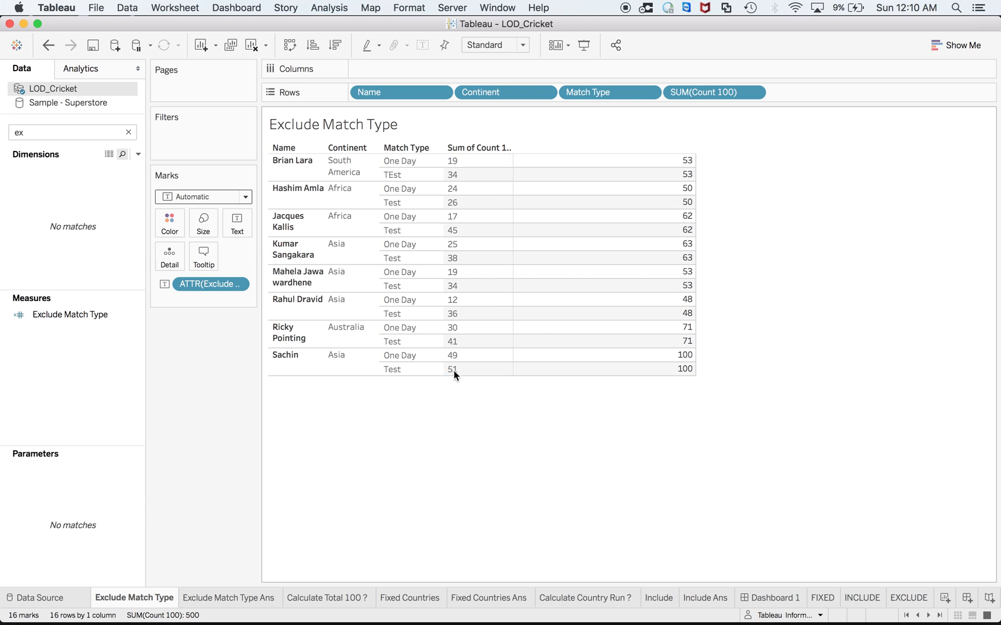
mouse_move(698, 358)
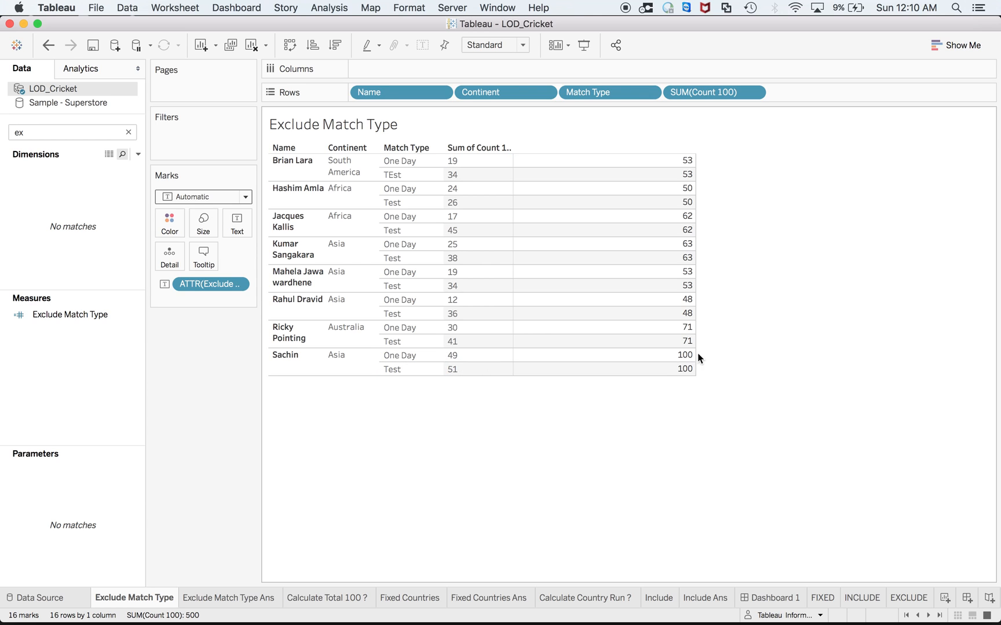
mouse_move(637, 434)
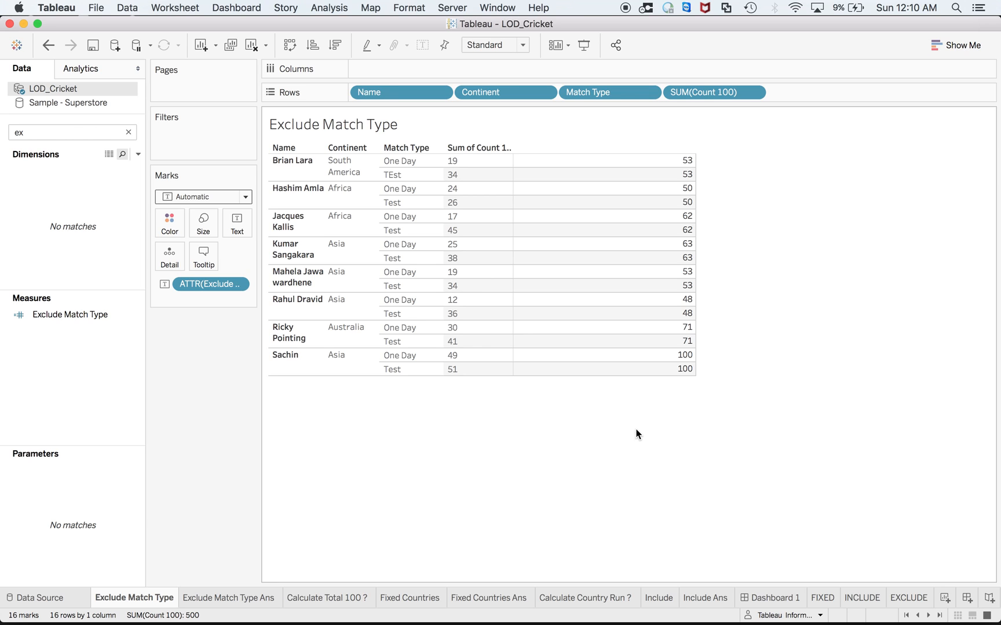
mouse_move(907, 605)
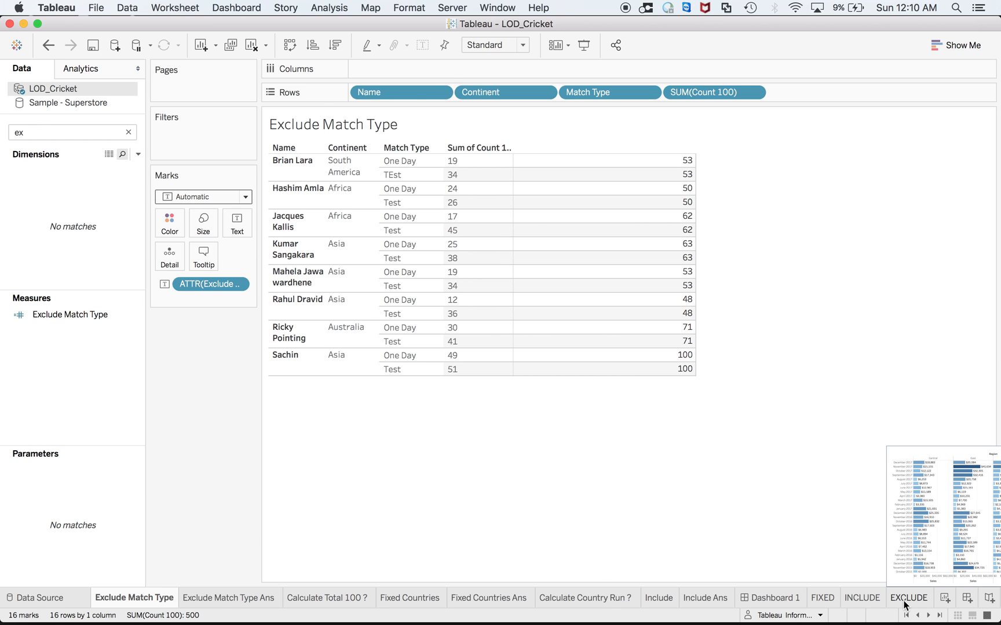
Step: Switch to the EXCLUDE sheet of monthly regional sales bars
click(909, 599)
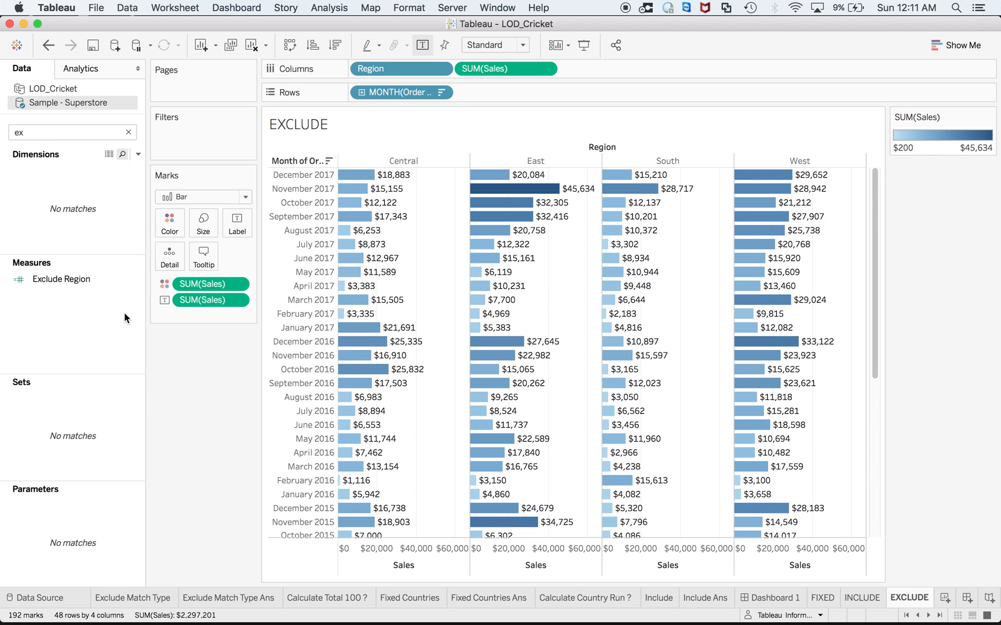
mouse_move(82, 308)
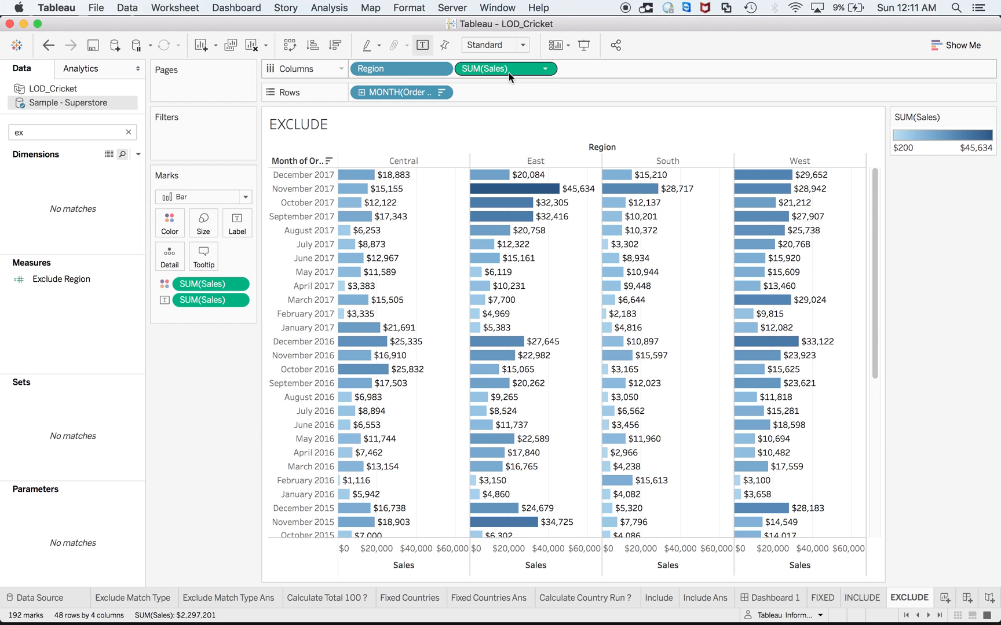
mouse_move(402, 92)
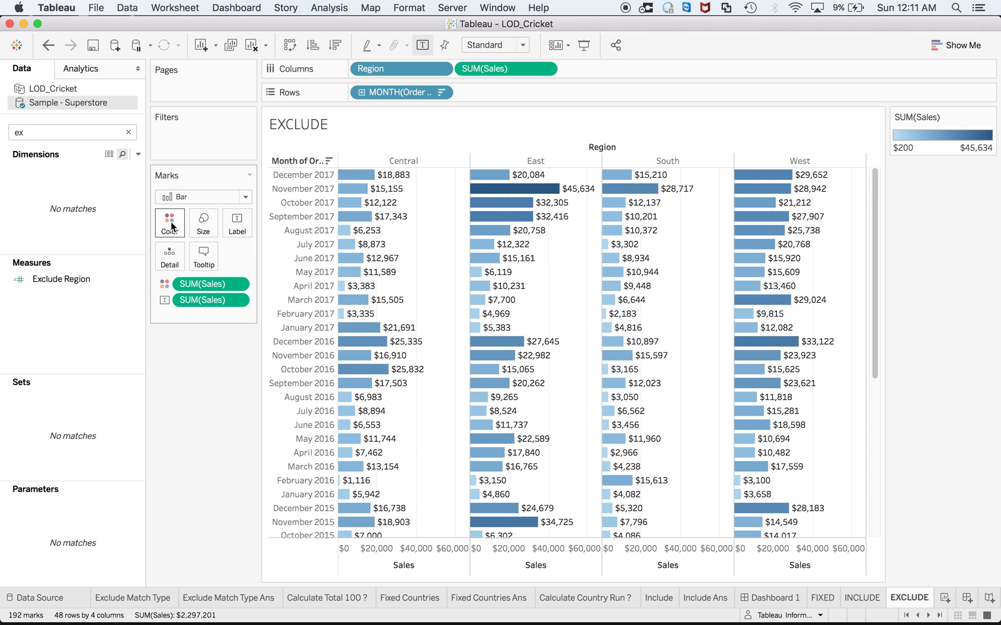
mouse_move(348, 410)
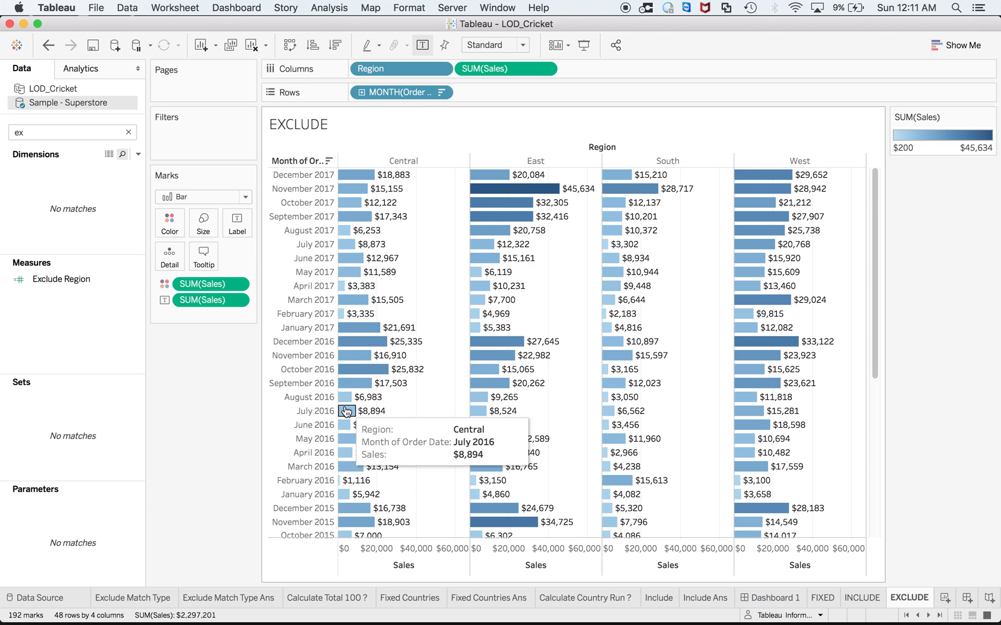
mouse_move(536, 188)
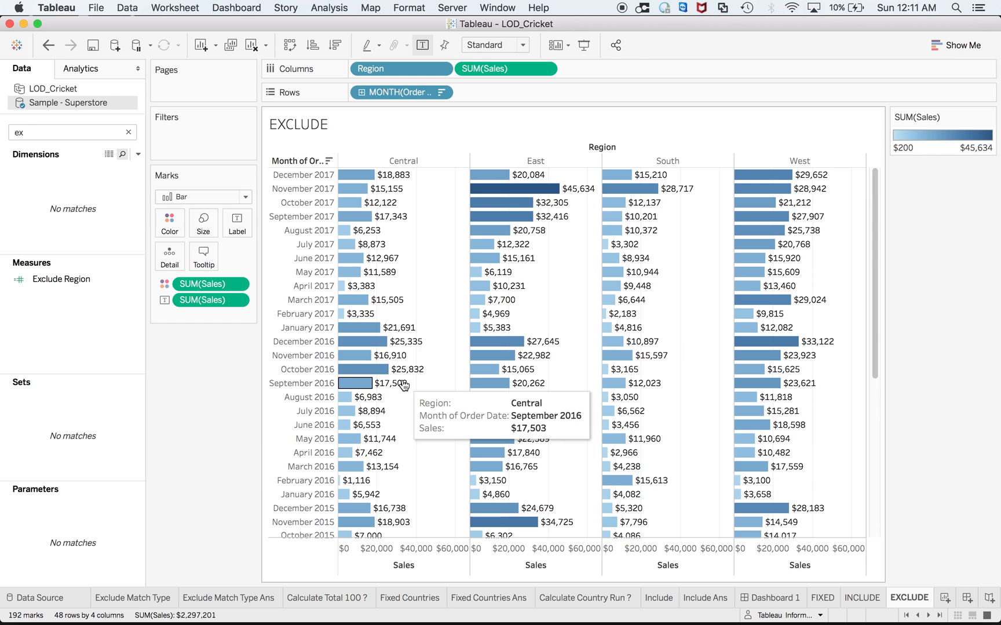
mouse_move(395, 383)
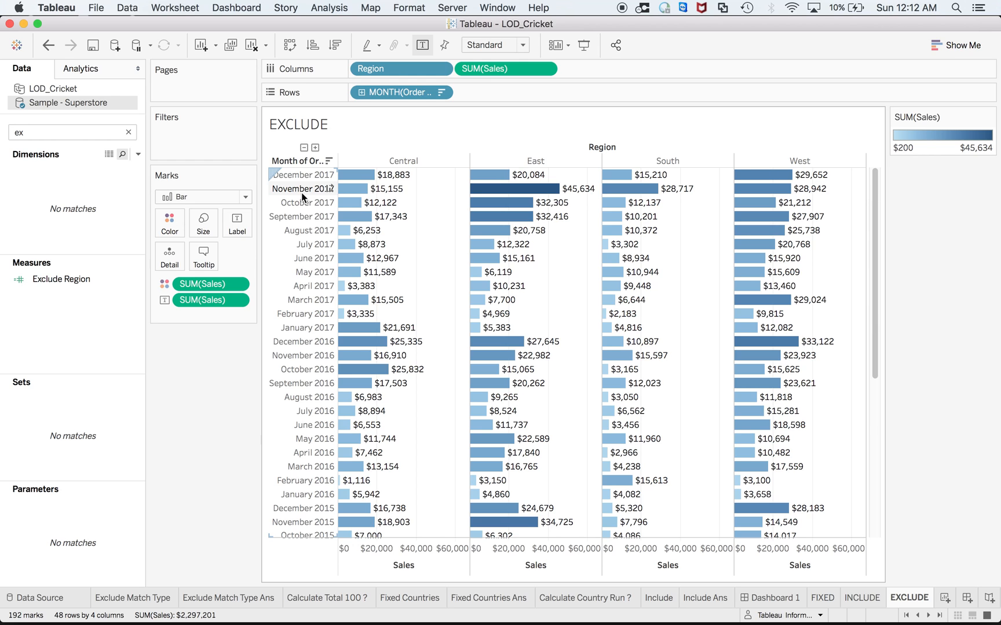
mouse_move(430, 363)
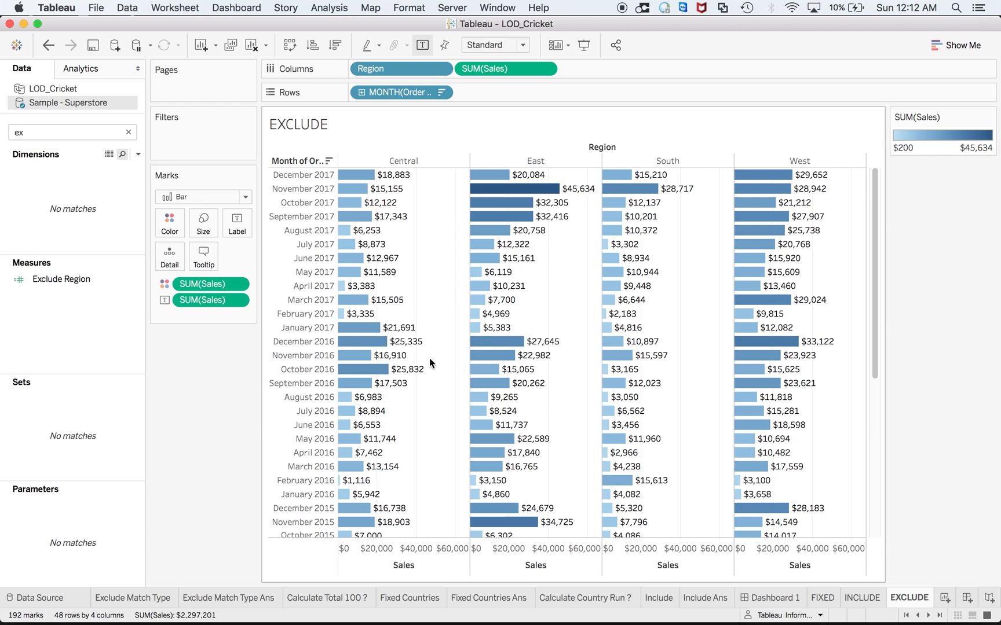
mouse_move(510, 188)
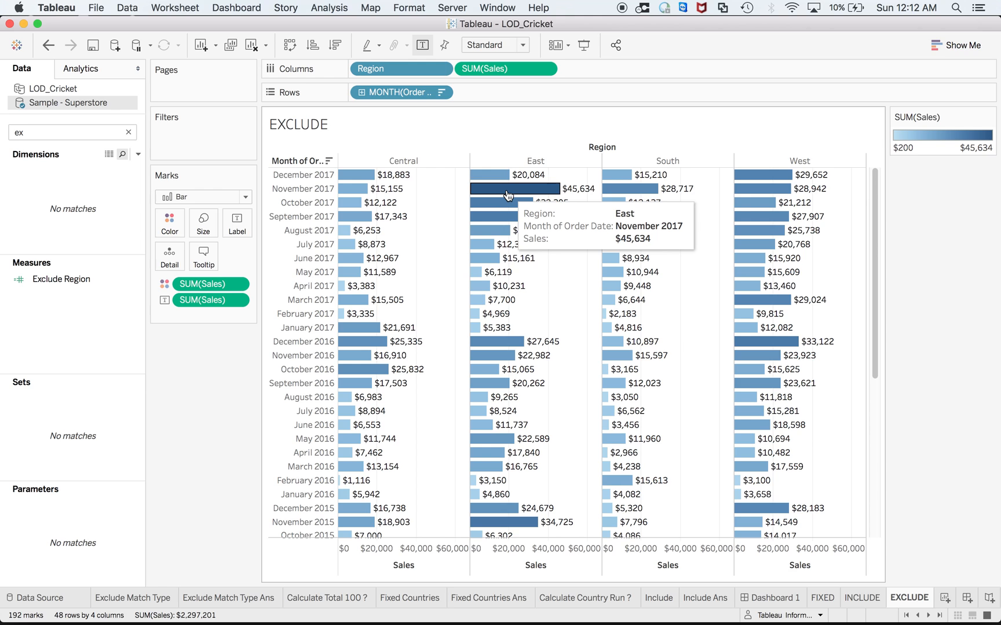
Step: Check the Exclude Region formula and colour the sales bars by it (4,520–118,448)
click(61, 279)
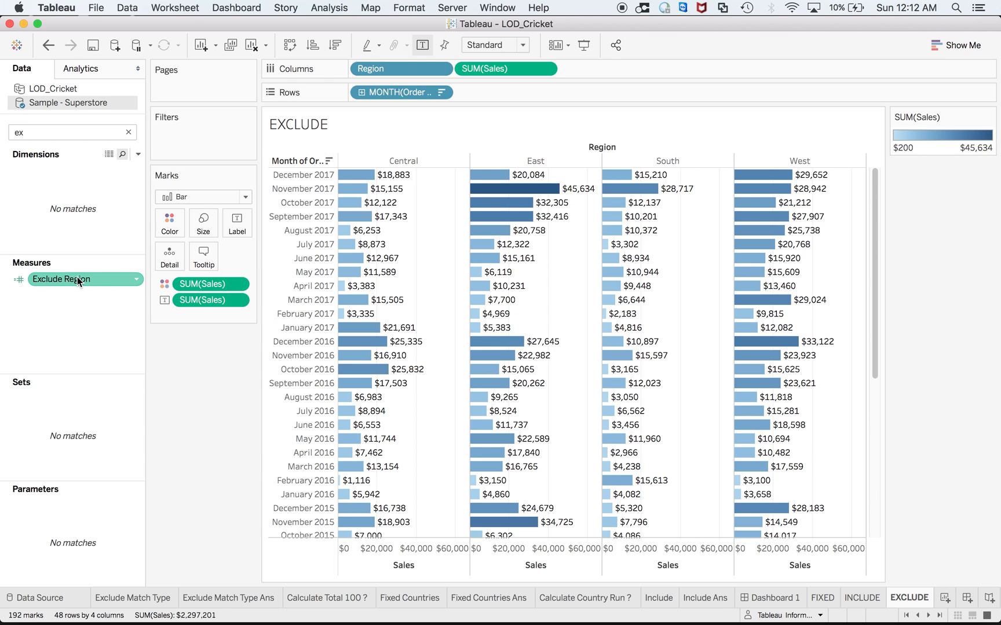
double_click(61, 279)
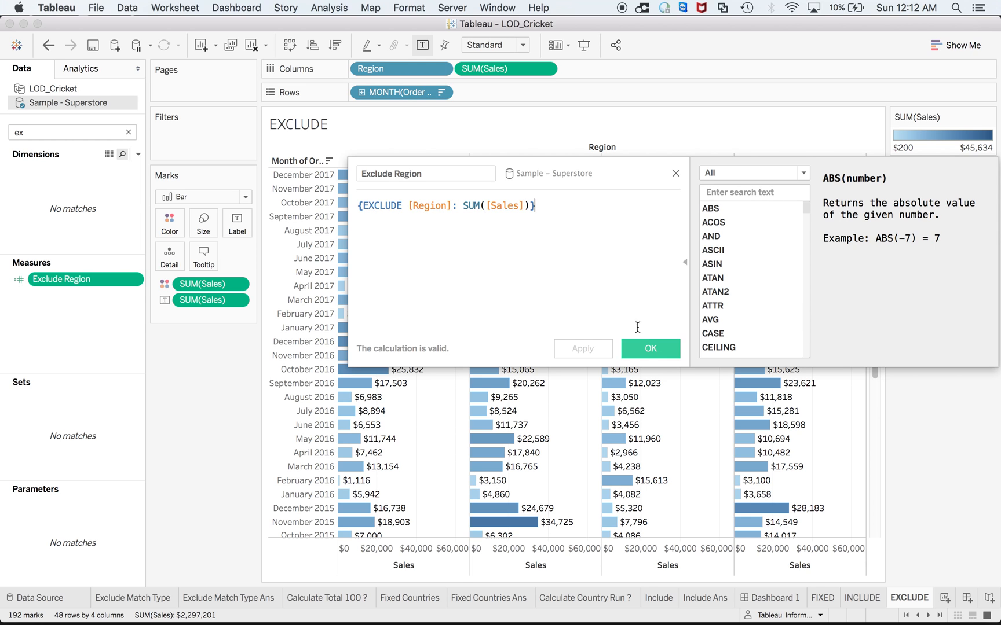
click(649, 348)
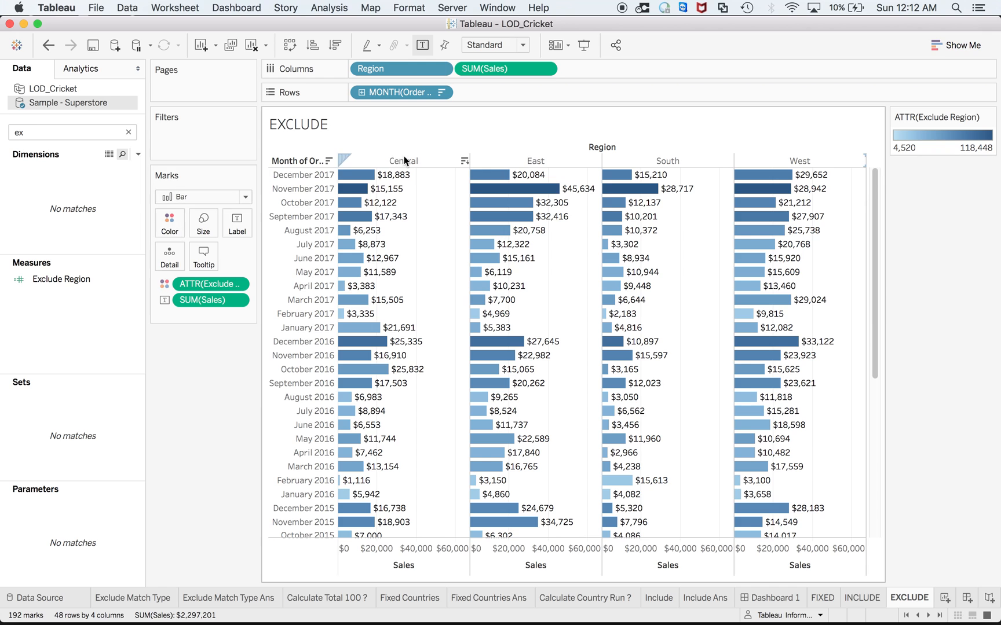
mouse_move(644, 188)
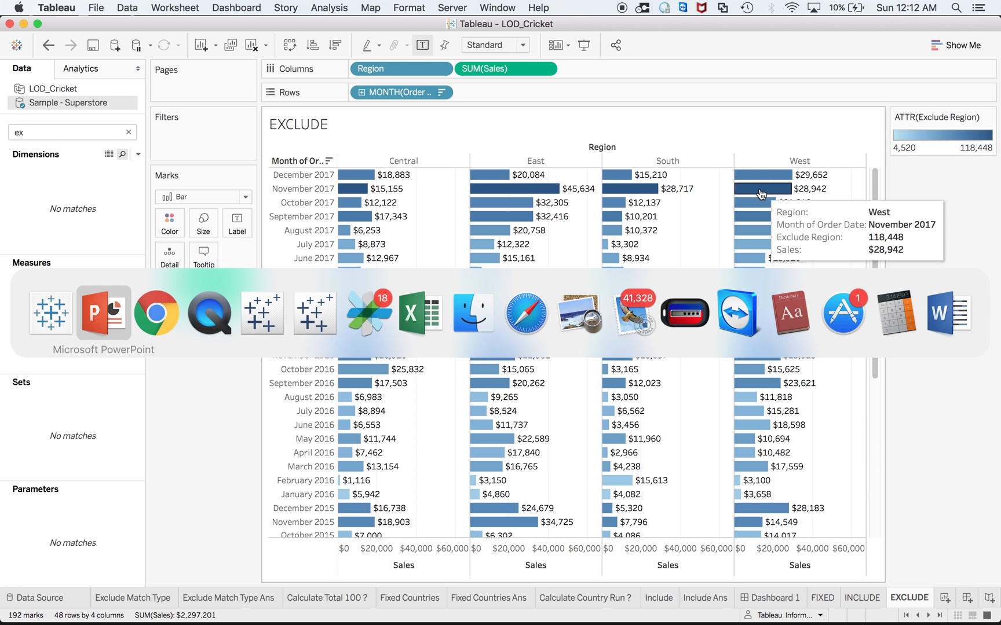
click(155, 313)
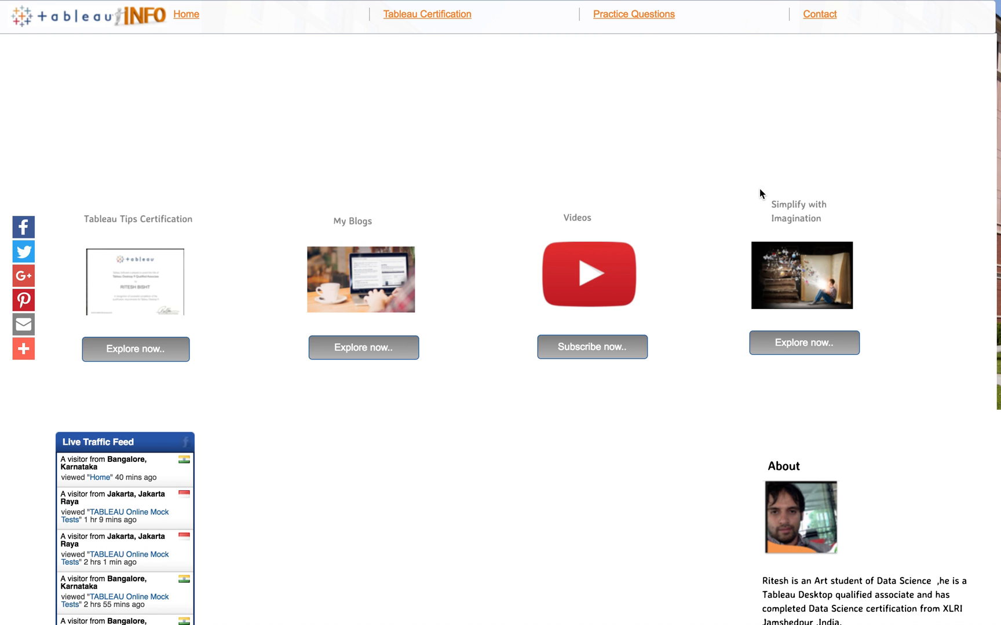